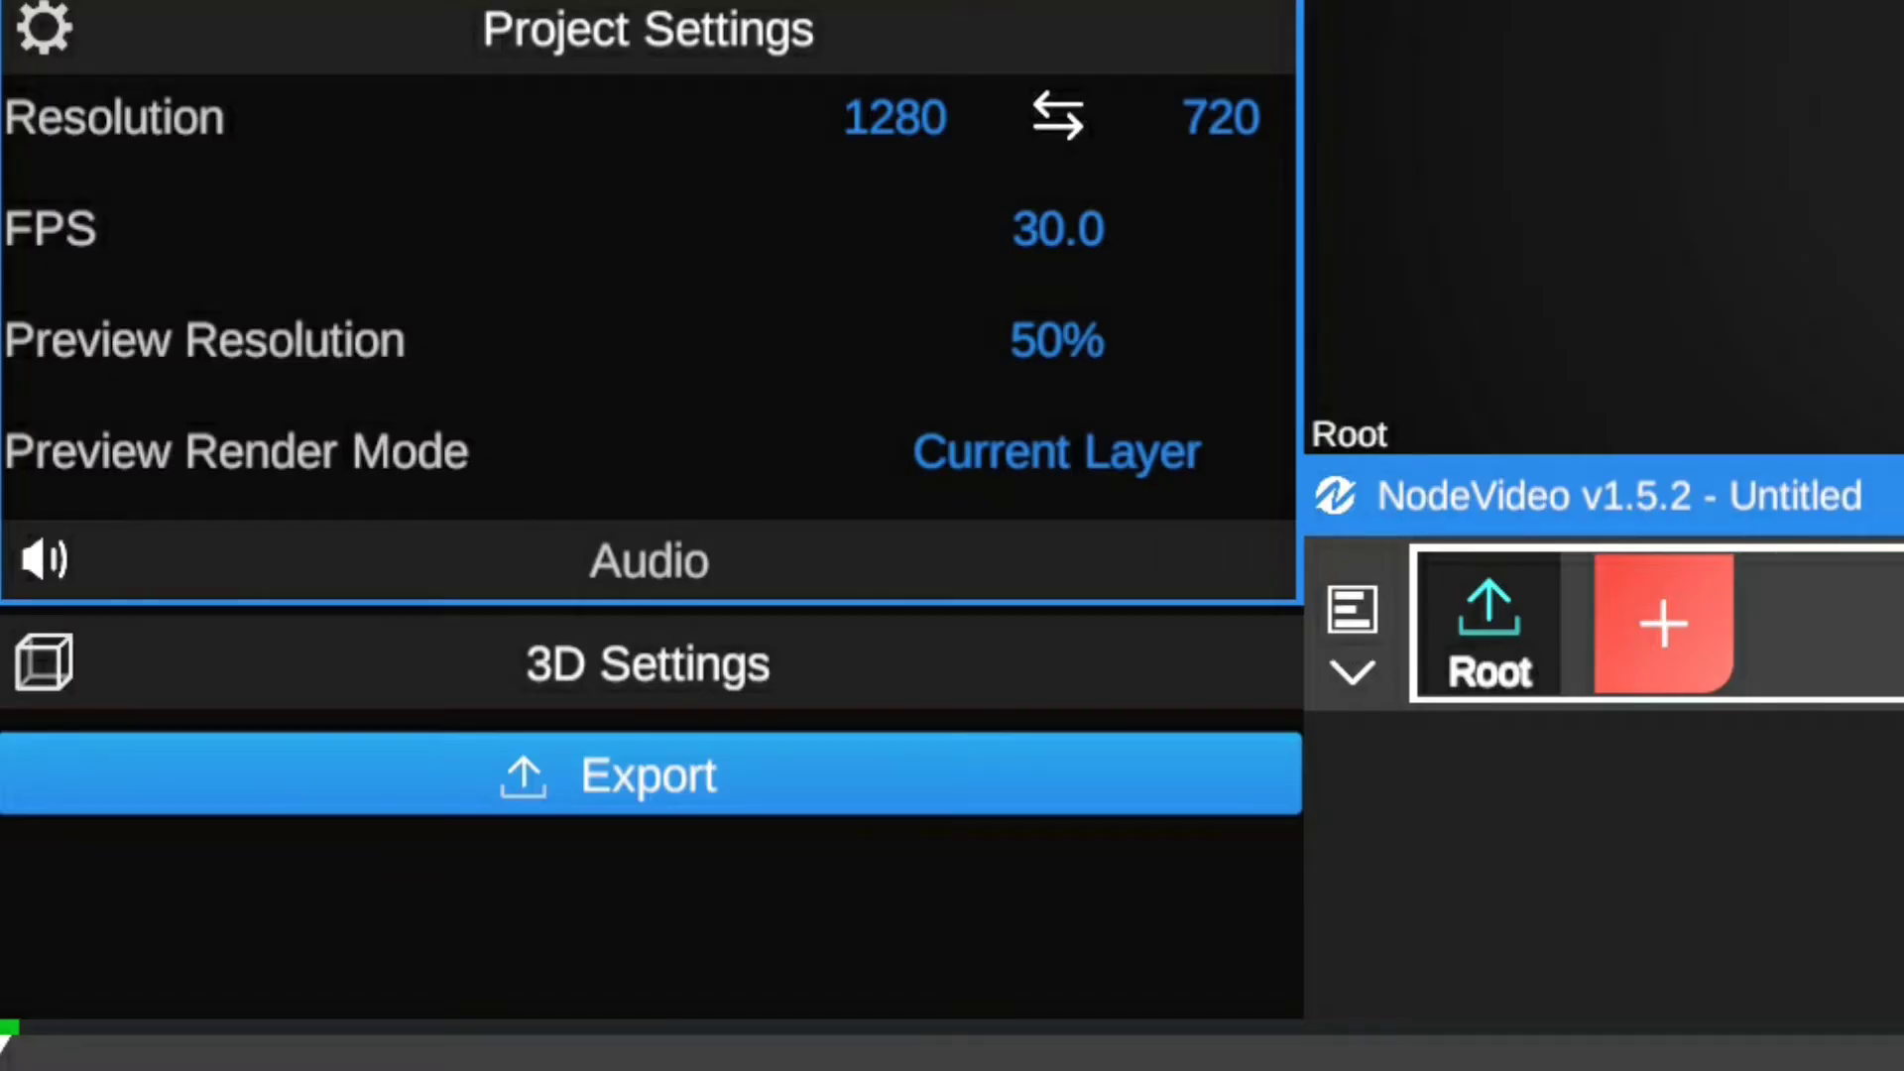
- Add image and video layers to the 1920×1080 project timeline
left_click(1056, 117)
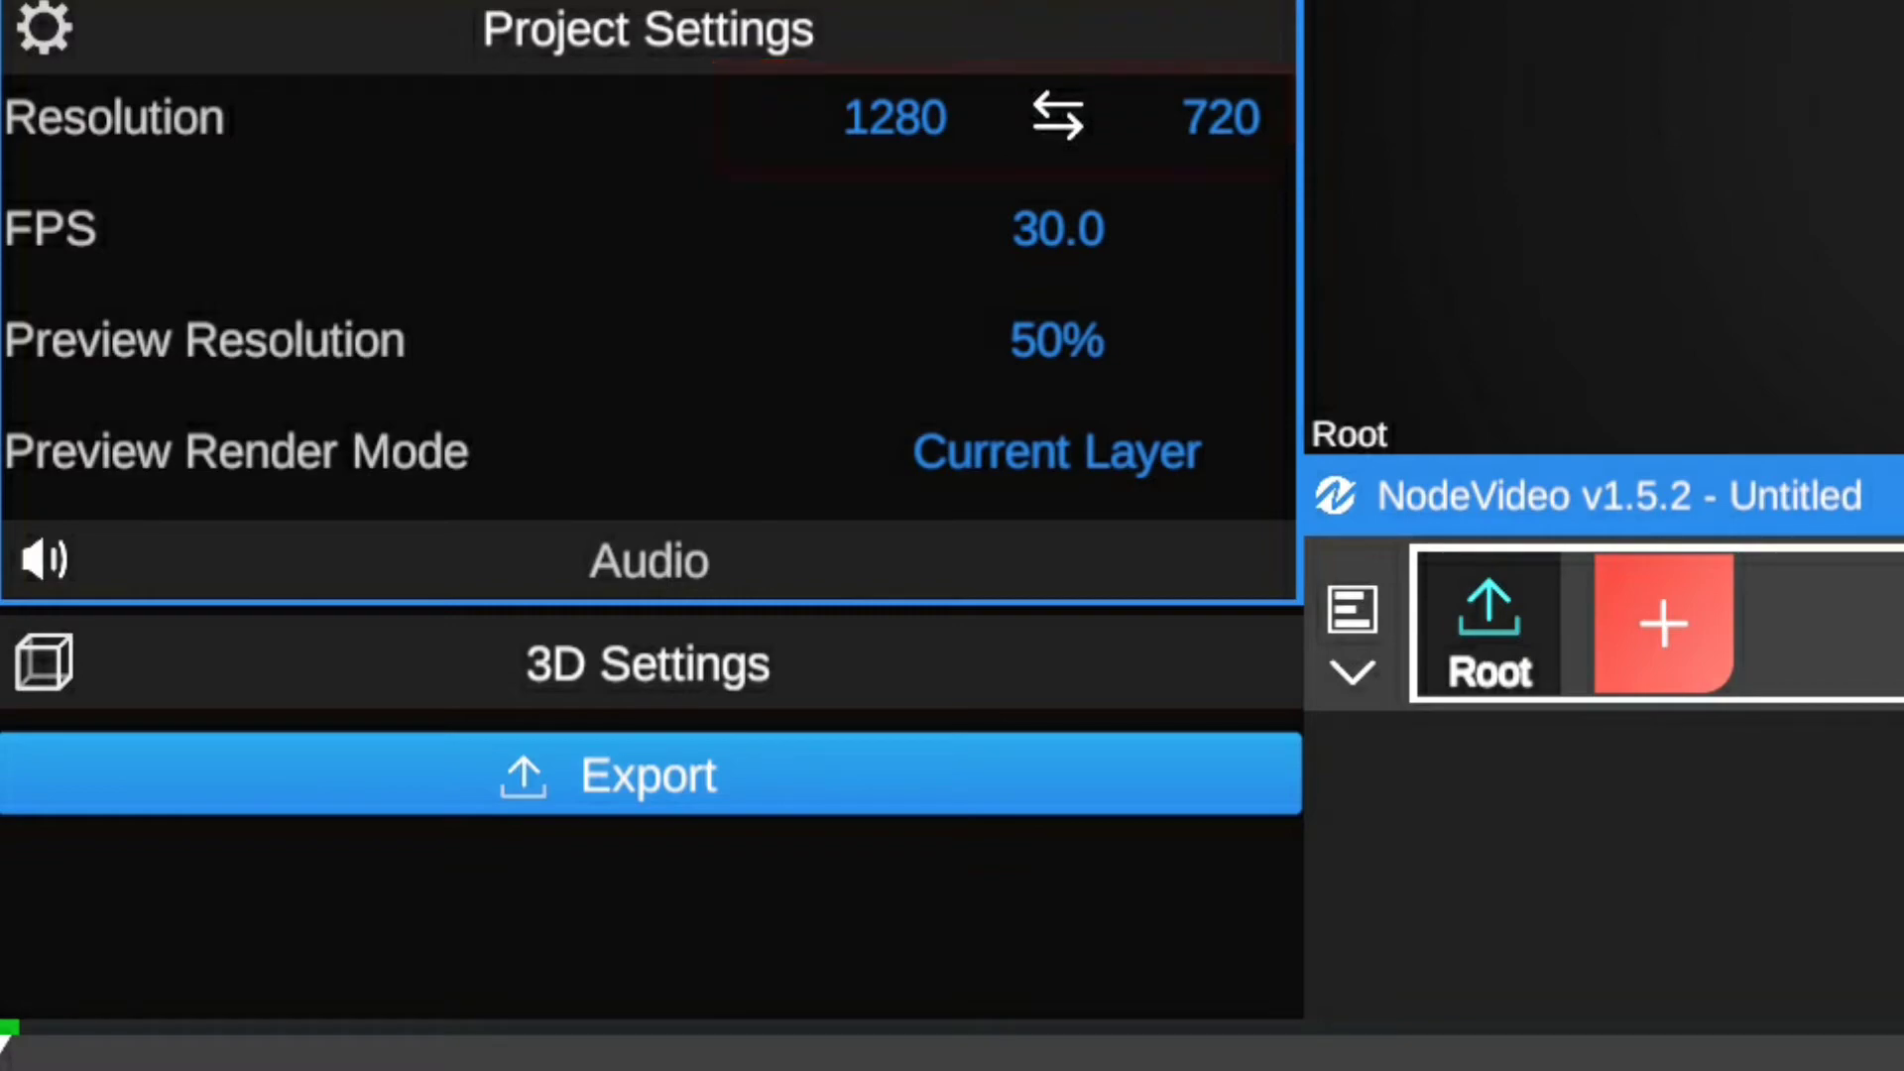
left_click(893, 117)
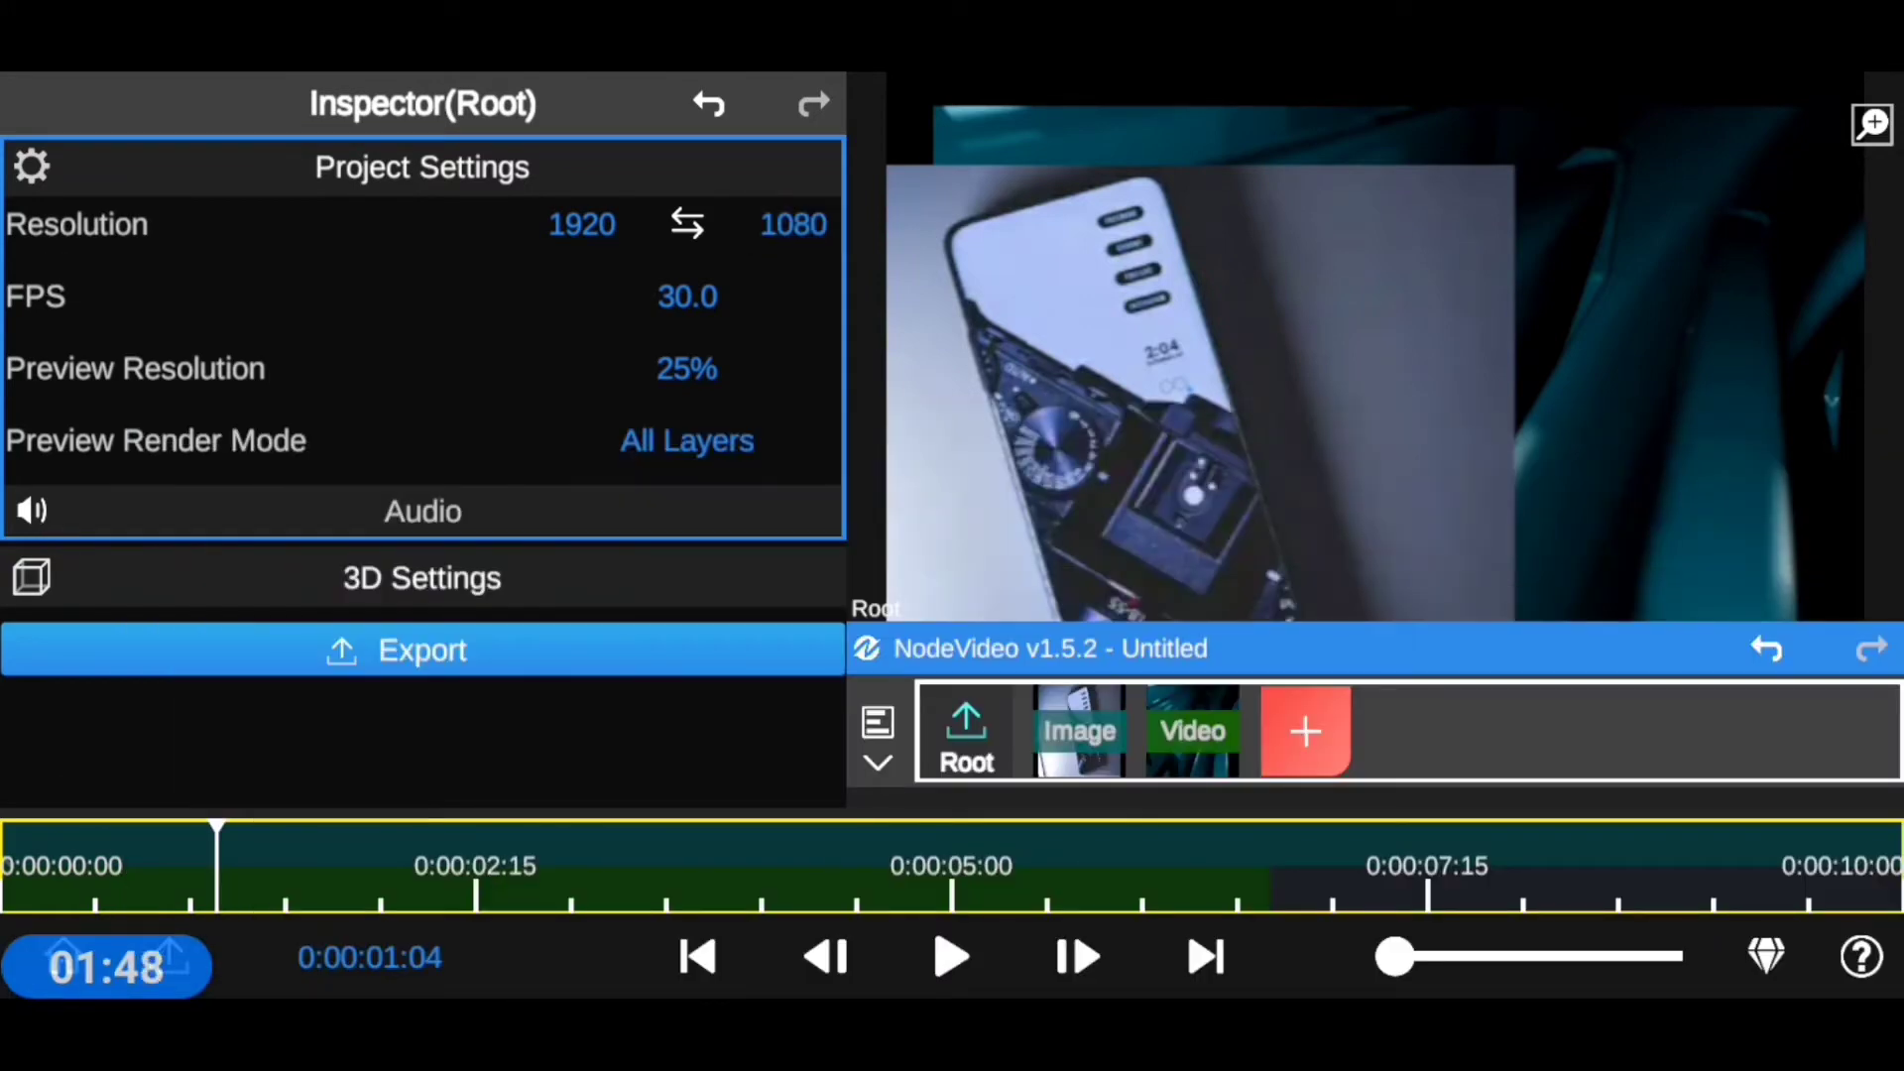
left_click(580, 223)
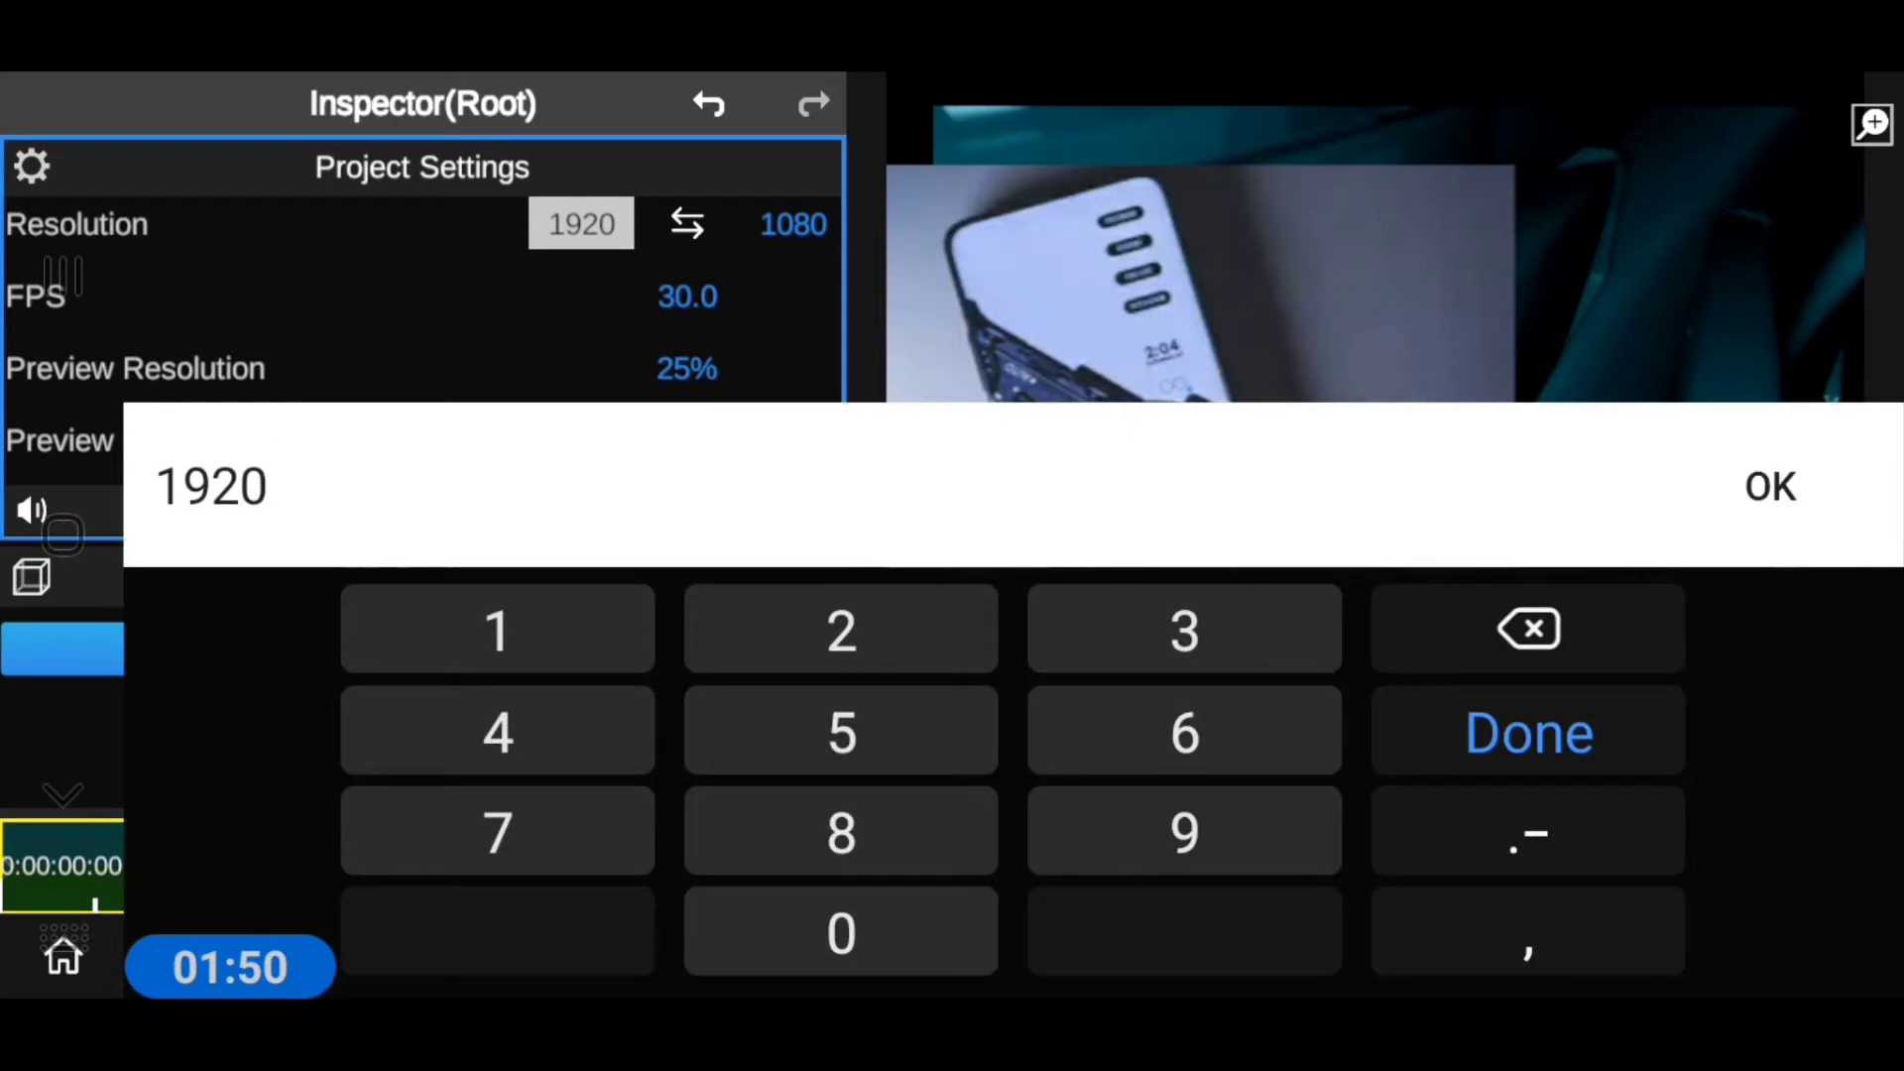
left_click(1526, 731)
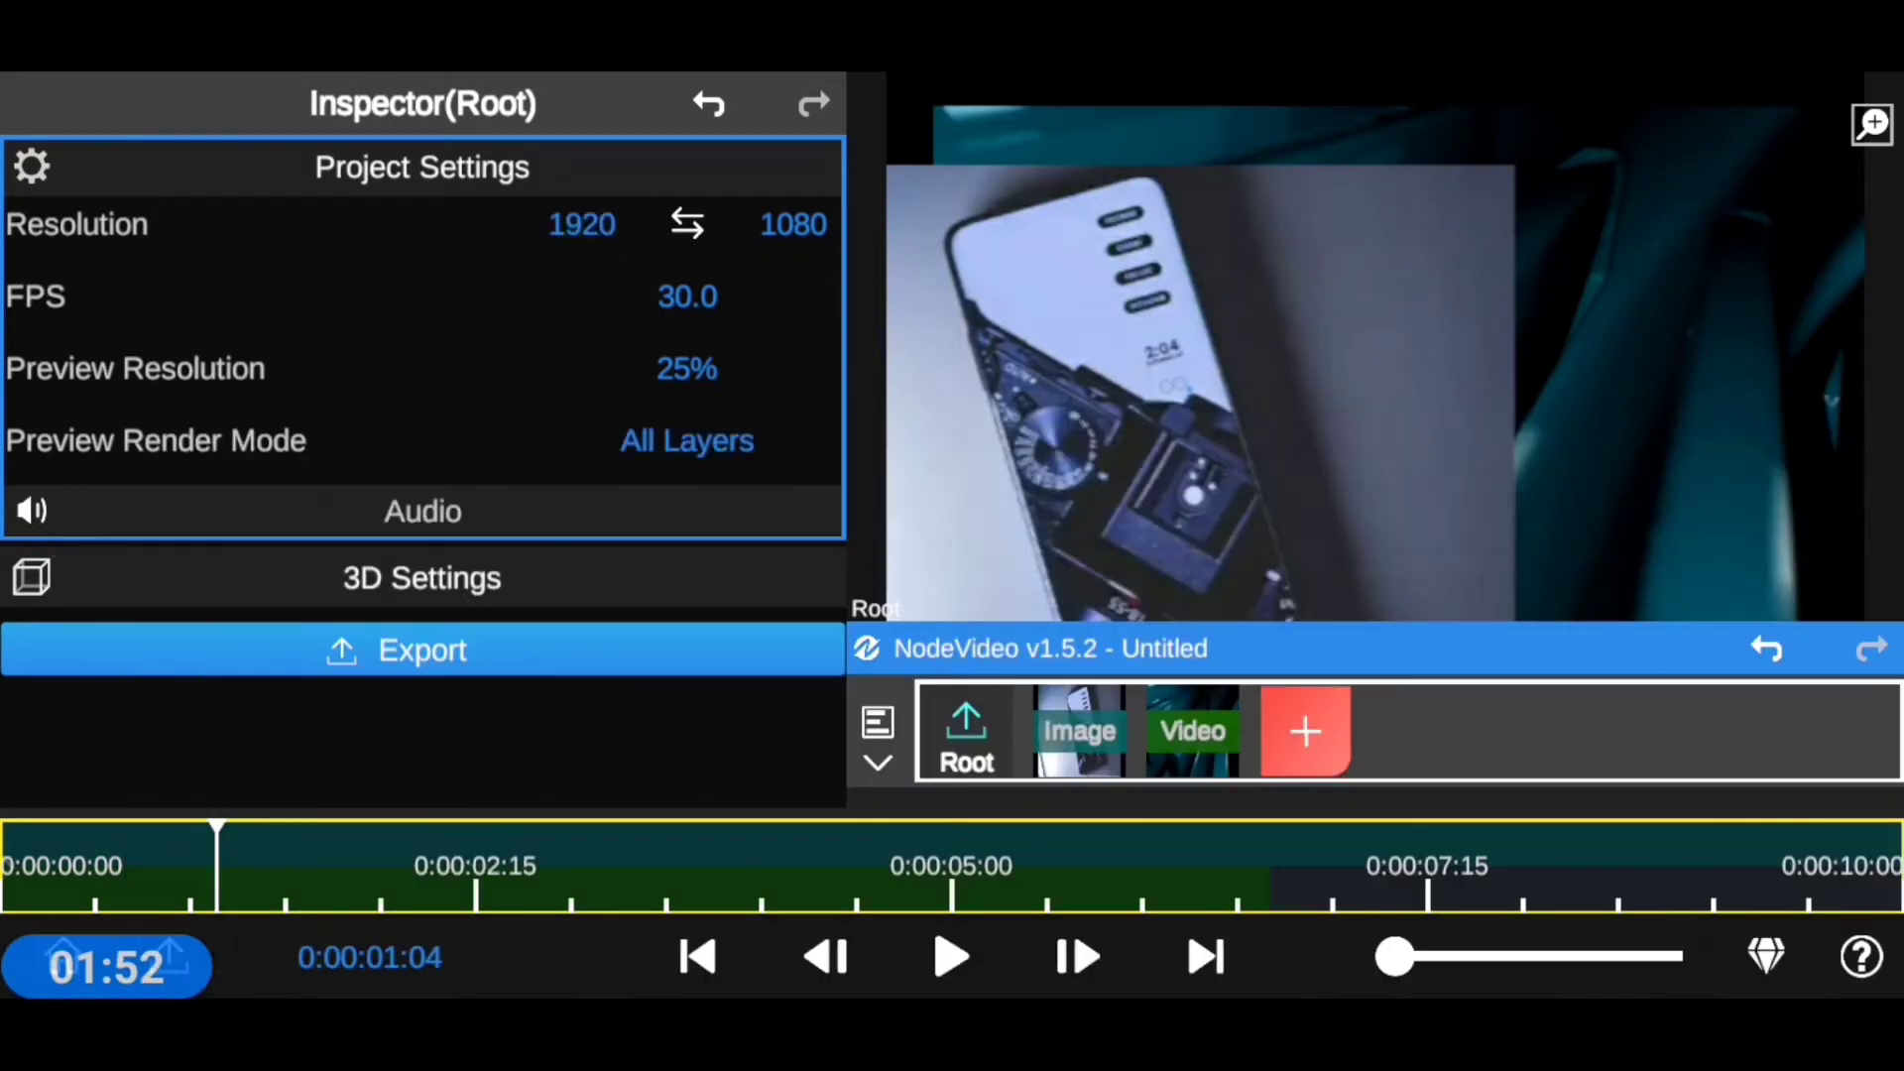
left_click(793, 223)
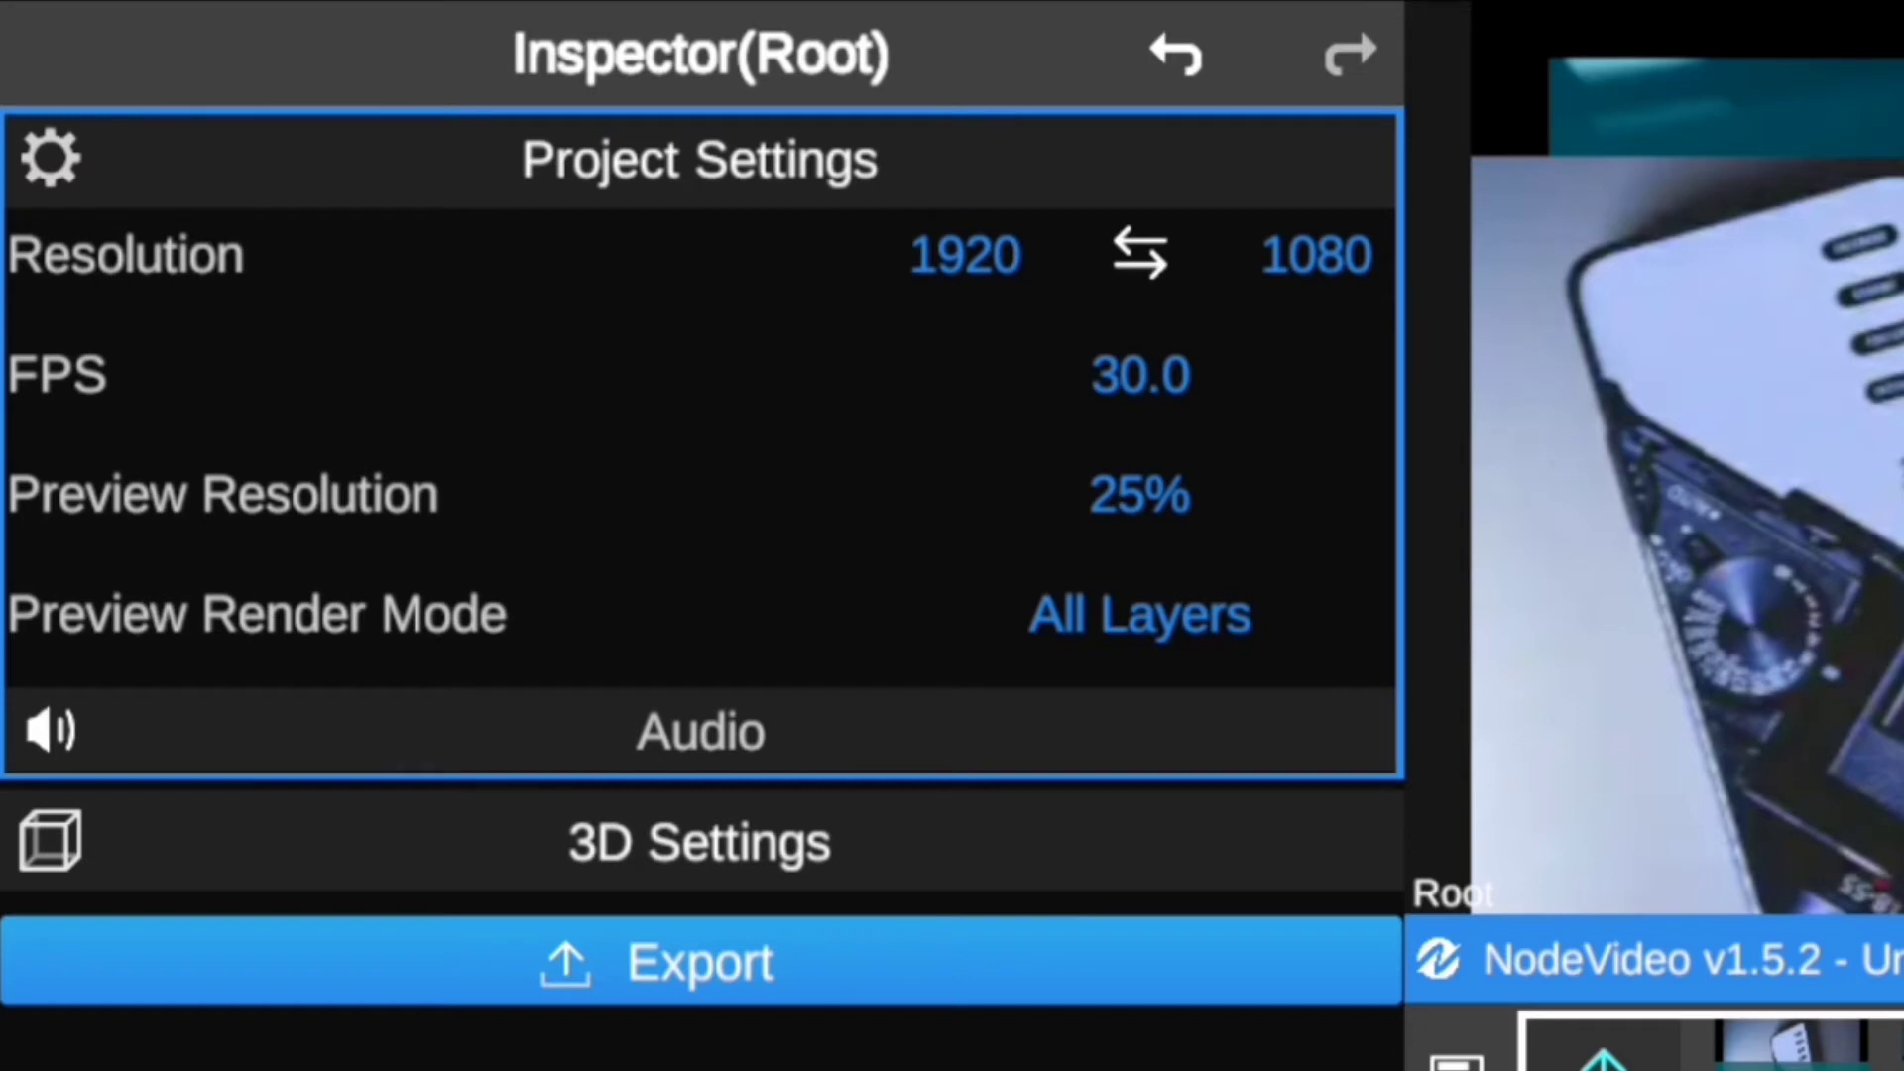
- Show Video1's media info: mp4, h264, 30 fps, 1920×1088, 10 seconds
left_click(1137, 374)
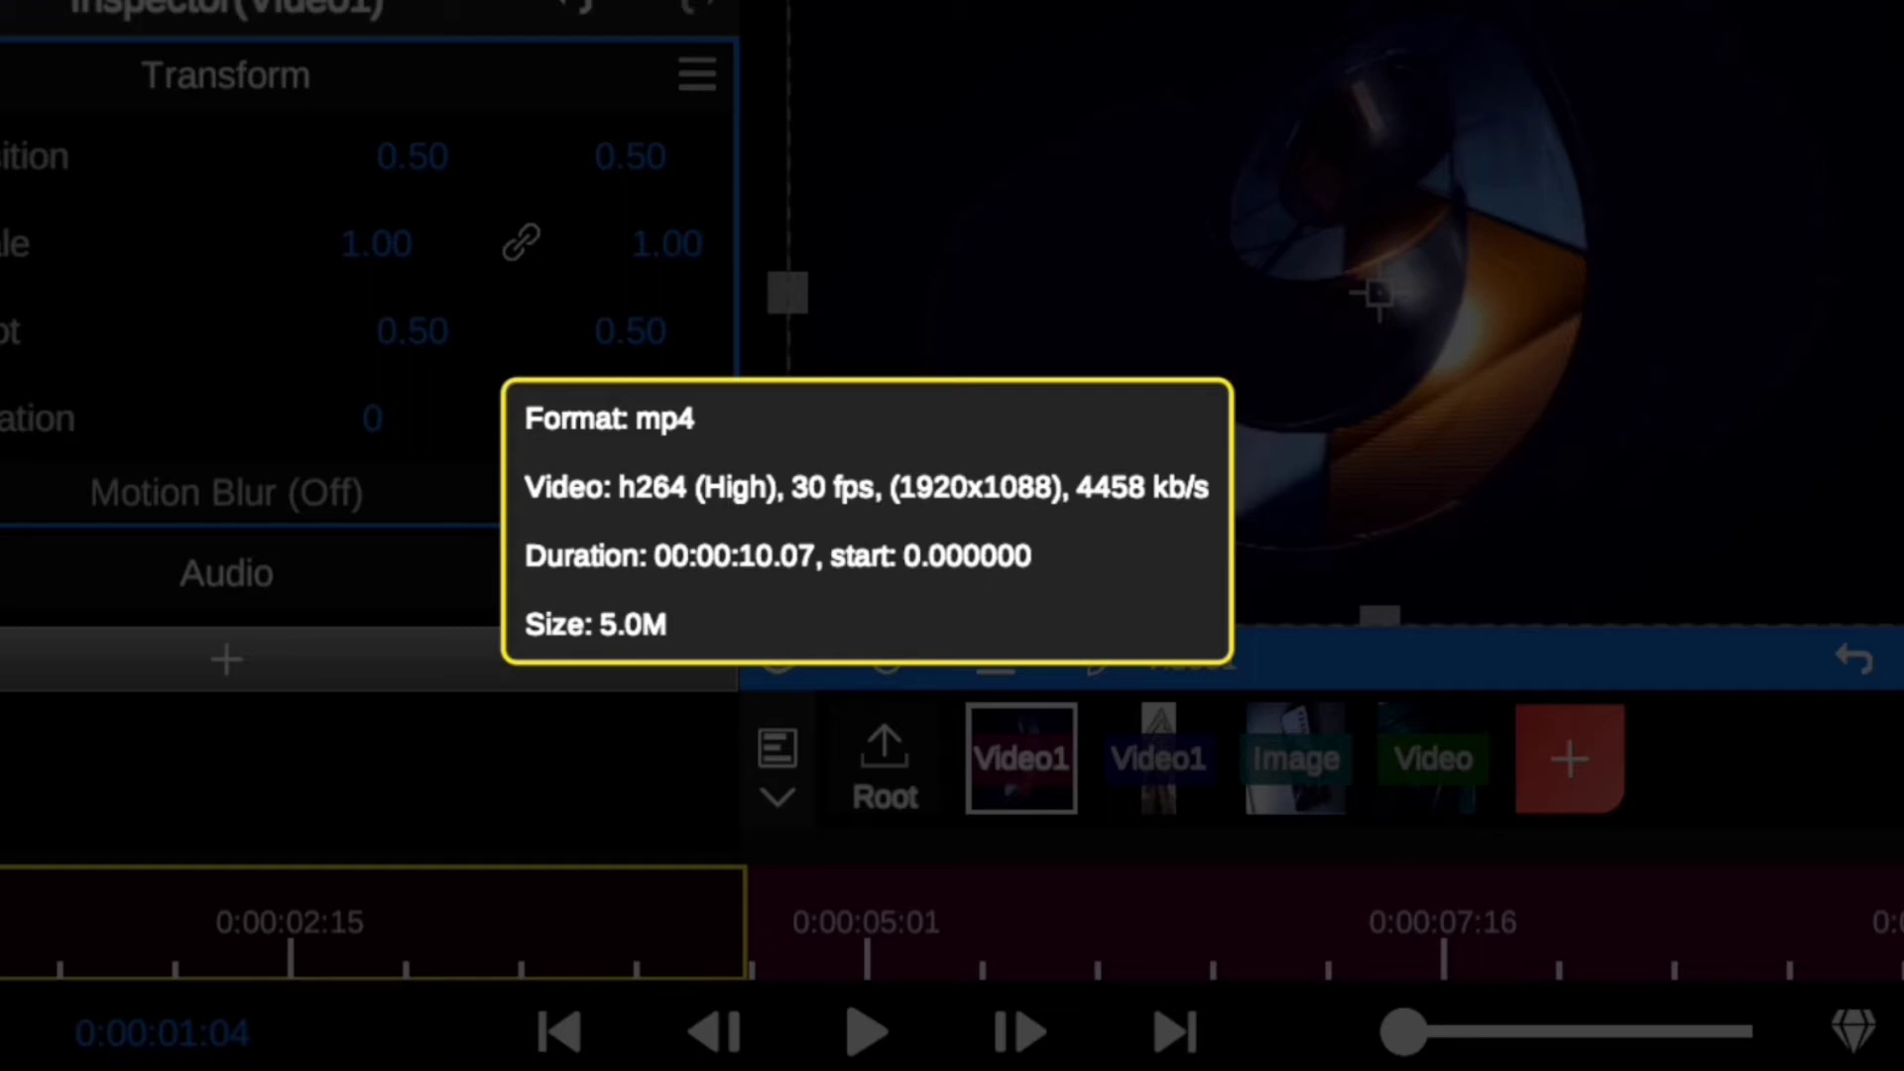
- Return to the Root inspector and confirm the project frame rate at 30.00 fps
left_click(883, 763)
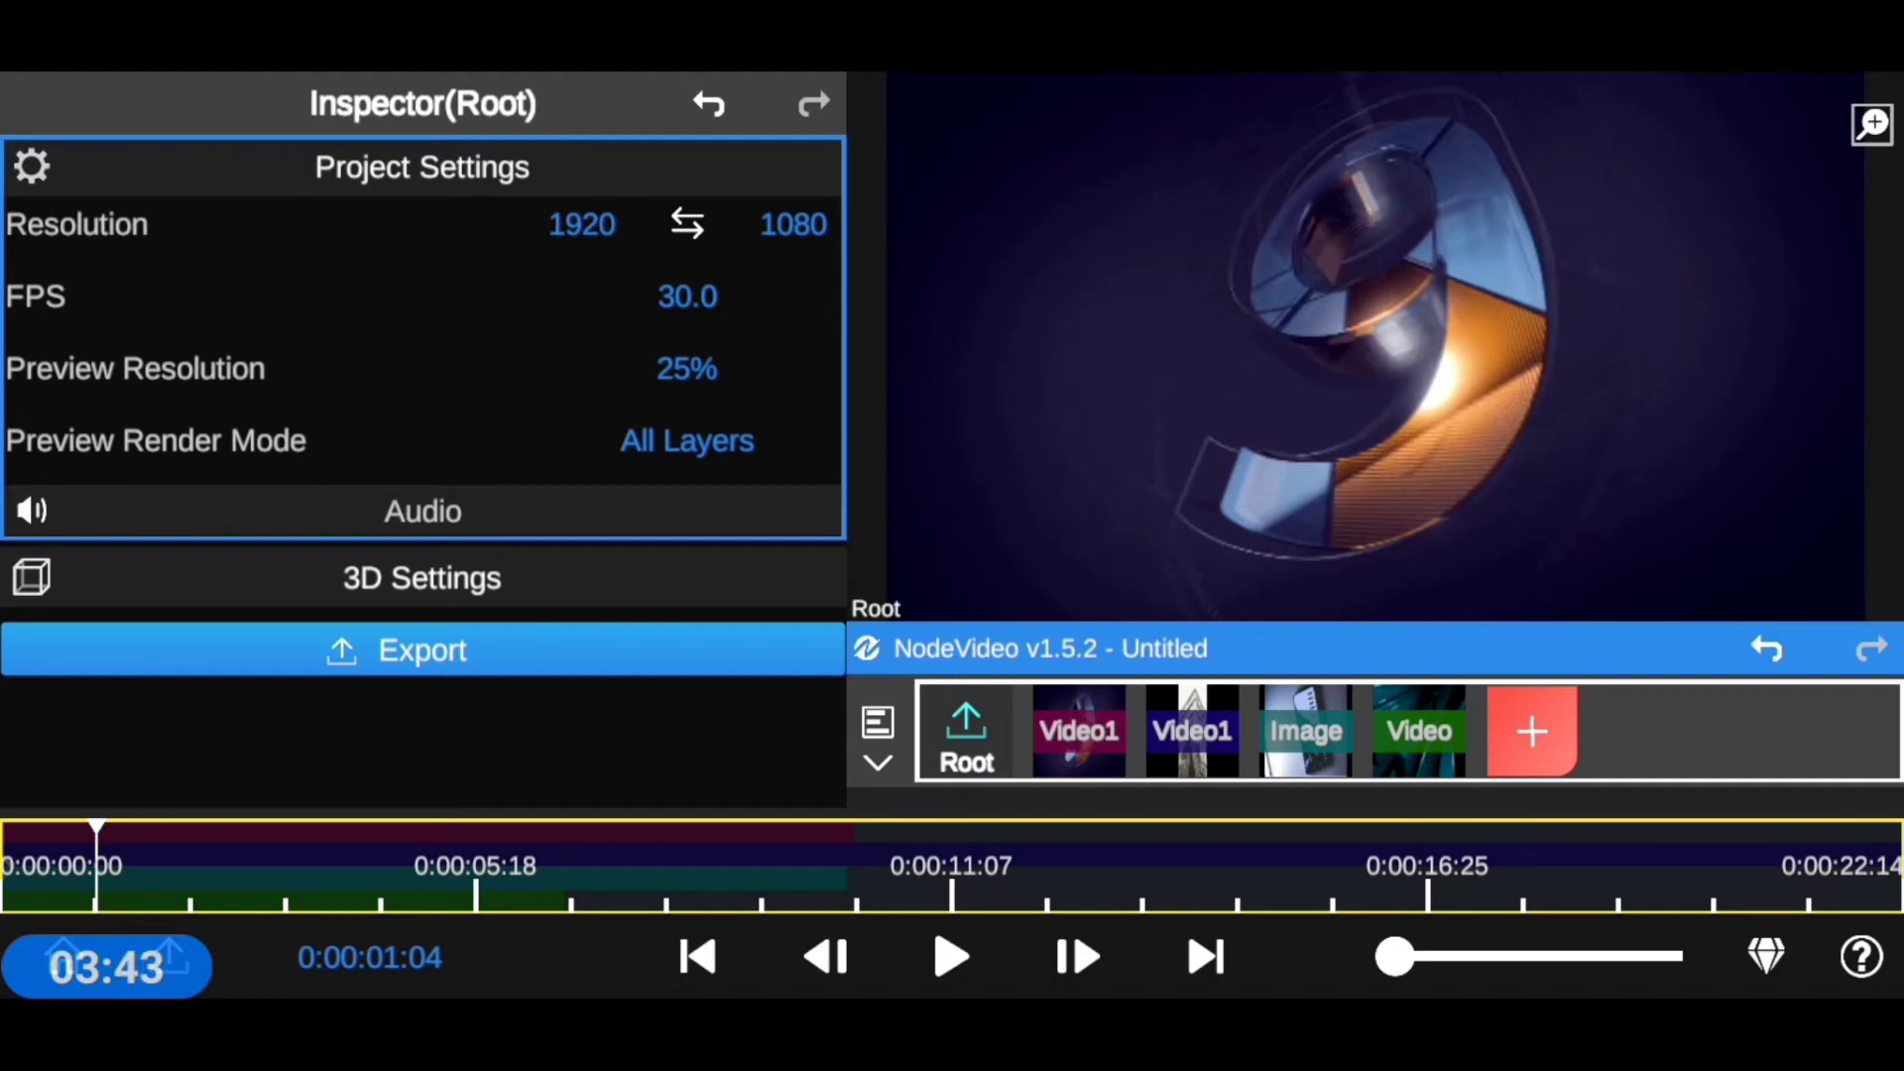
left_click(686, 295)
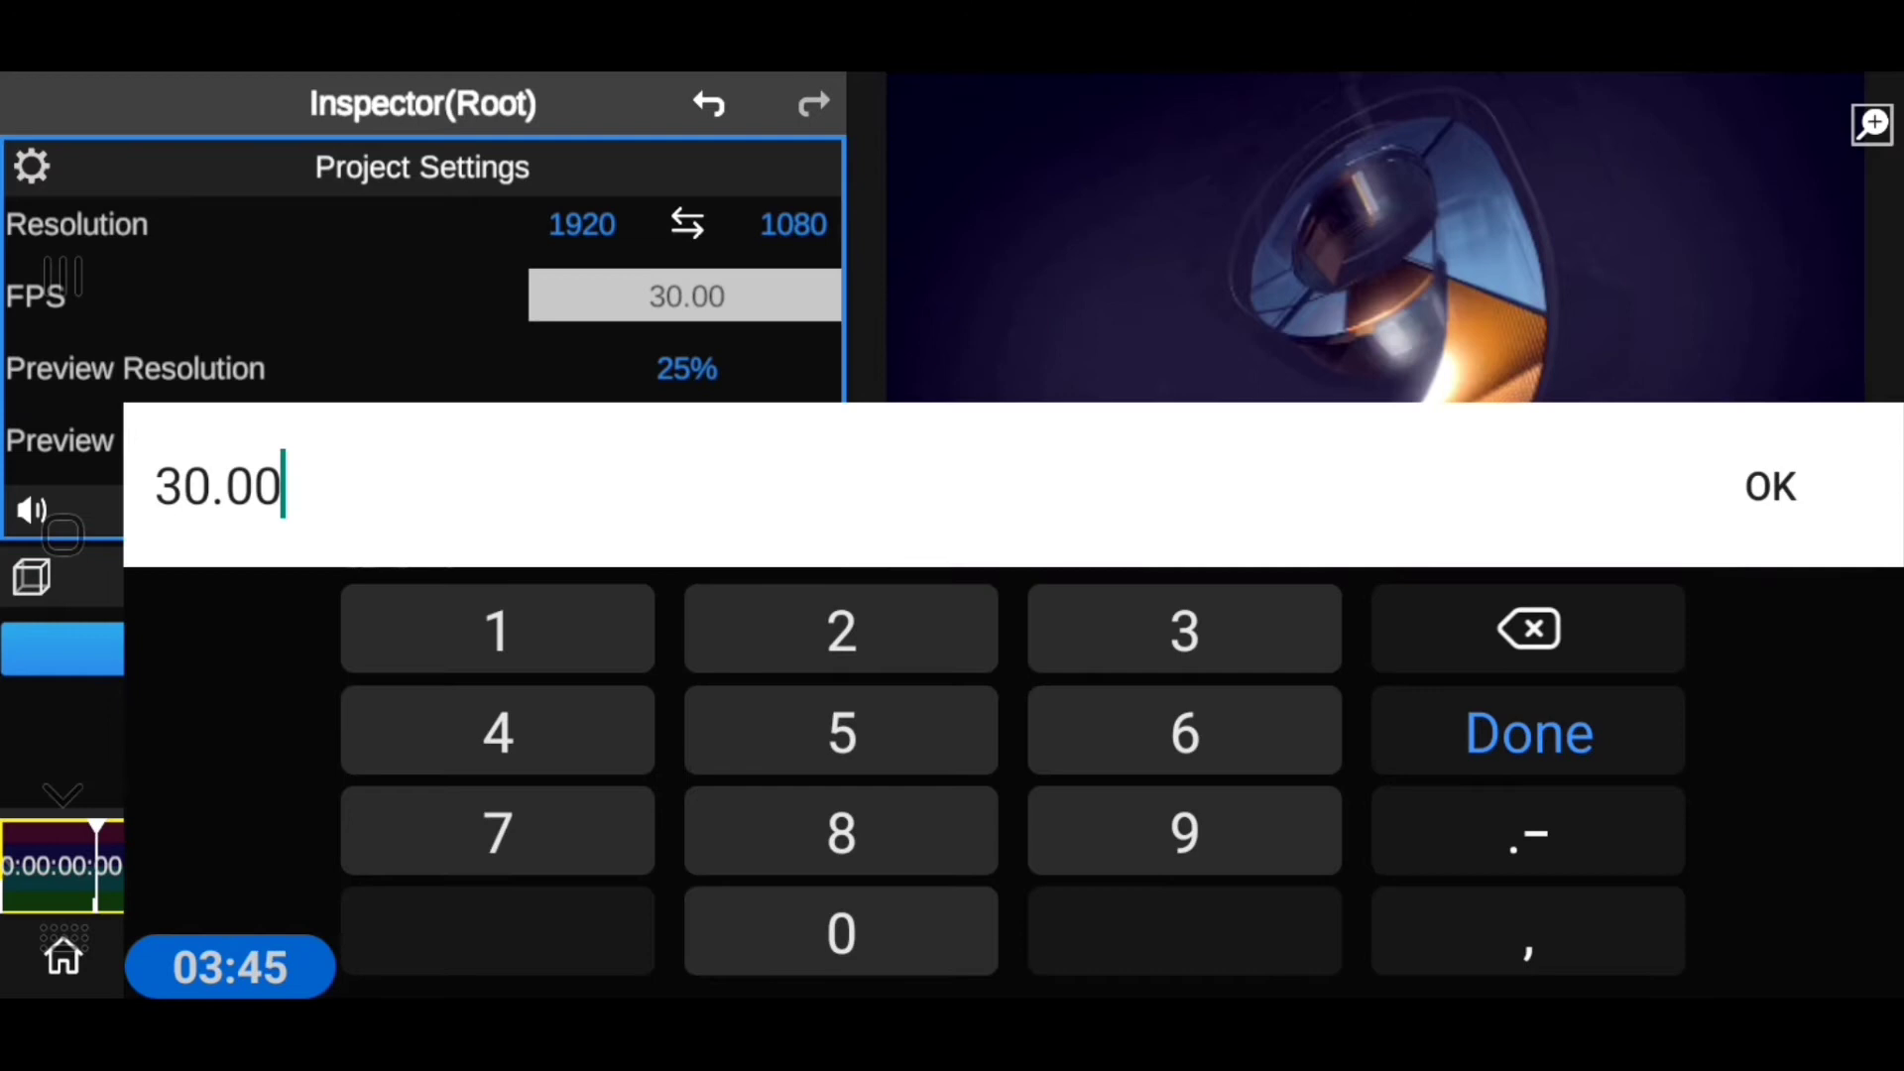
left_click(1527, 732)
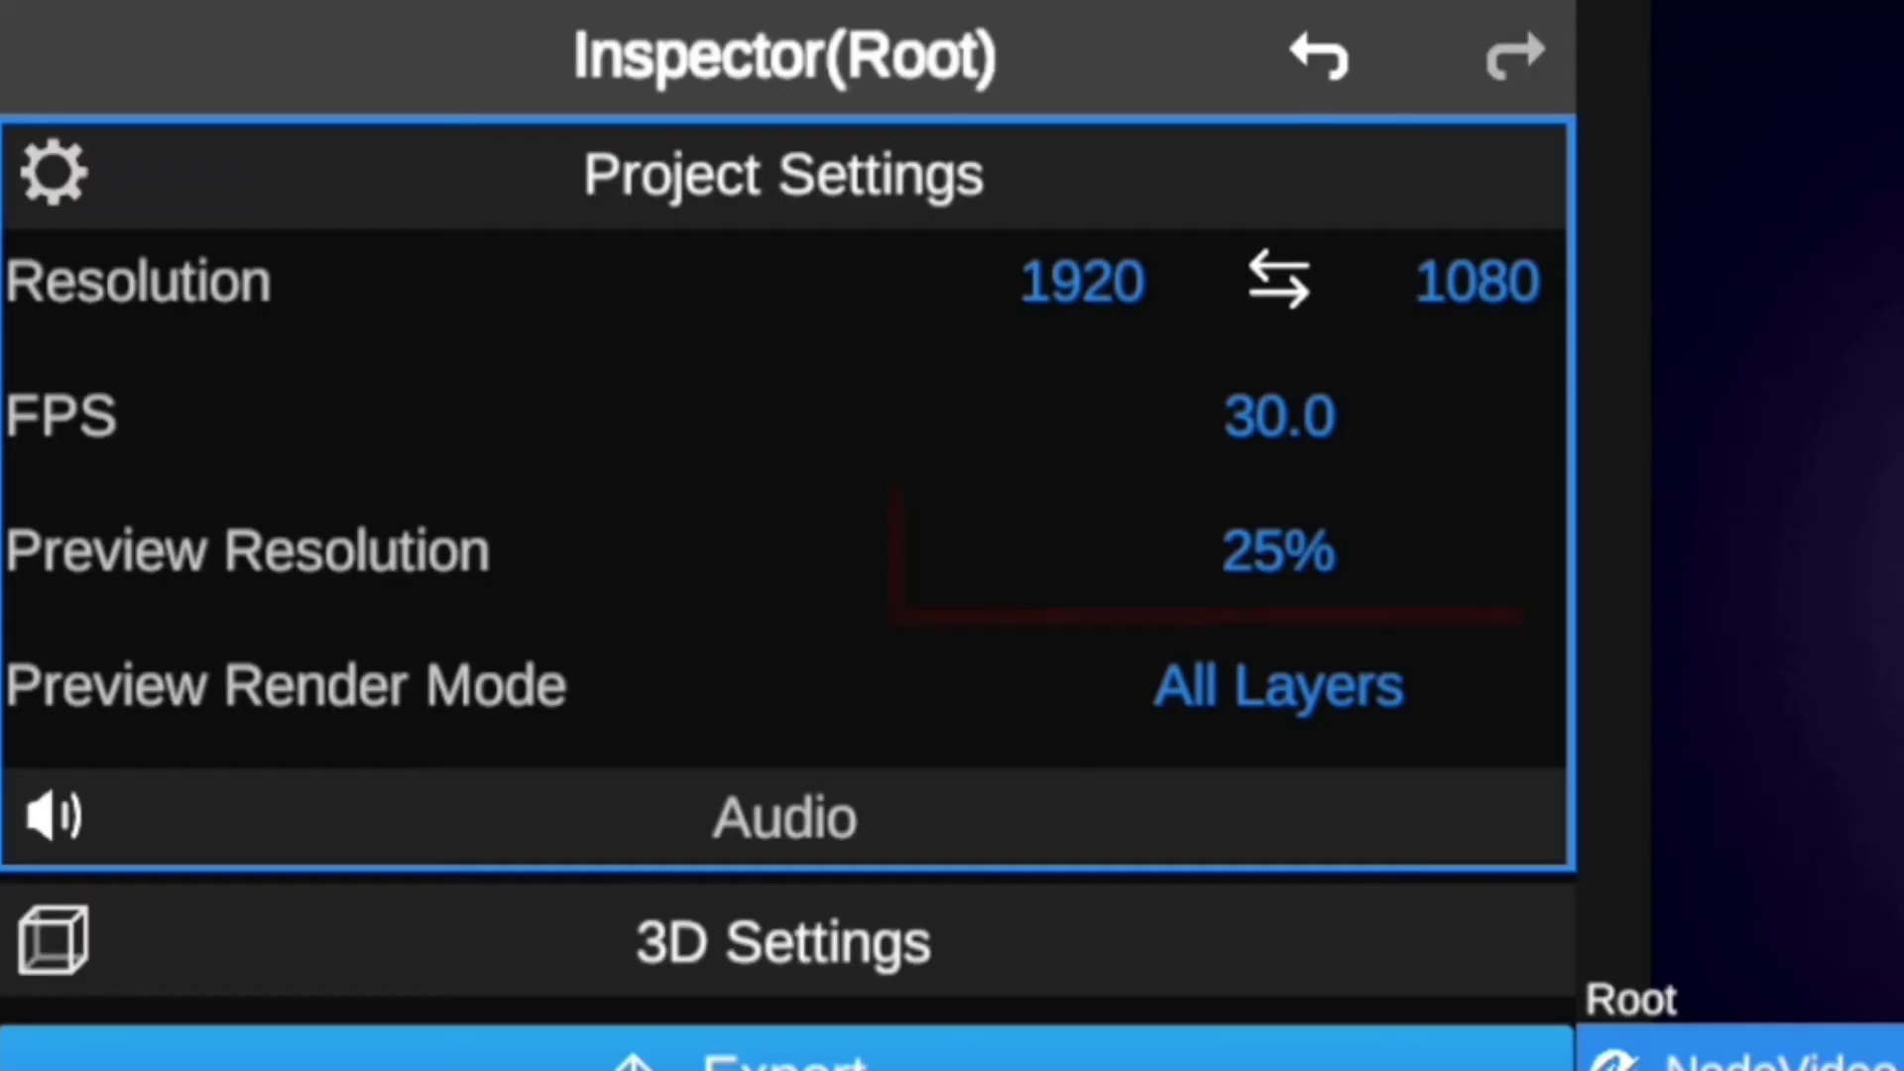
left_click(1275, 552)
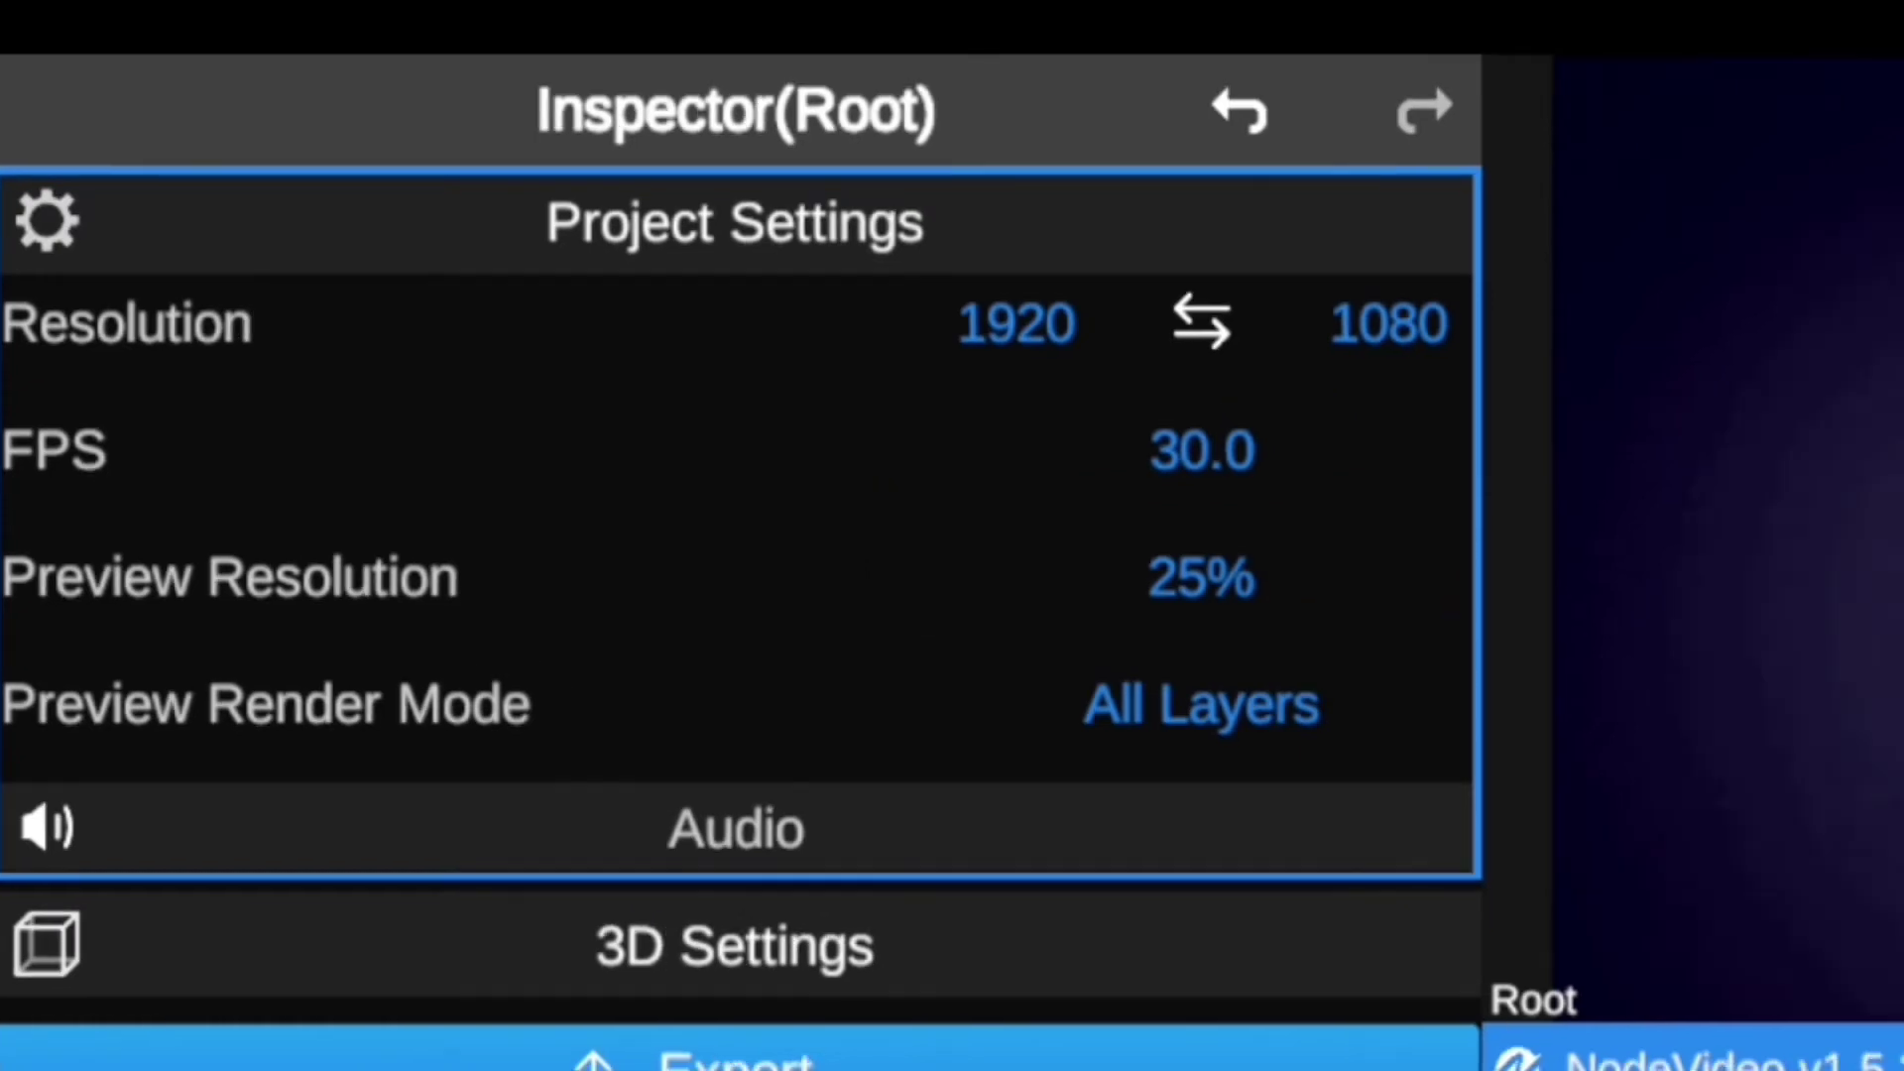
left_click(1197, 578)
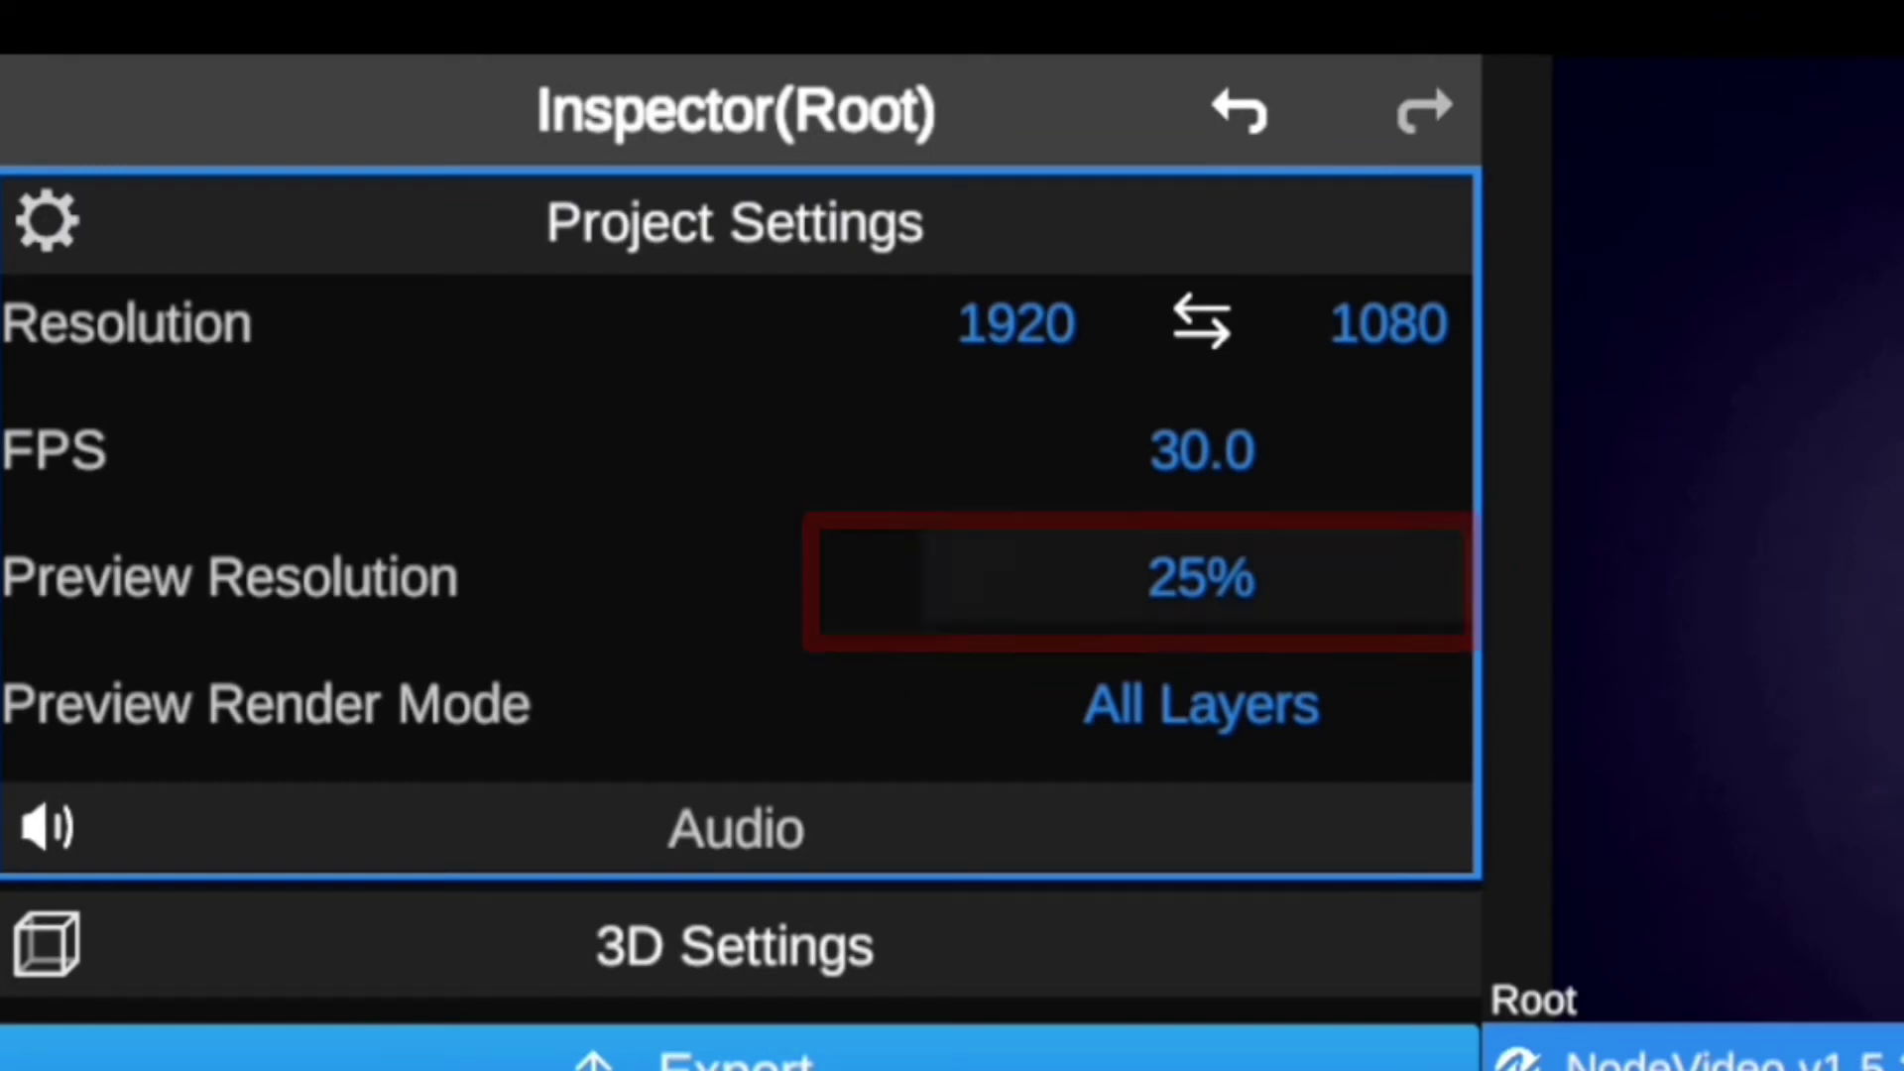
left_click(1199, 578)
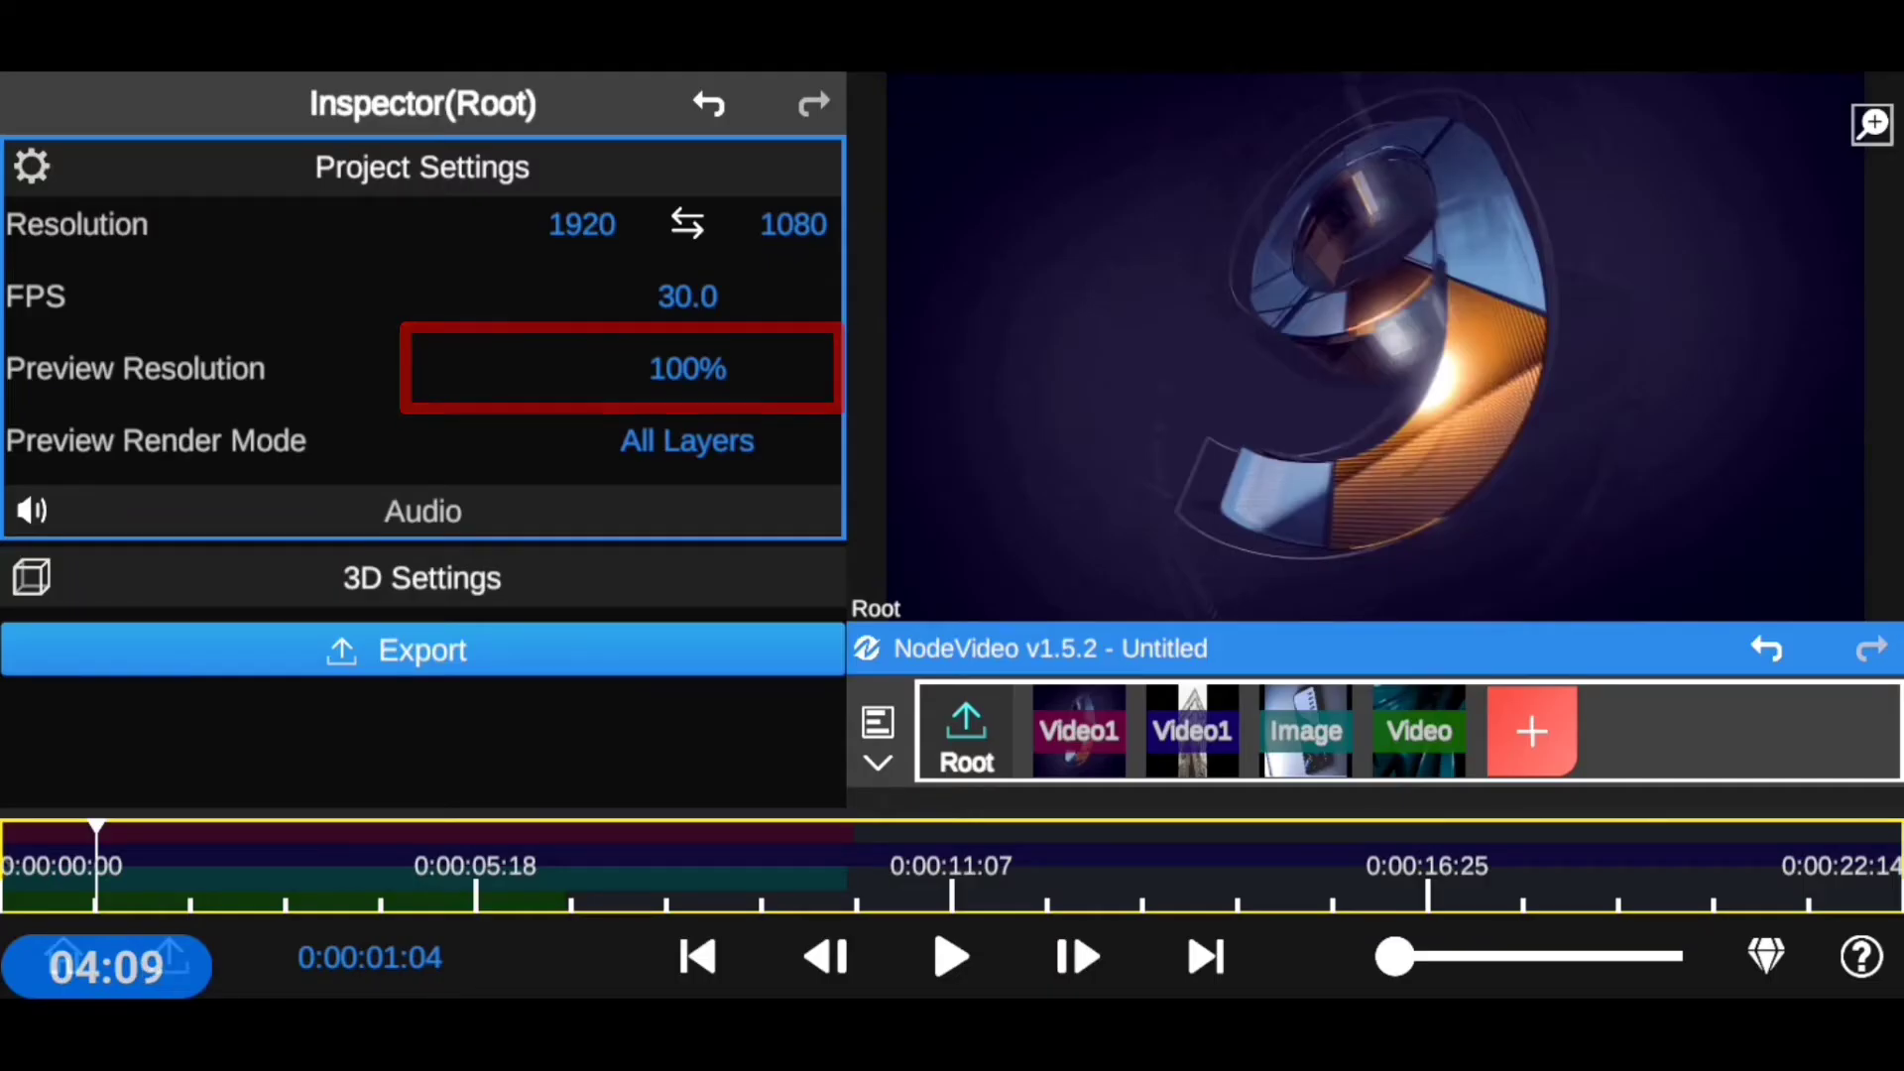
left_click(686, 368)
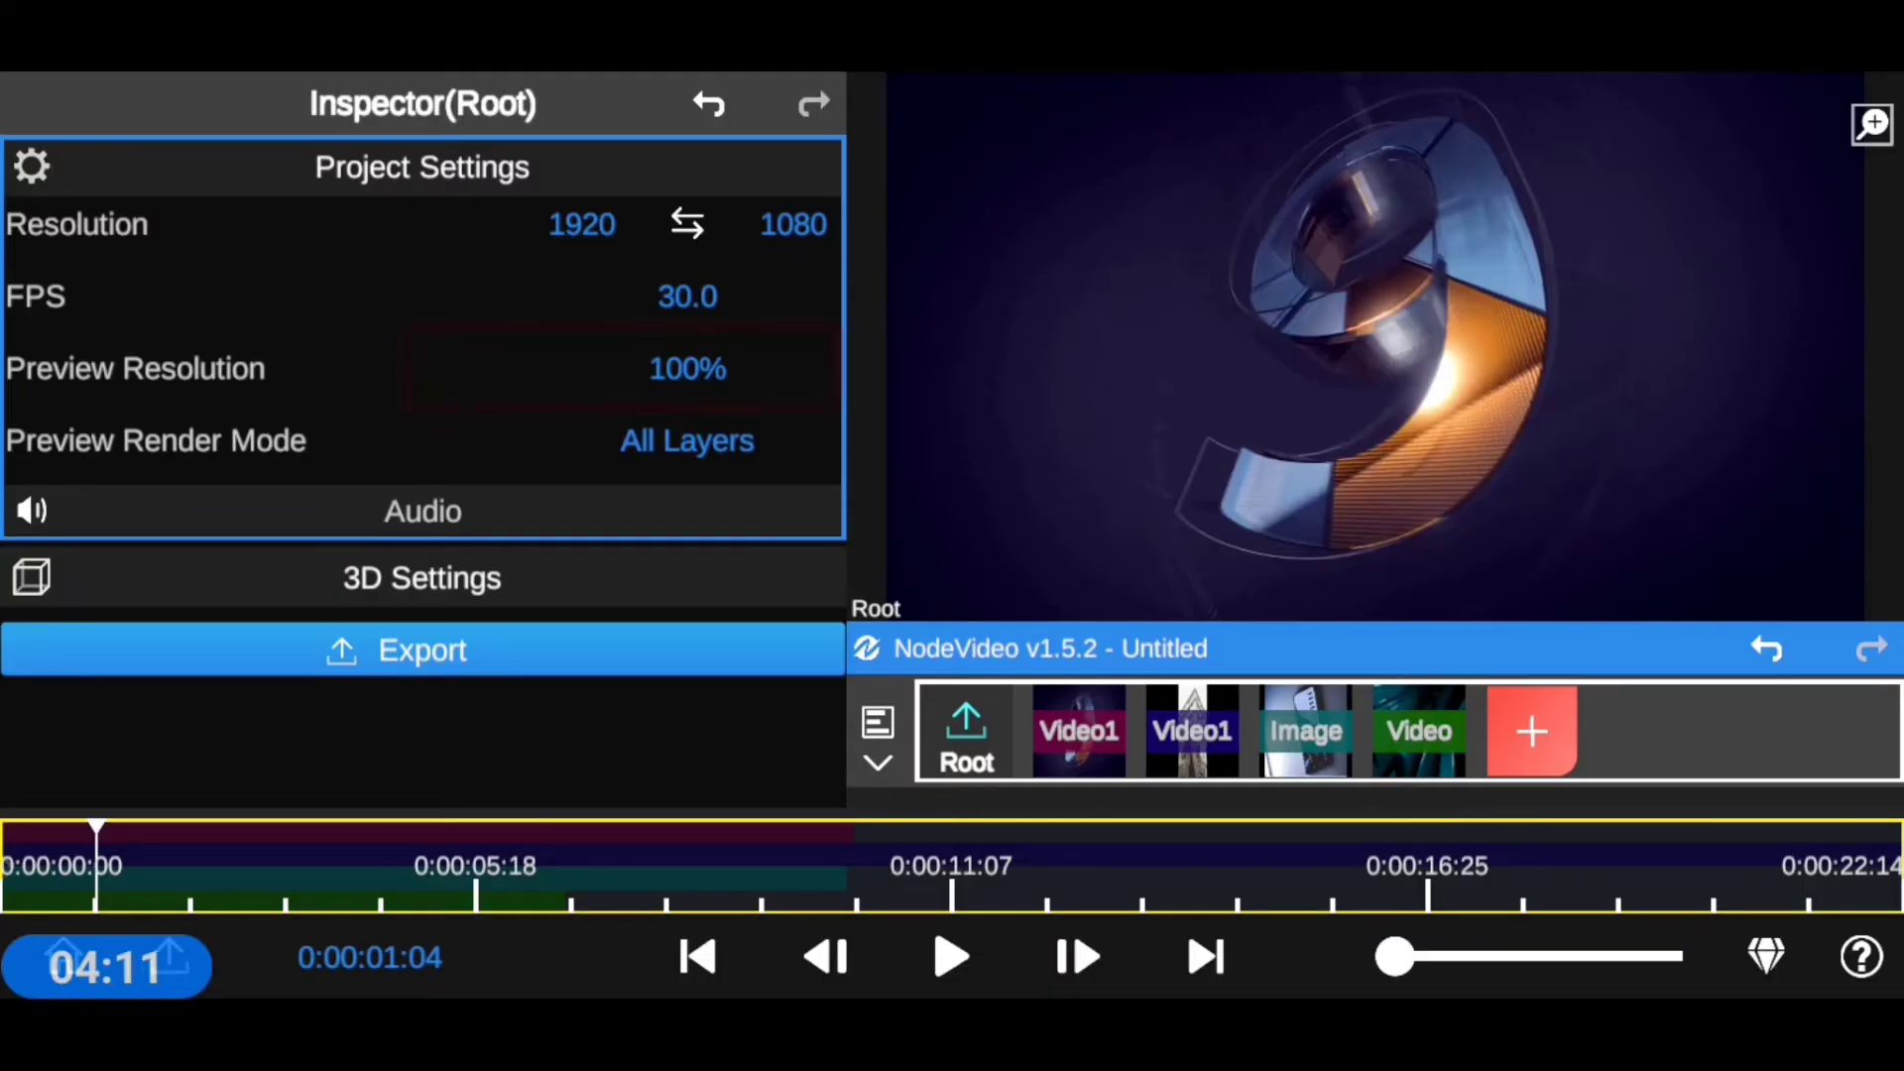
left_click(687, 368)
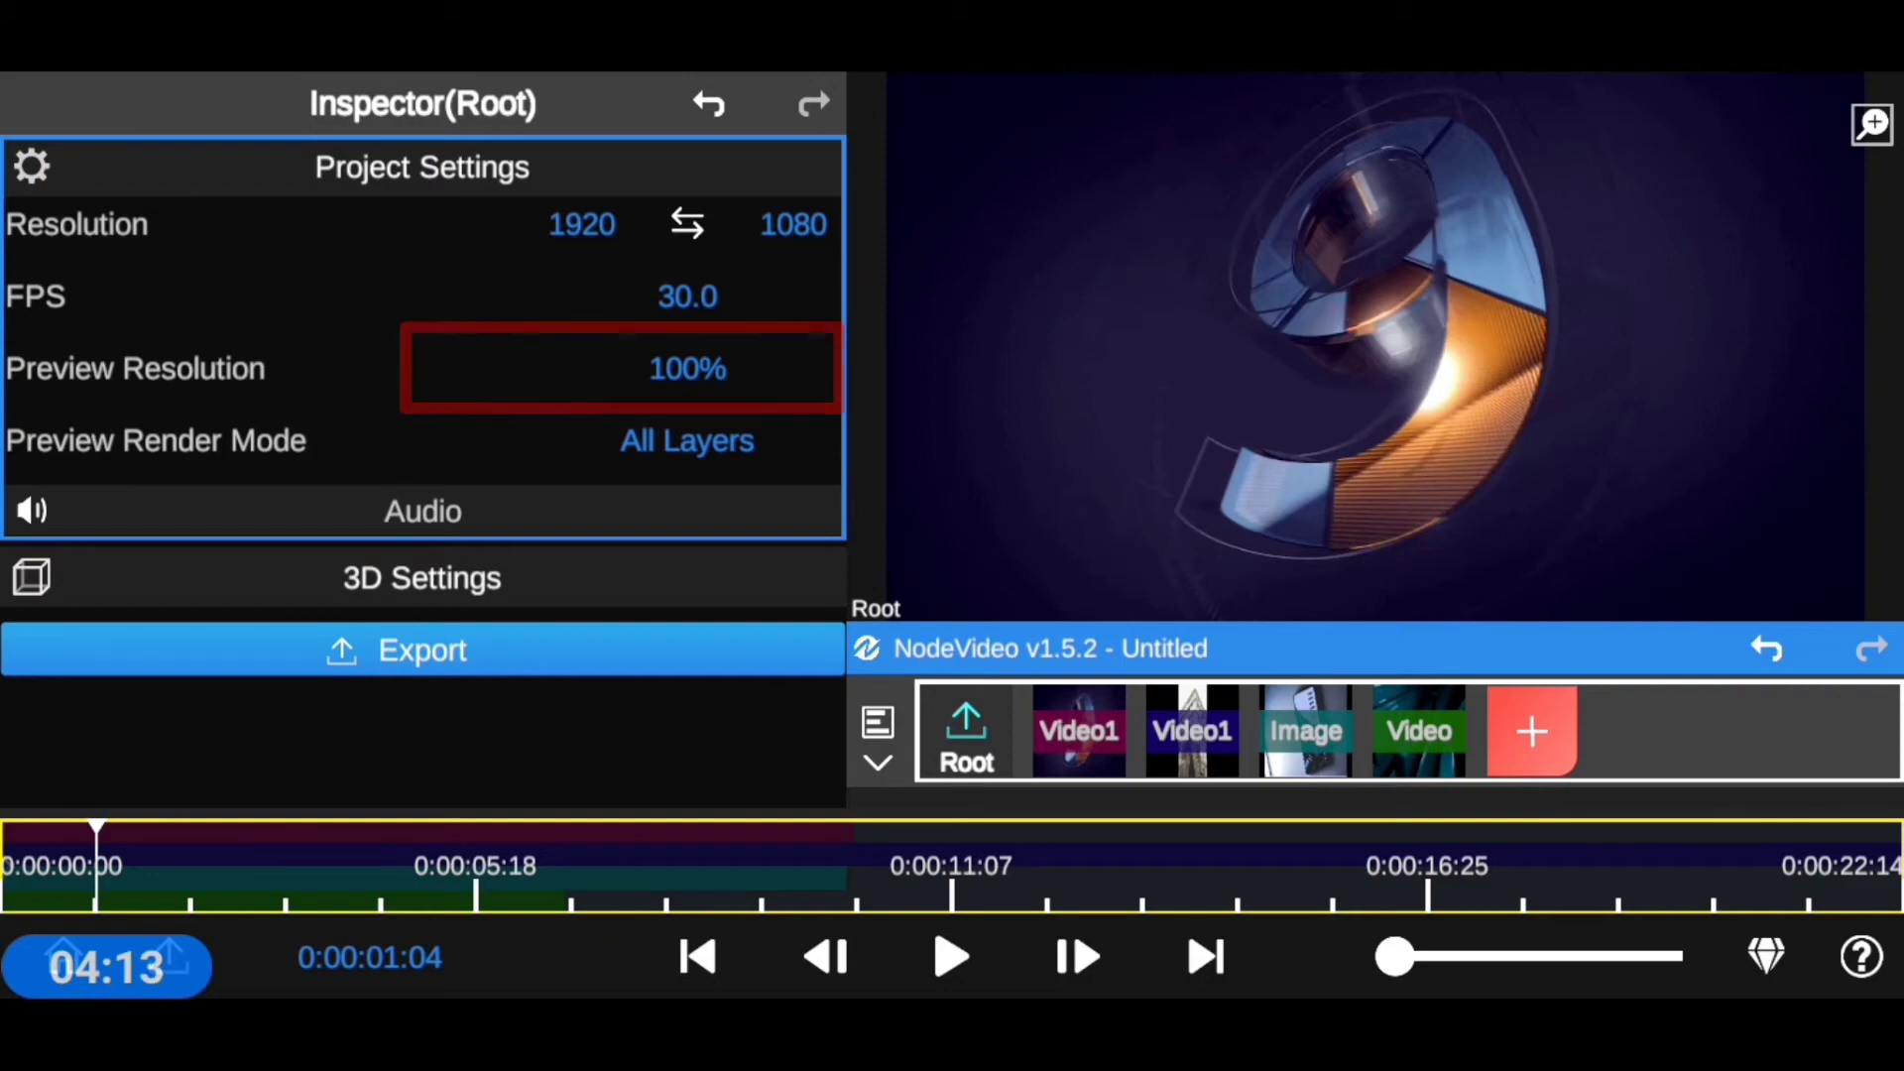
left_click(686, 368)
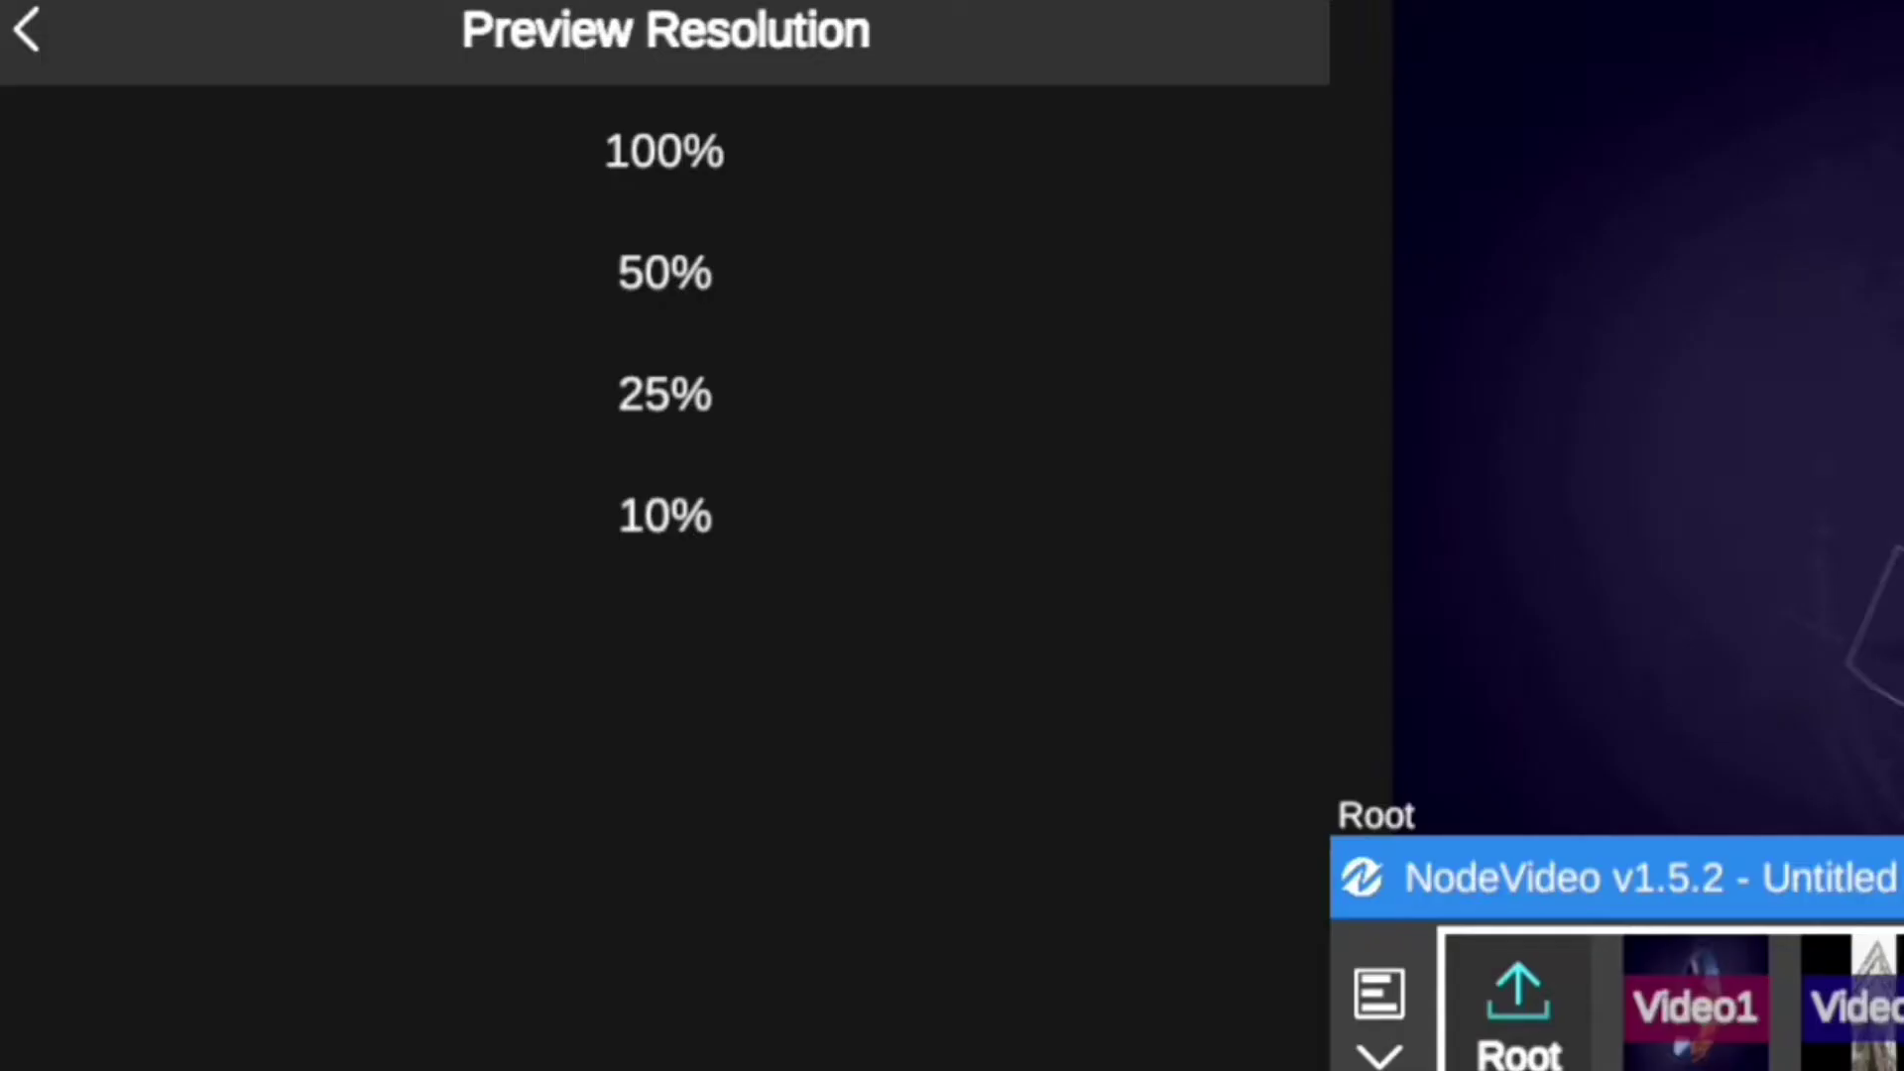
left_click(663, 394)
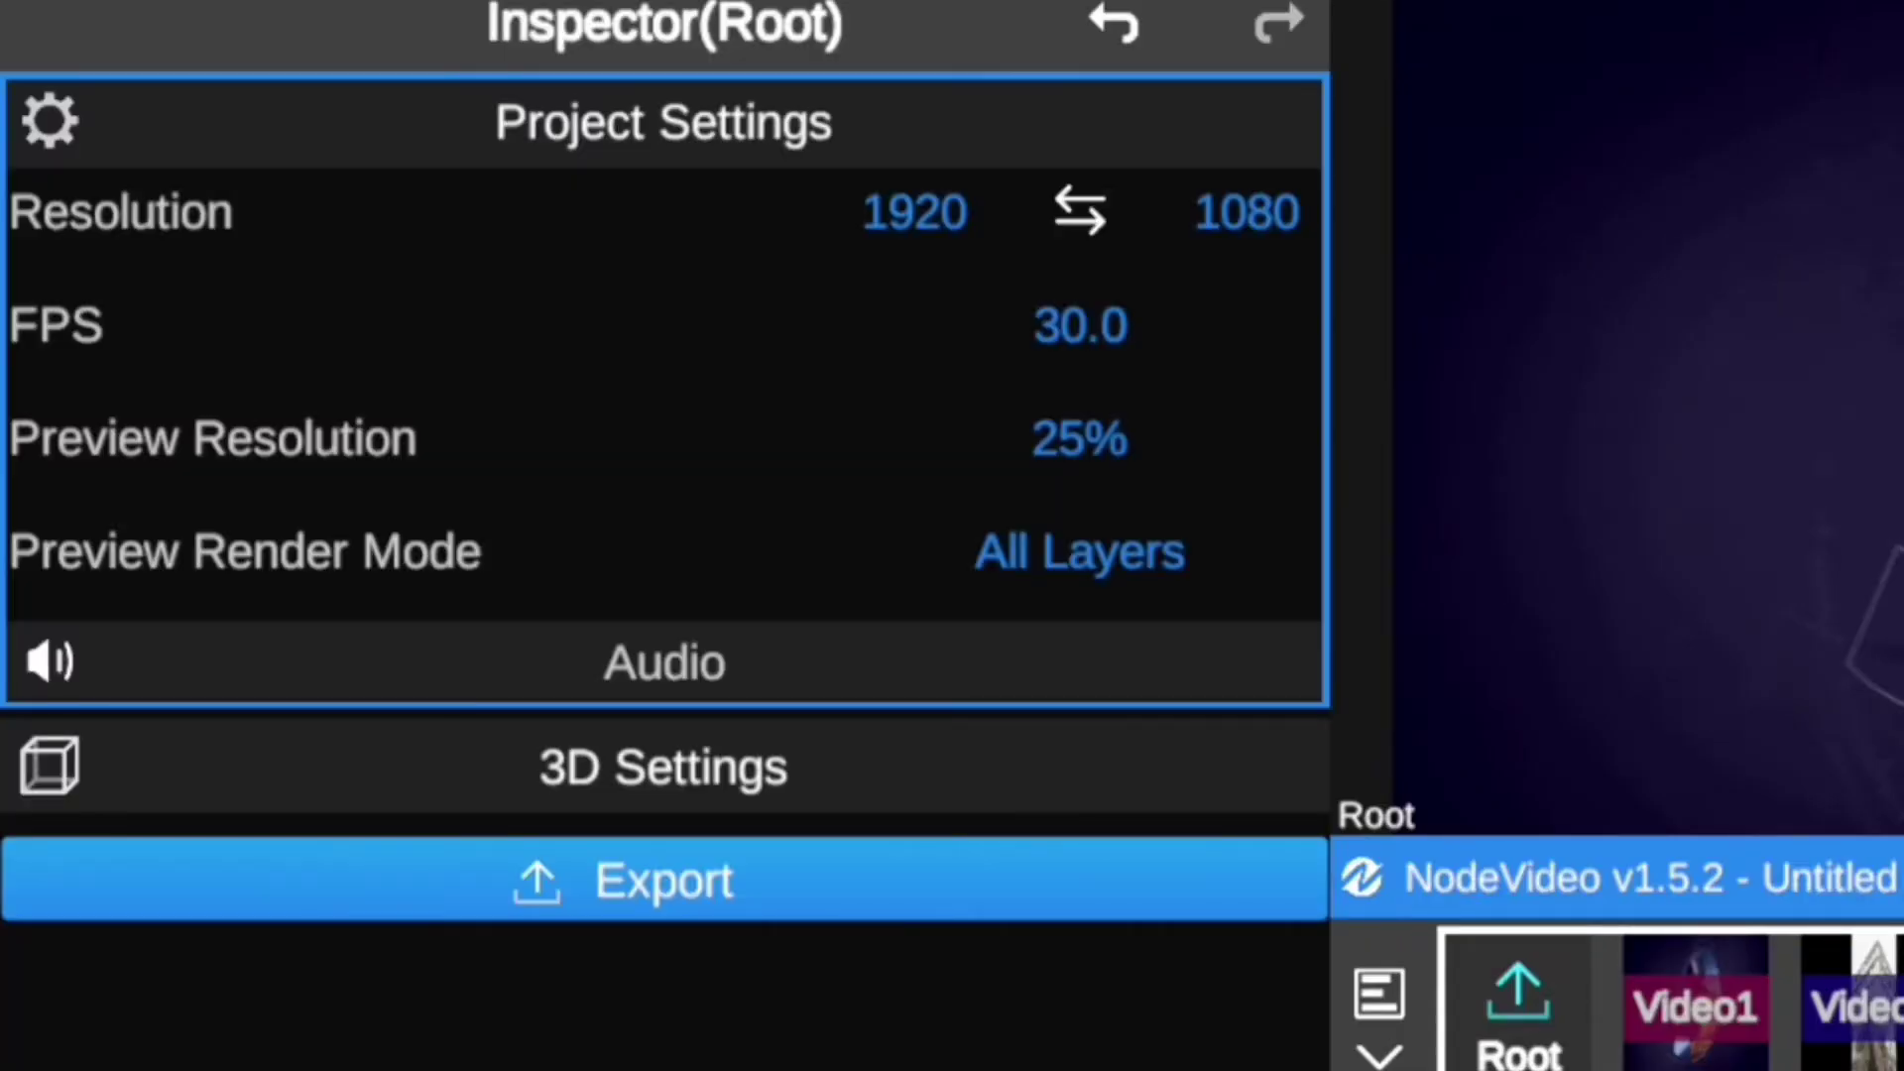
left_click(1076, 438)
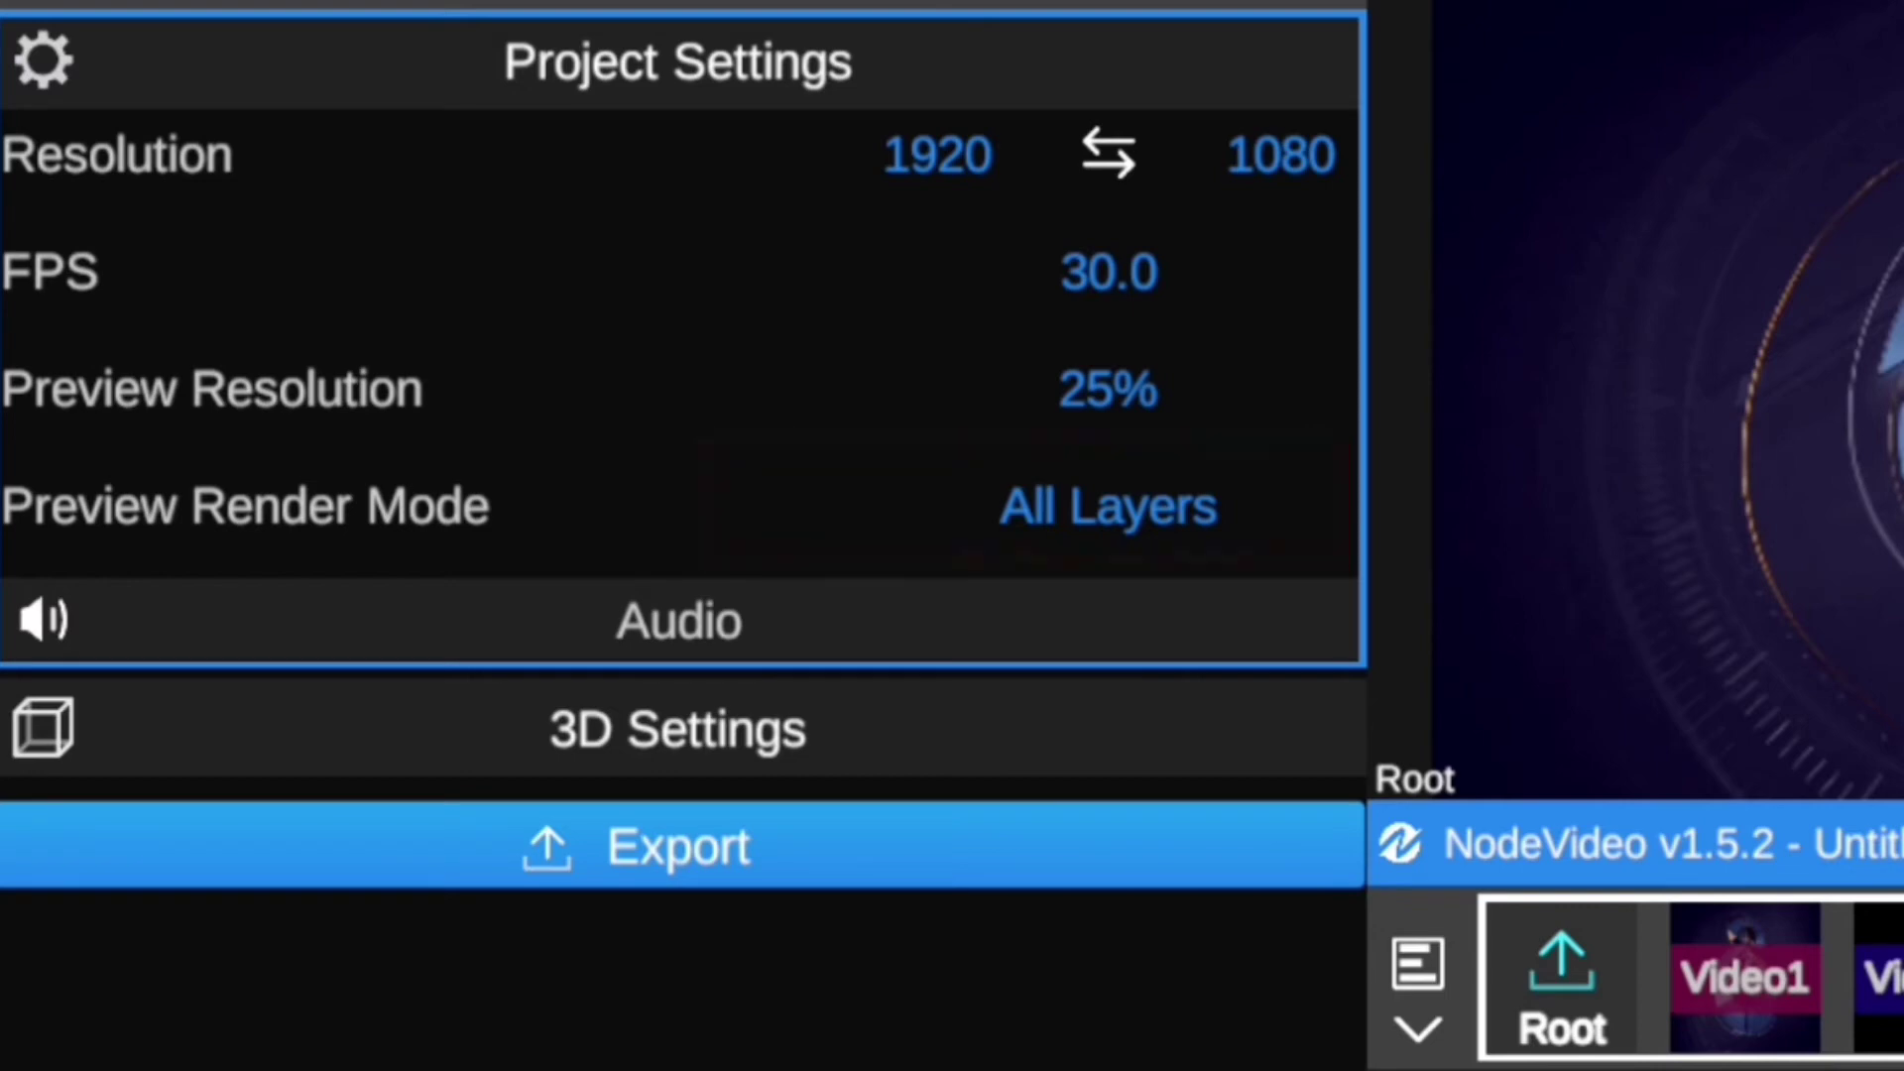
- Keep preview rendering on Current Layer and select the first Video1 clip for its Transform properties
left_click(1107, 507)
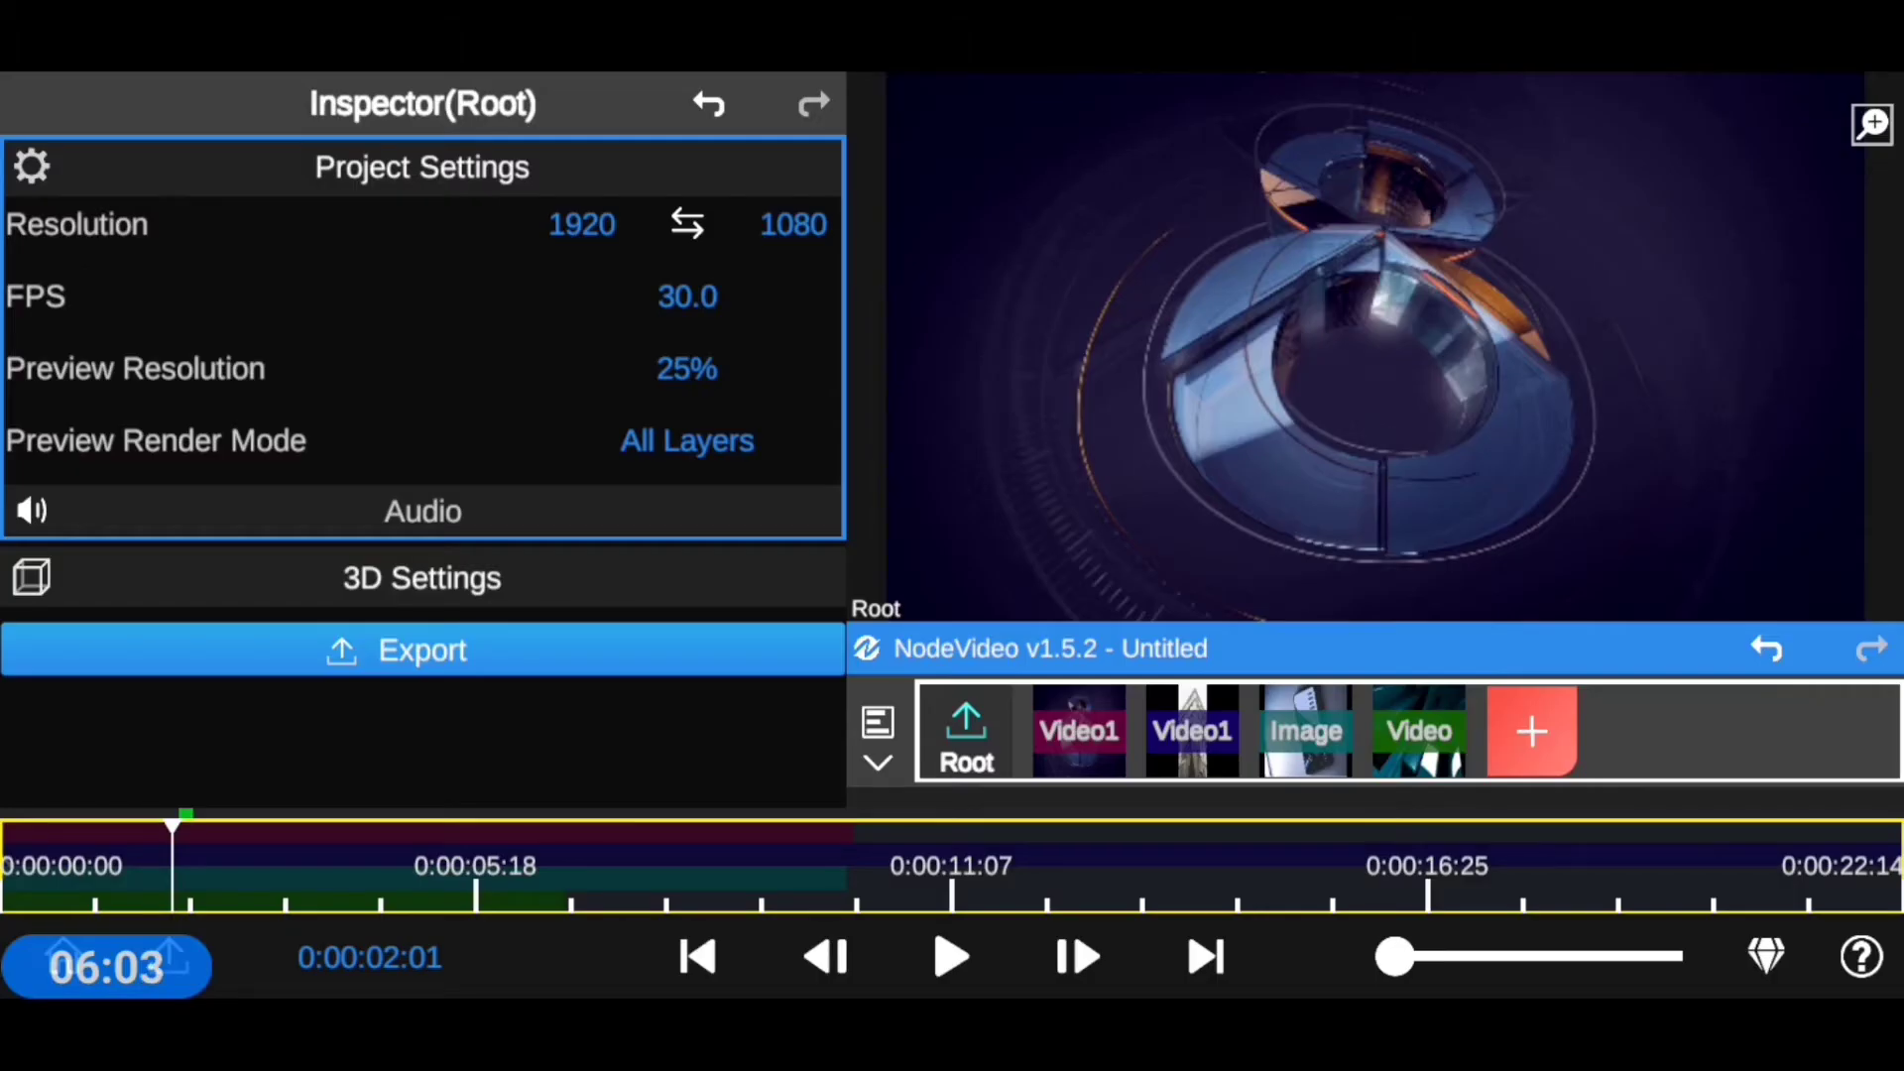
left_click(1191, 731)
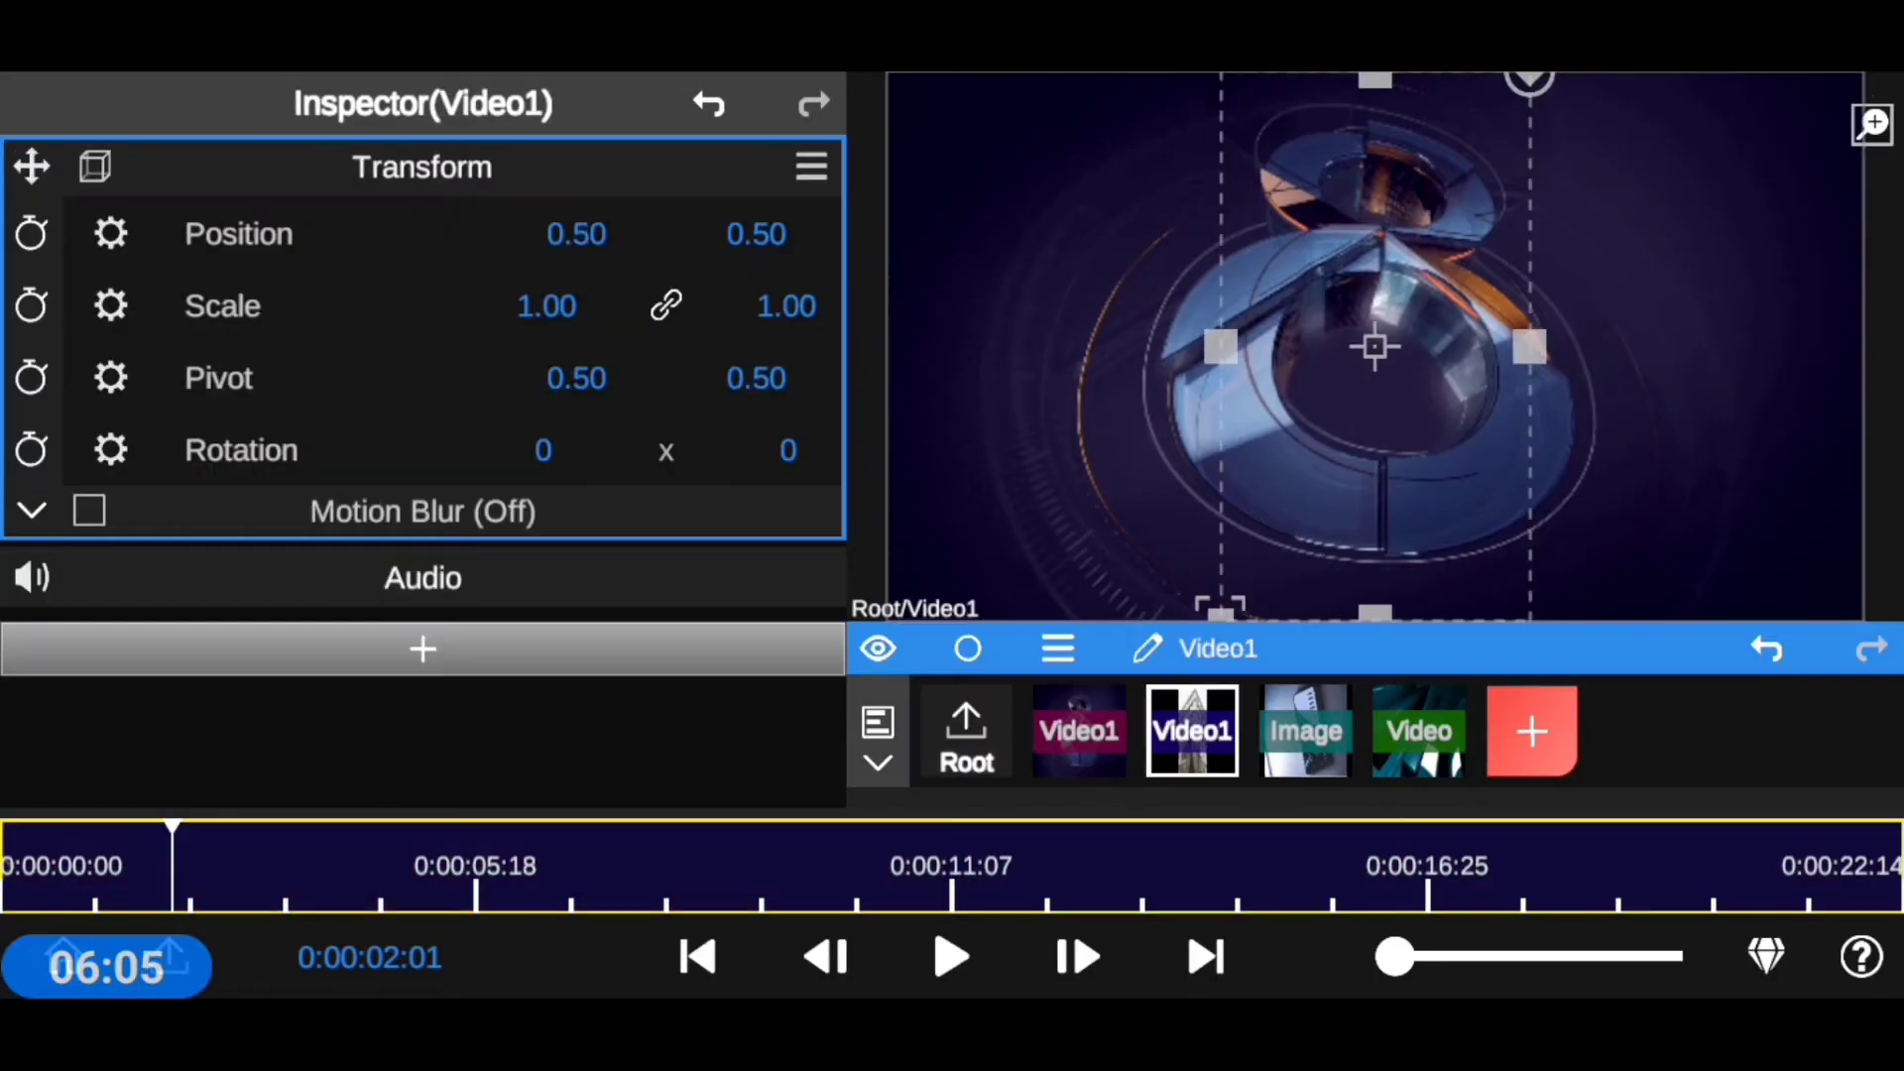
left_click(1417, 730)
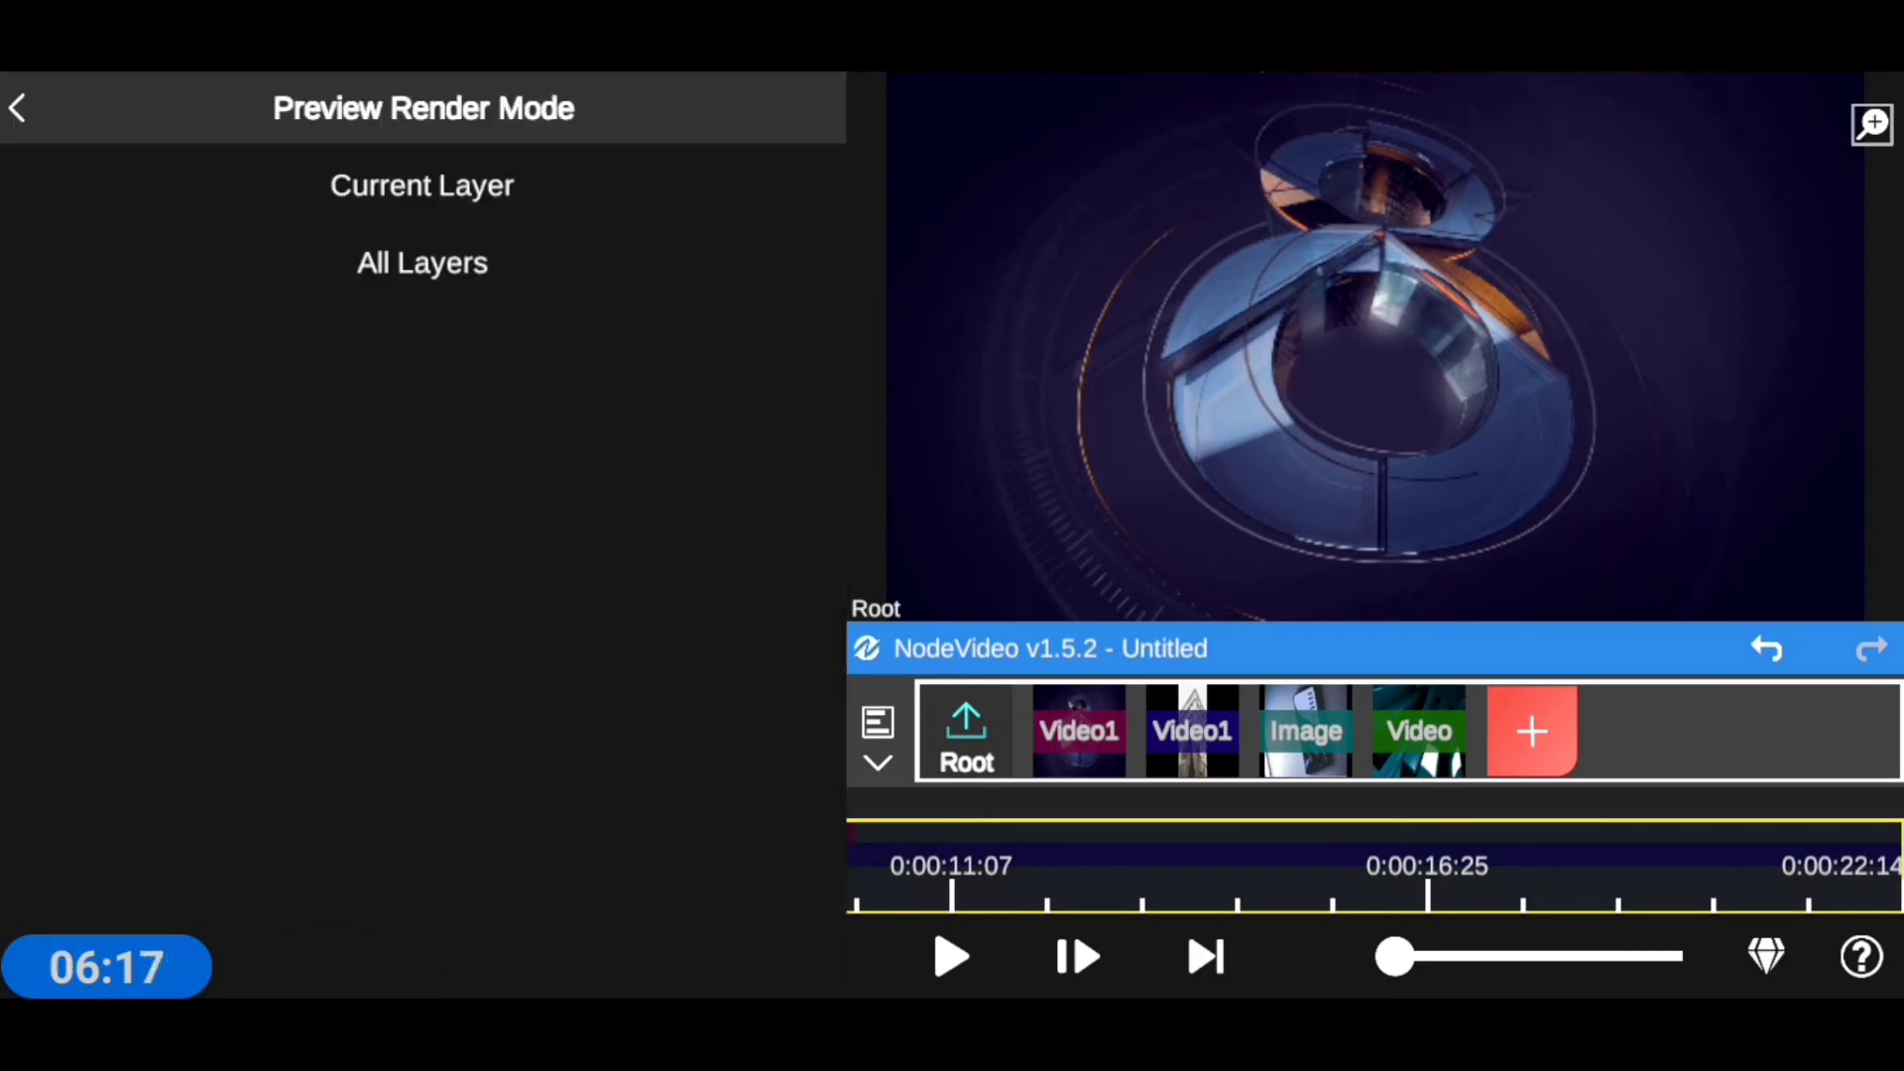
left_click(422, 184)
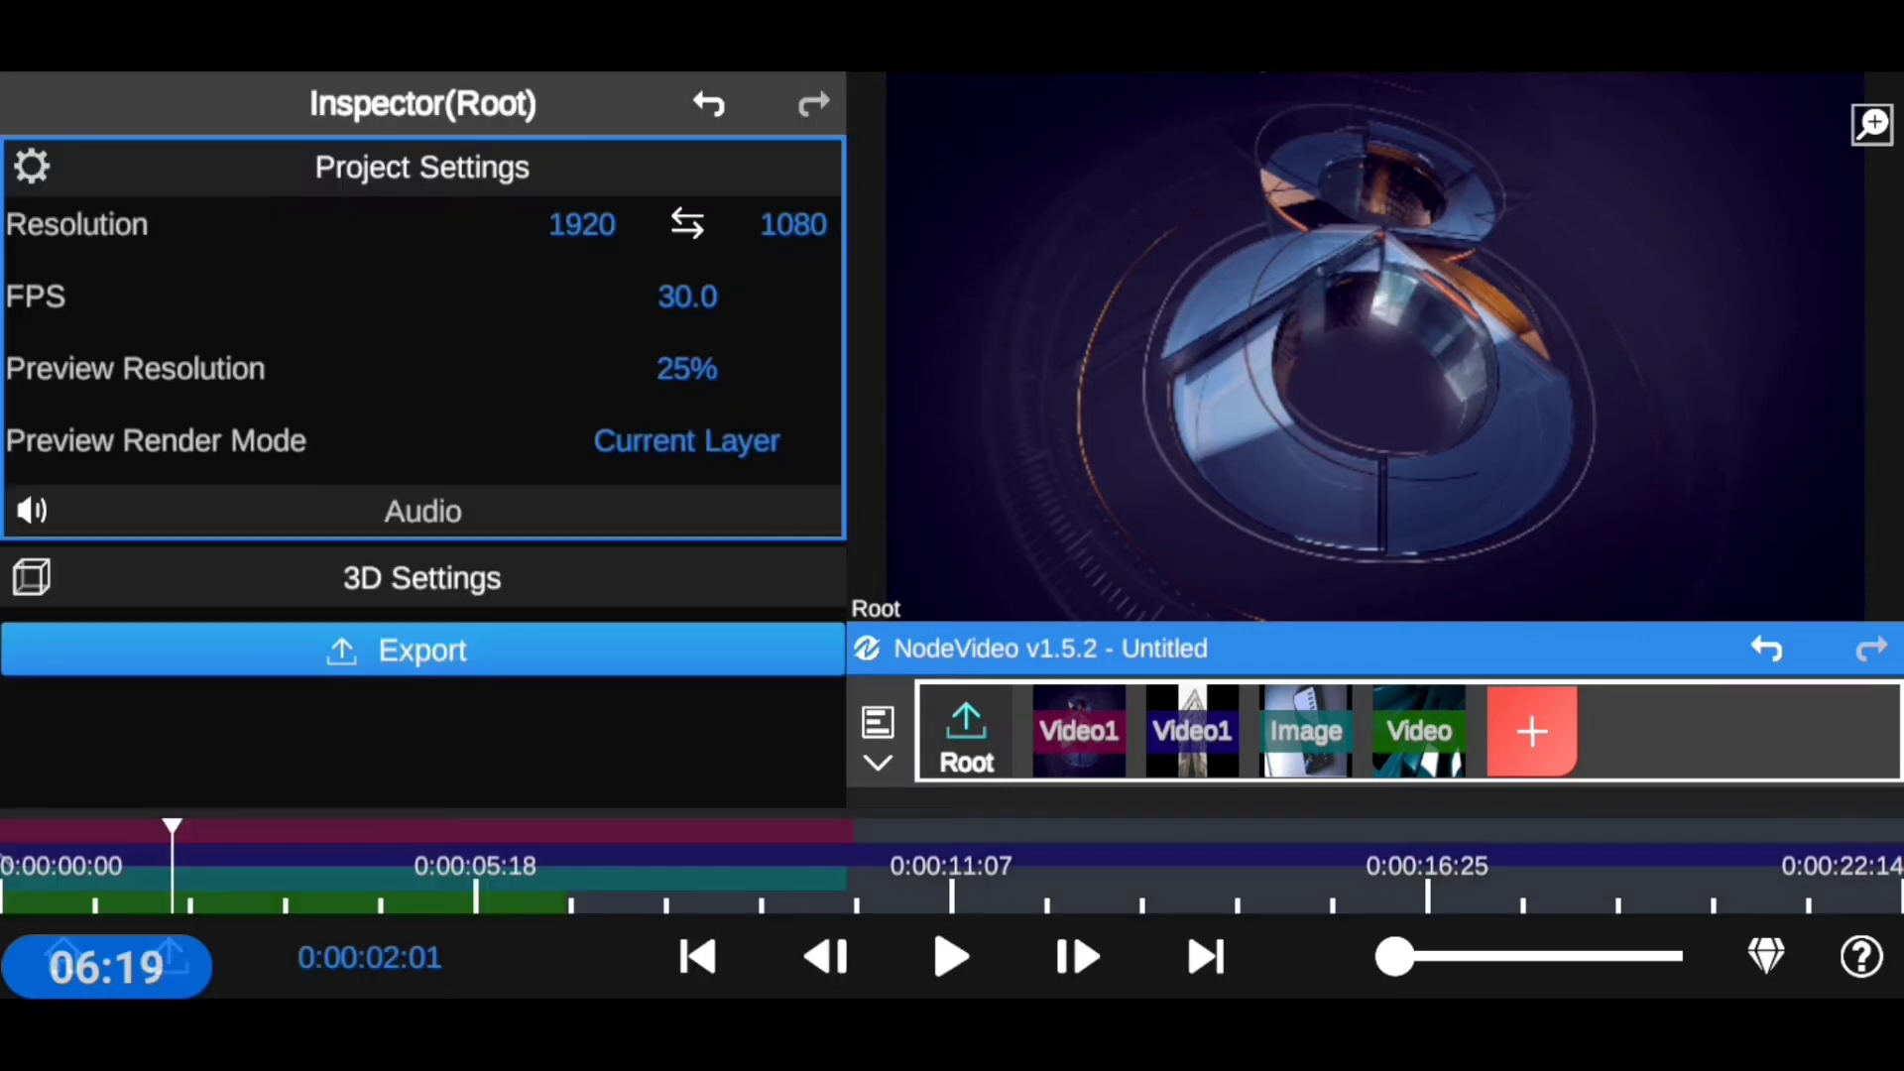
left_click(1077, 731)
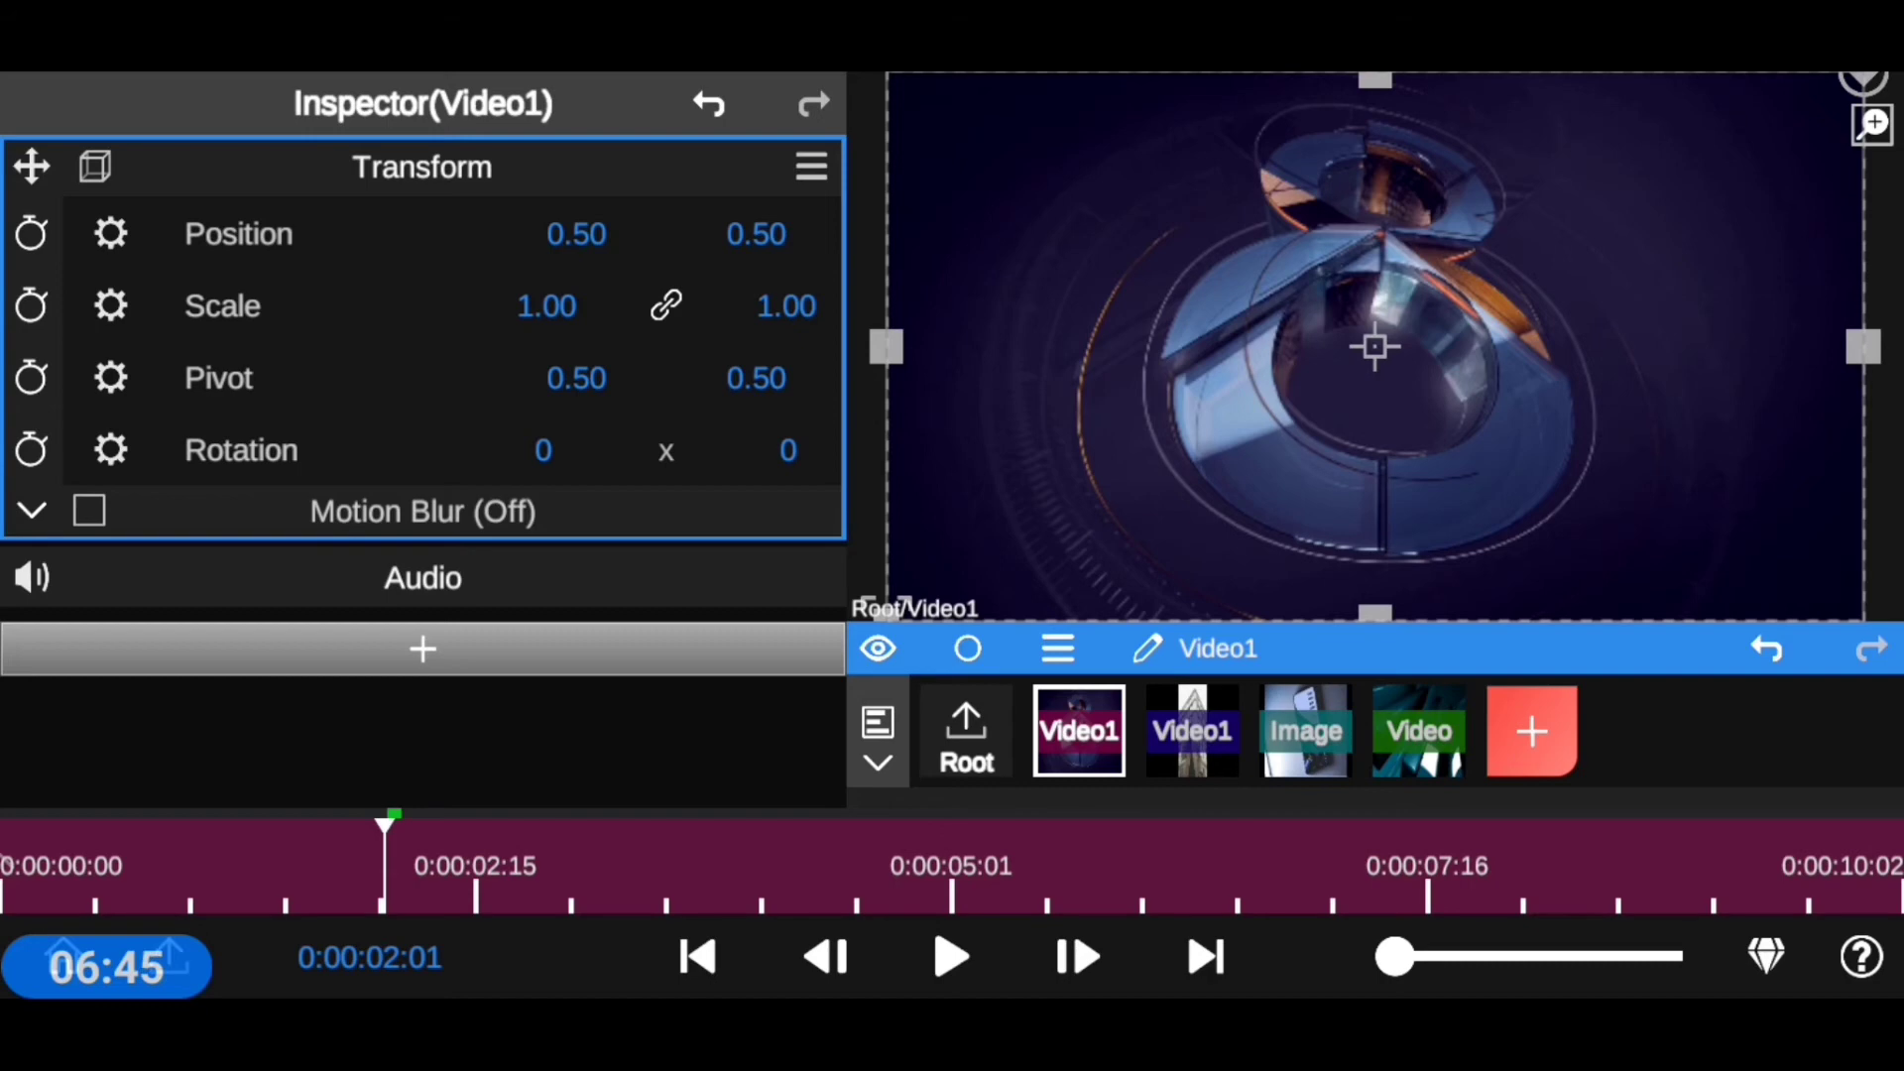
- At Root, choose All Layers for preview rendering, then switch it back to Current Layer
left_click(965, 729)
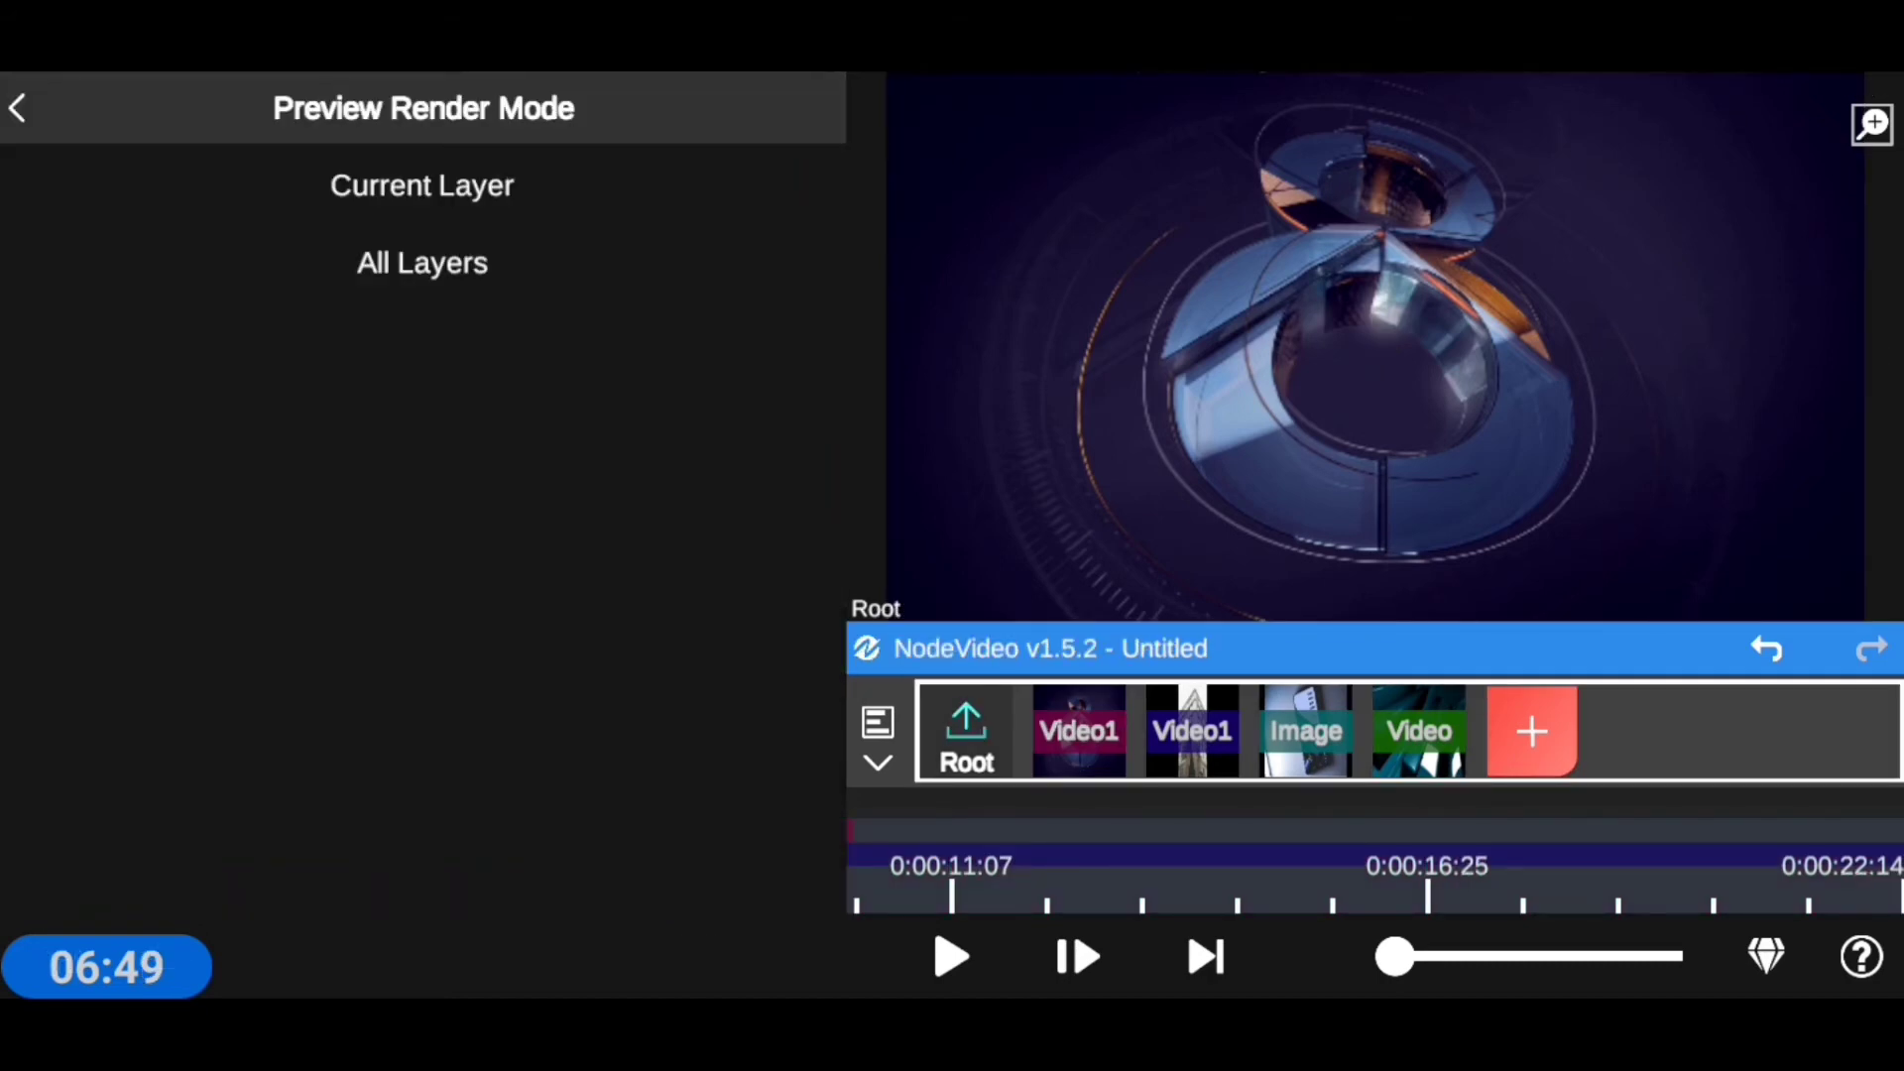
left_click(422, 262)
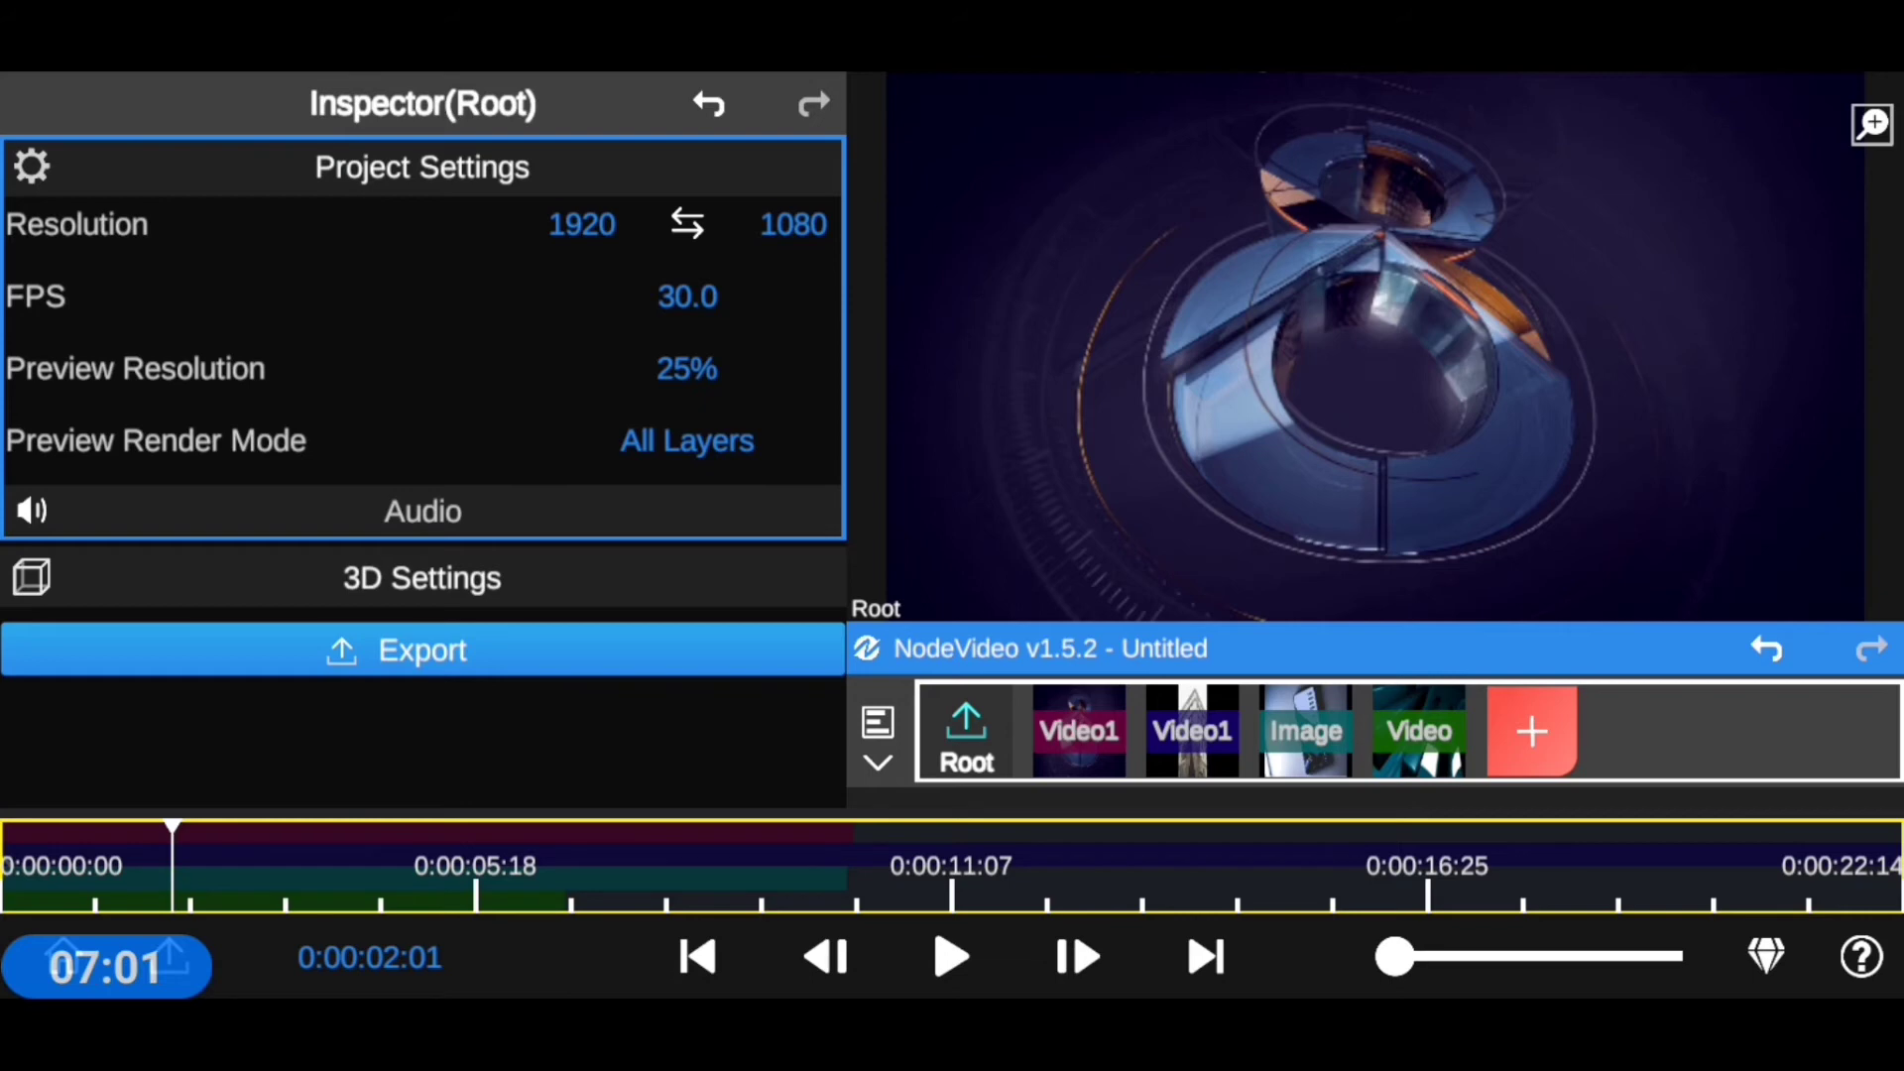
left_click(686, 440)
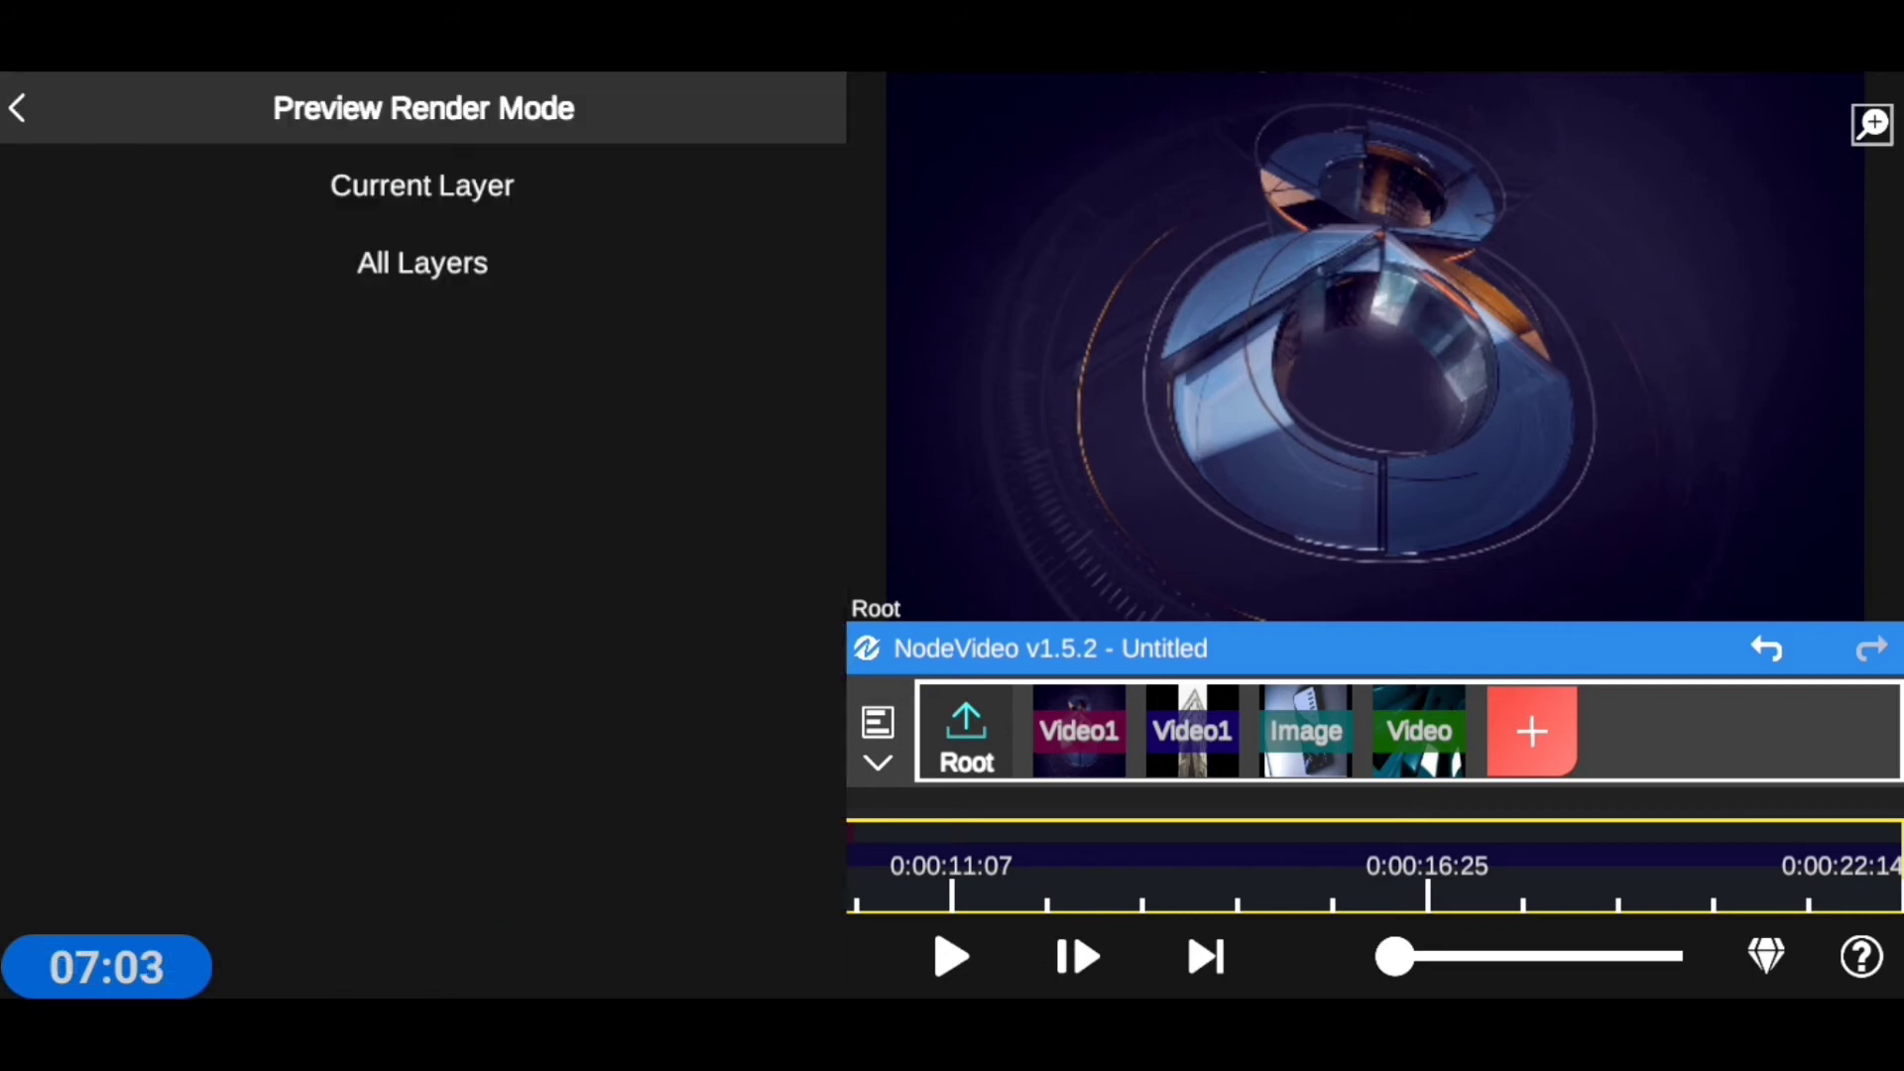
left_click(422, 185)
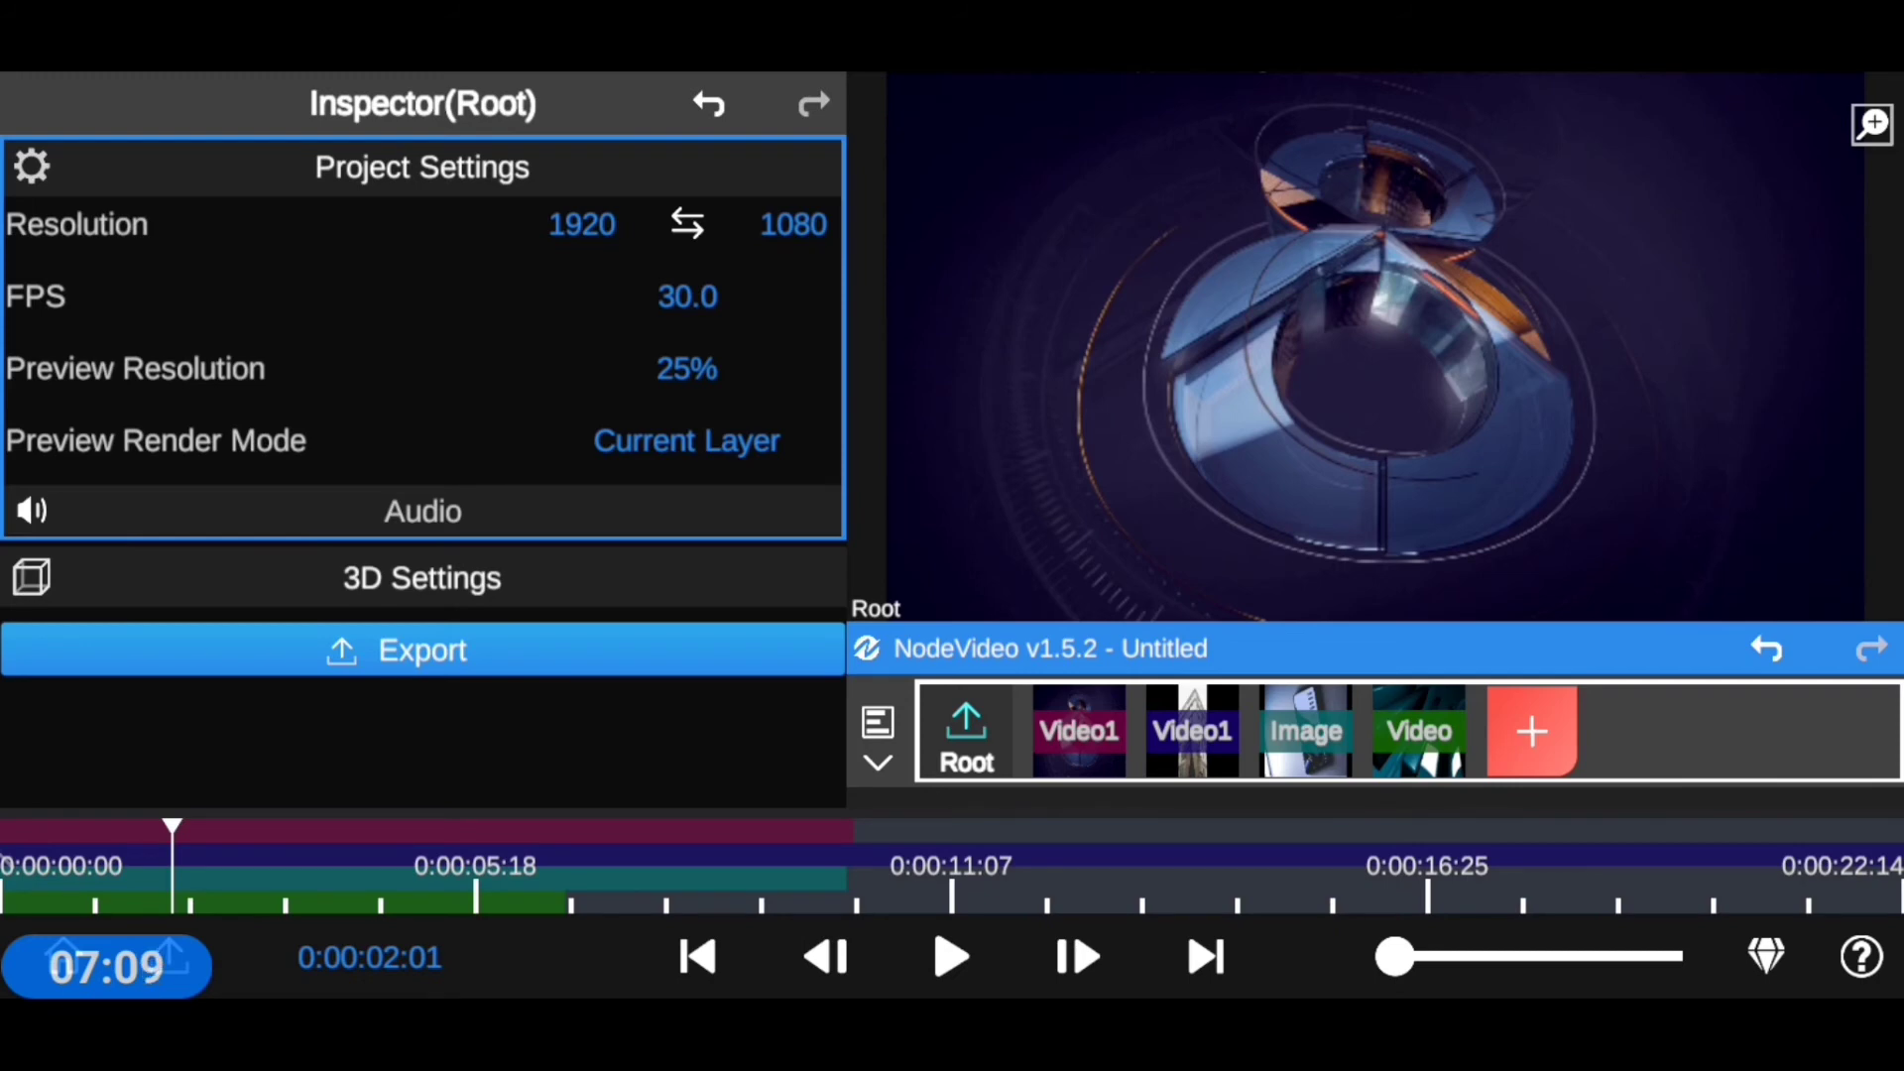
- Revisit the first Video1 node, return to Root and set preview rendering to All Layers
left_click(1076, 730)
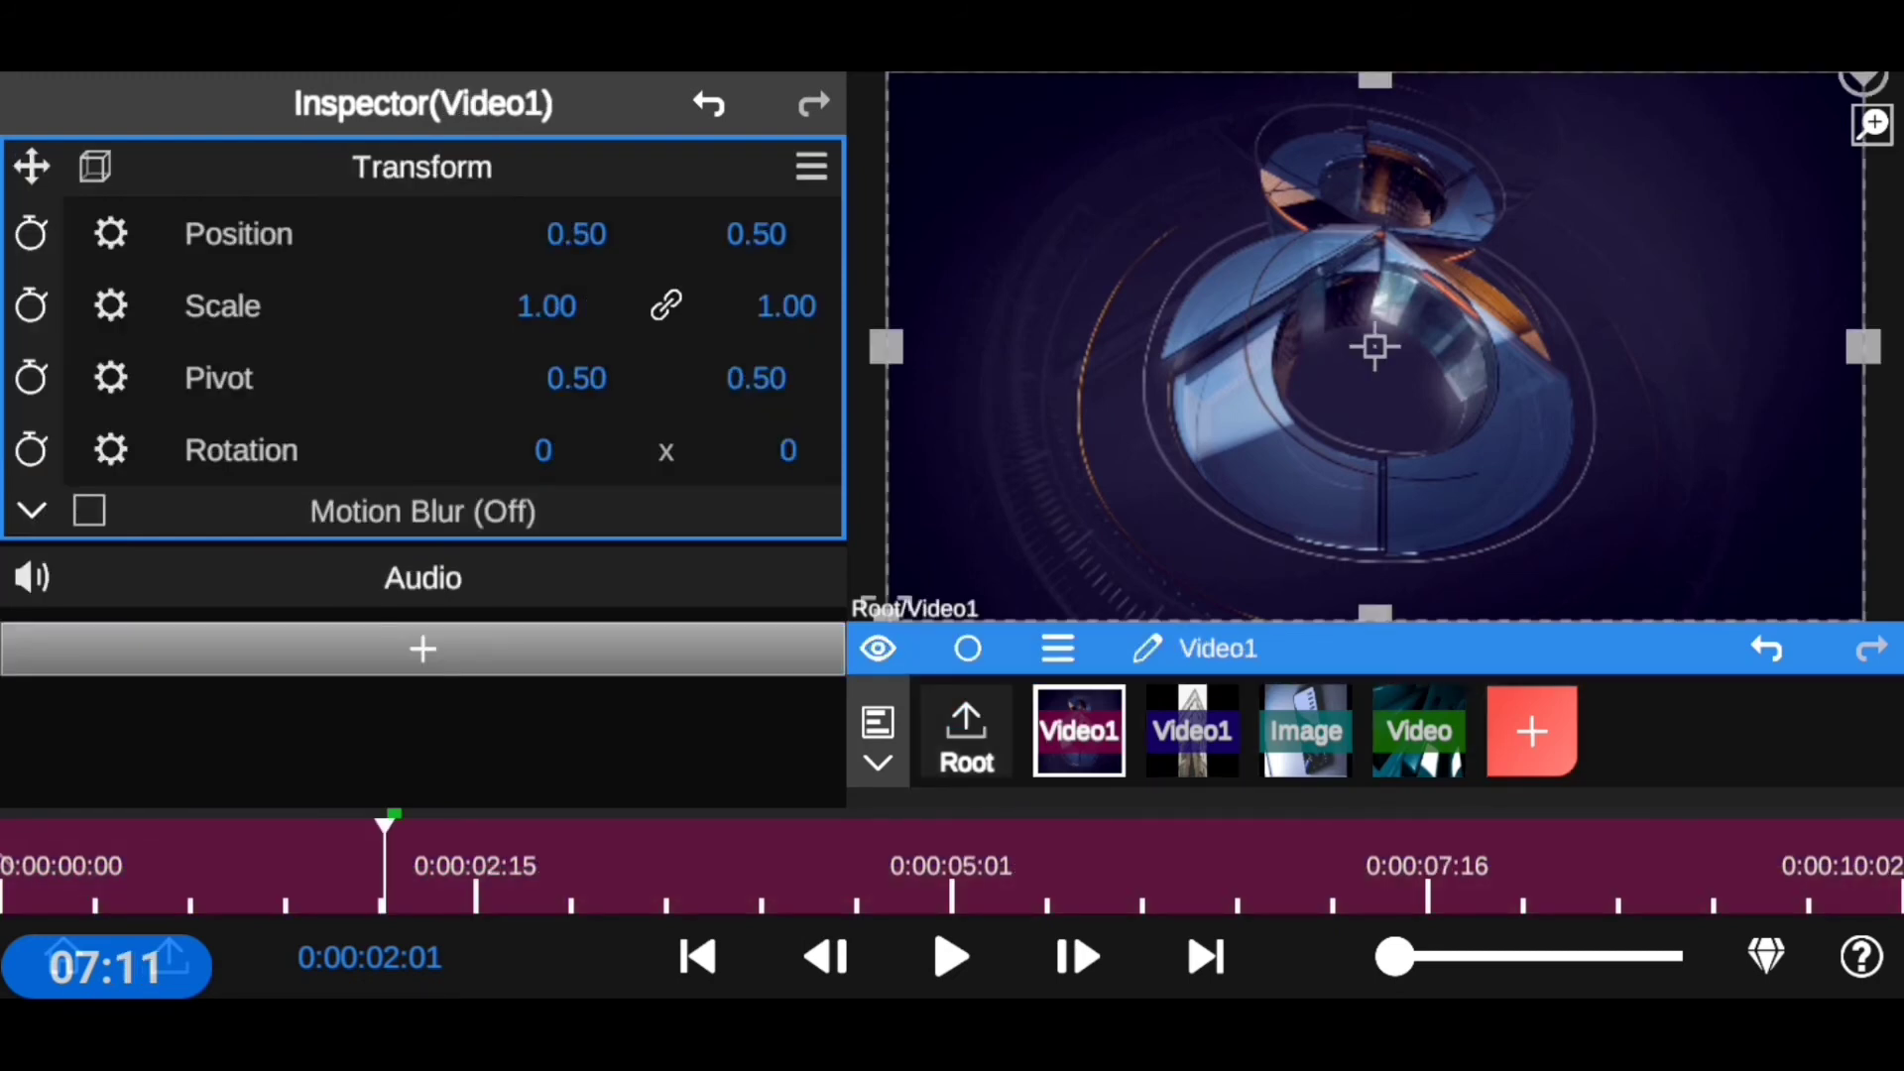
left_click(965, 735)
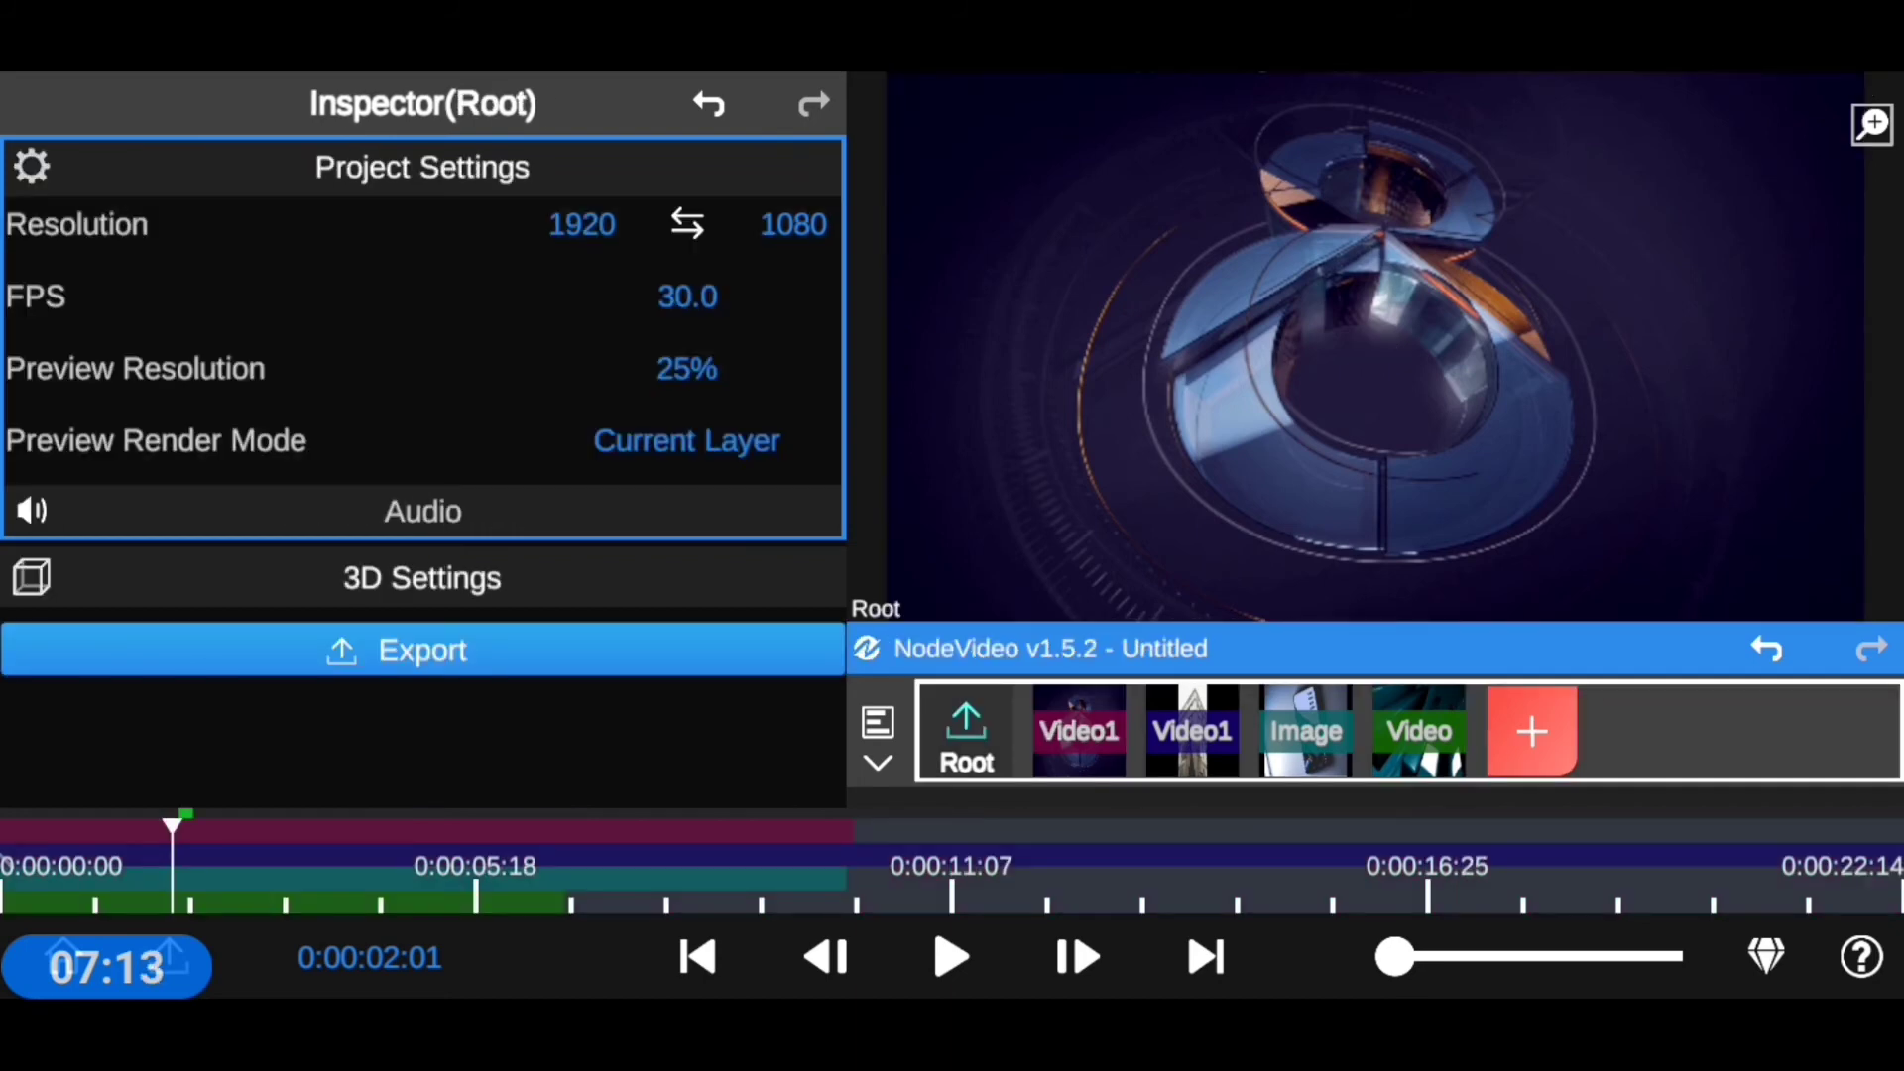
left_click(686, 439)
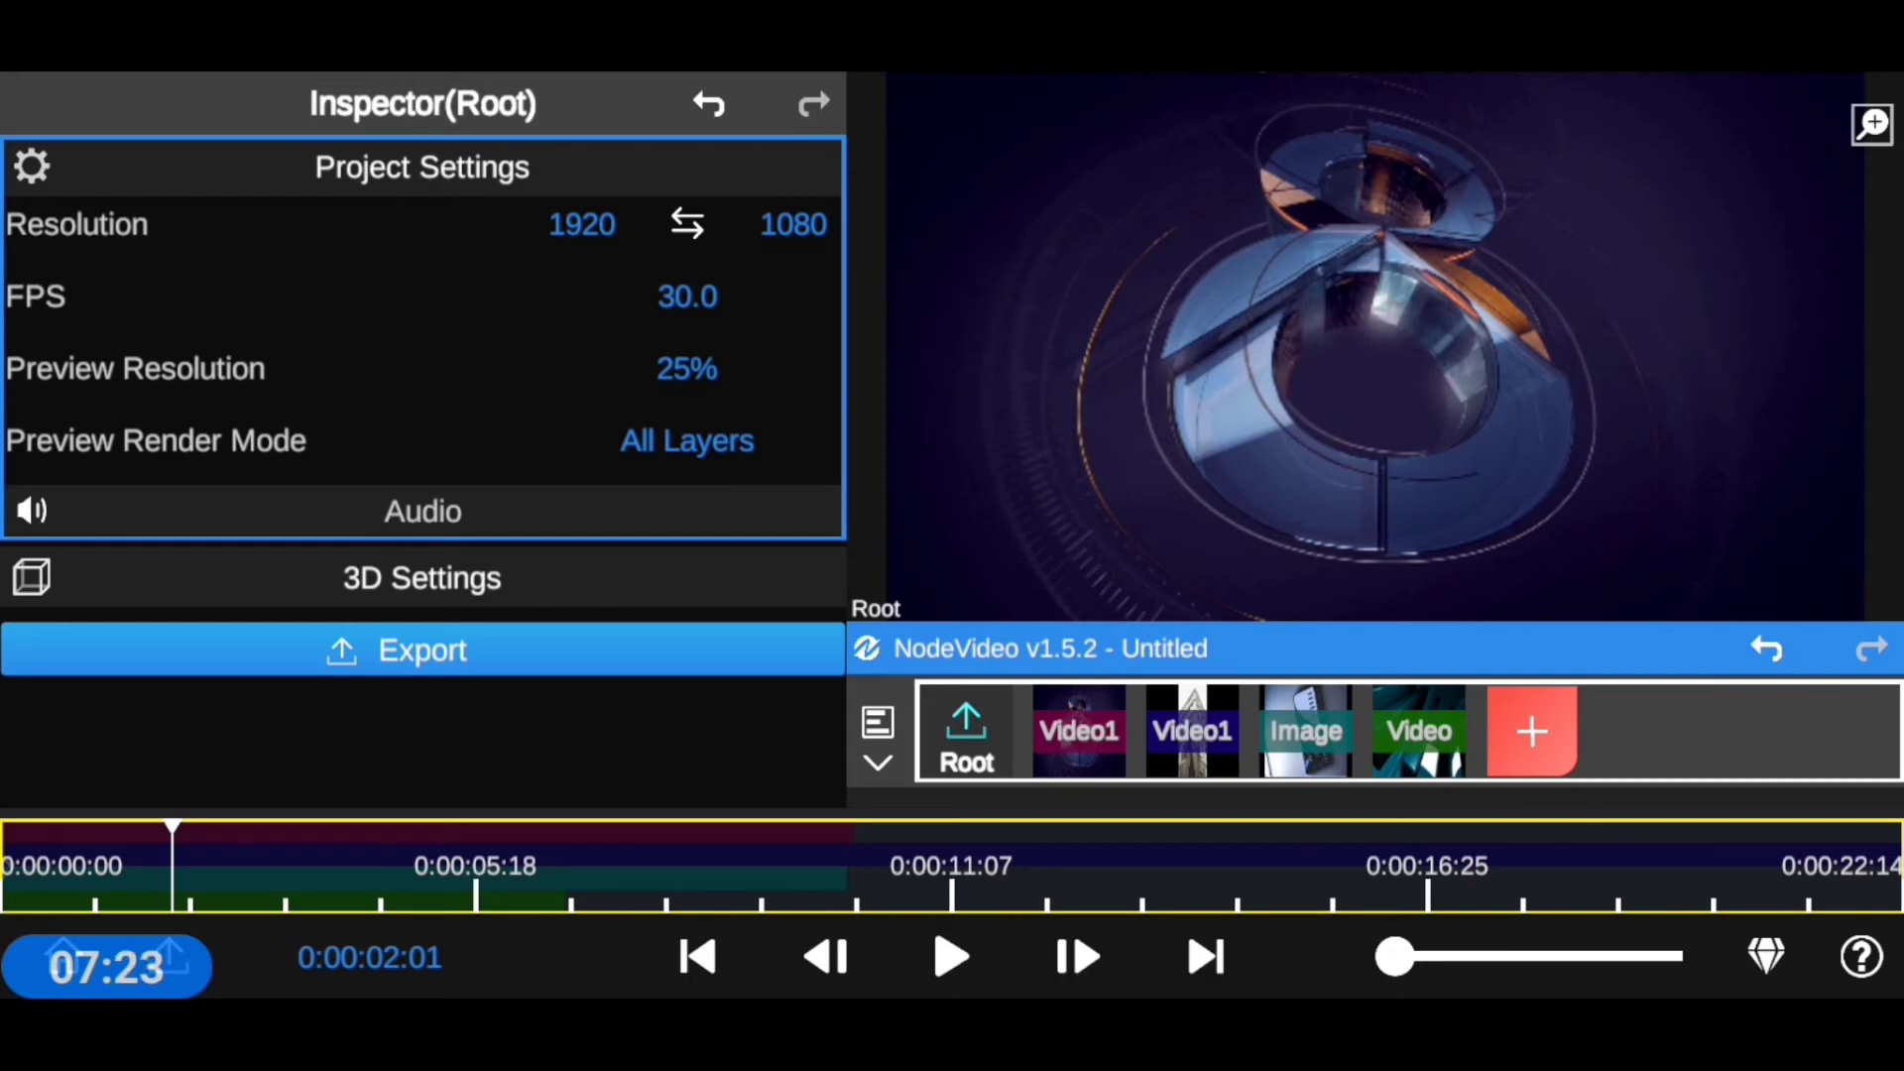
- Expand the project Audio section and check the first Video1 clip's options and 100% volume
left_click(421, 510)
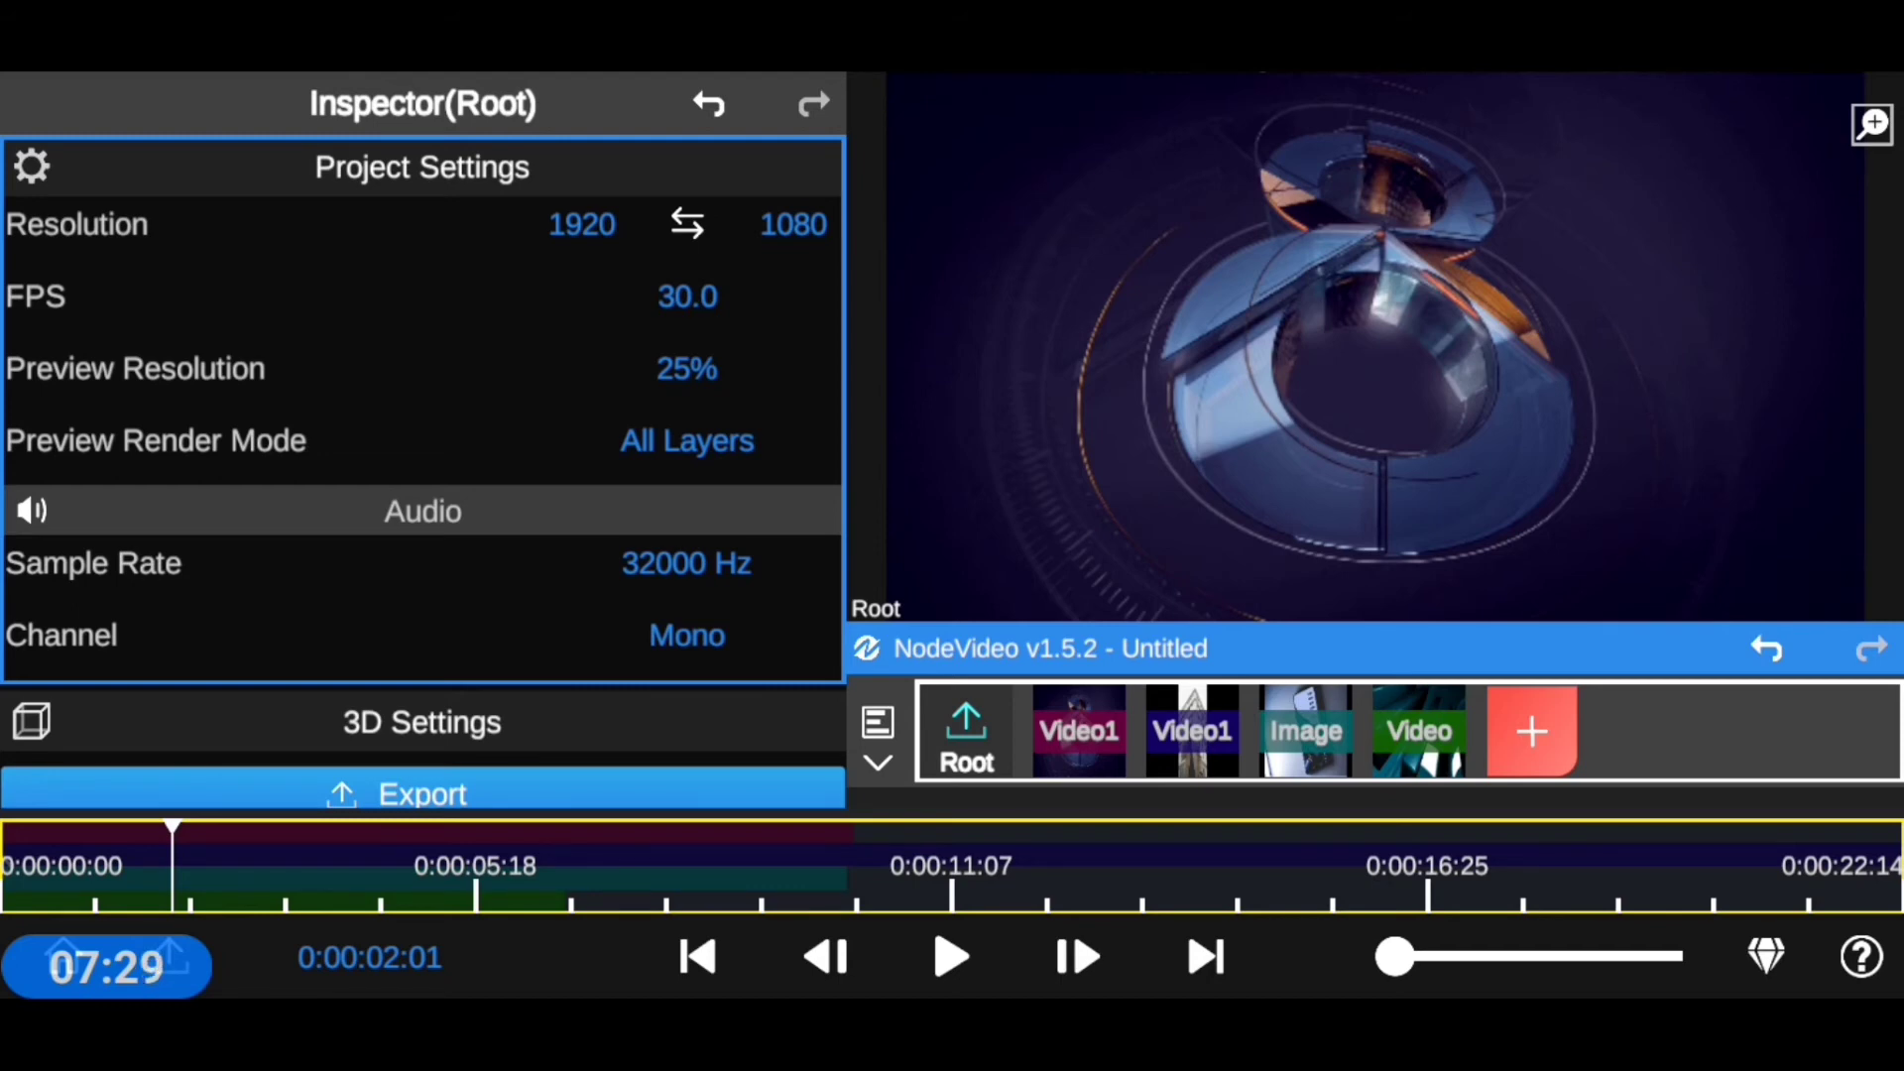
left_click(1077, 730)
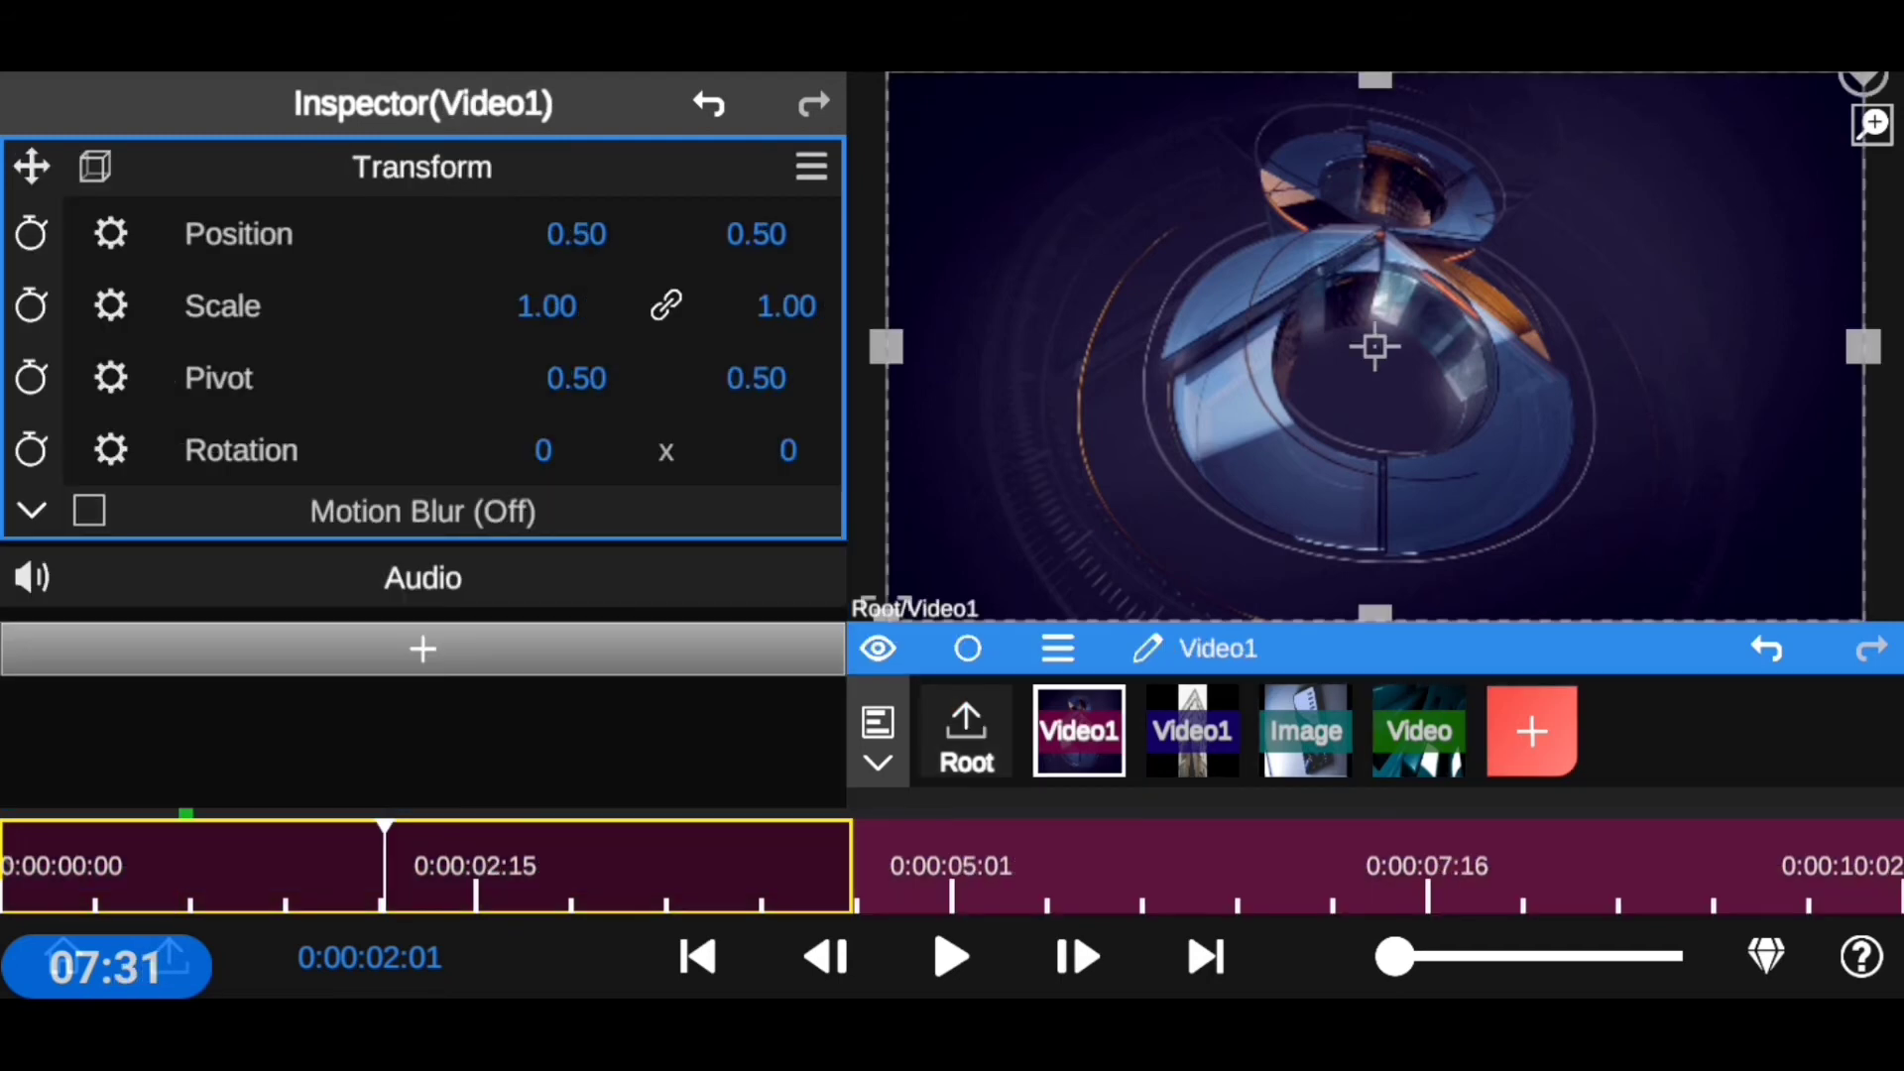
left_click(1056, 648)
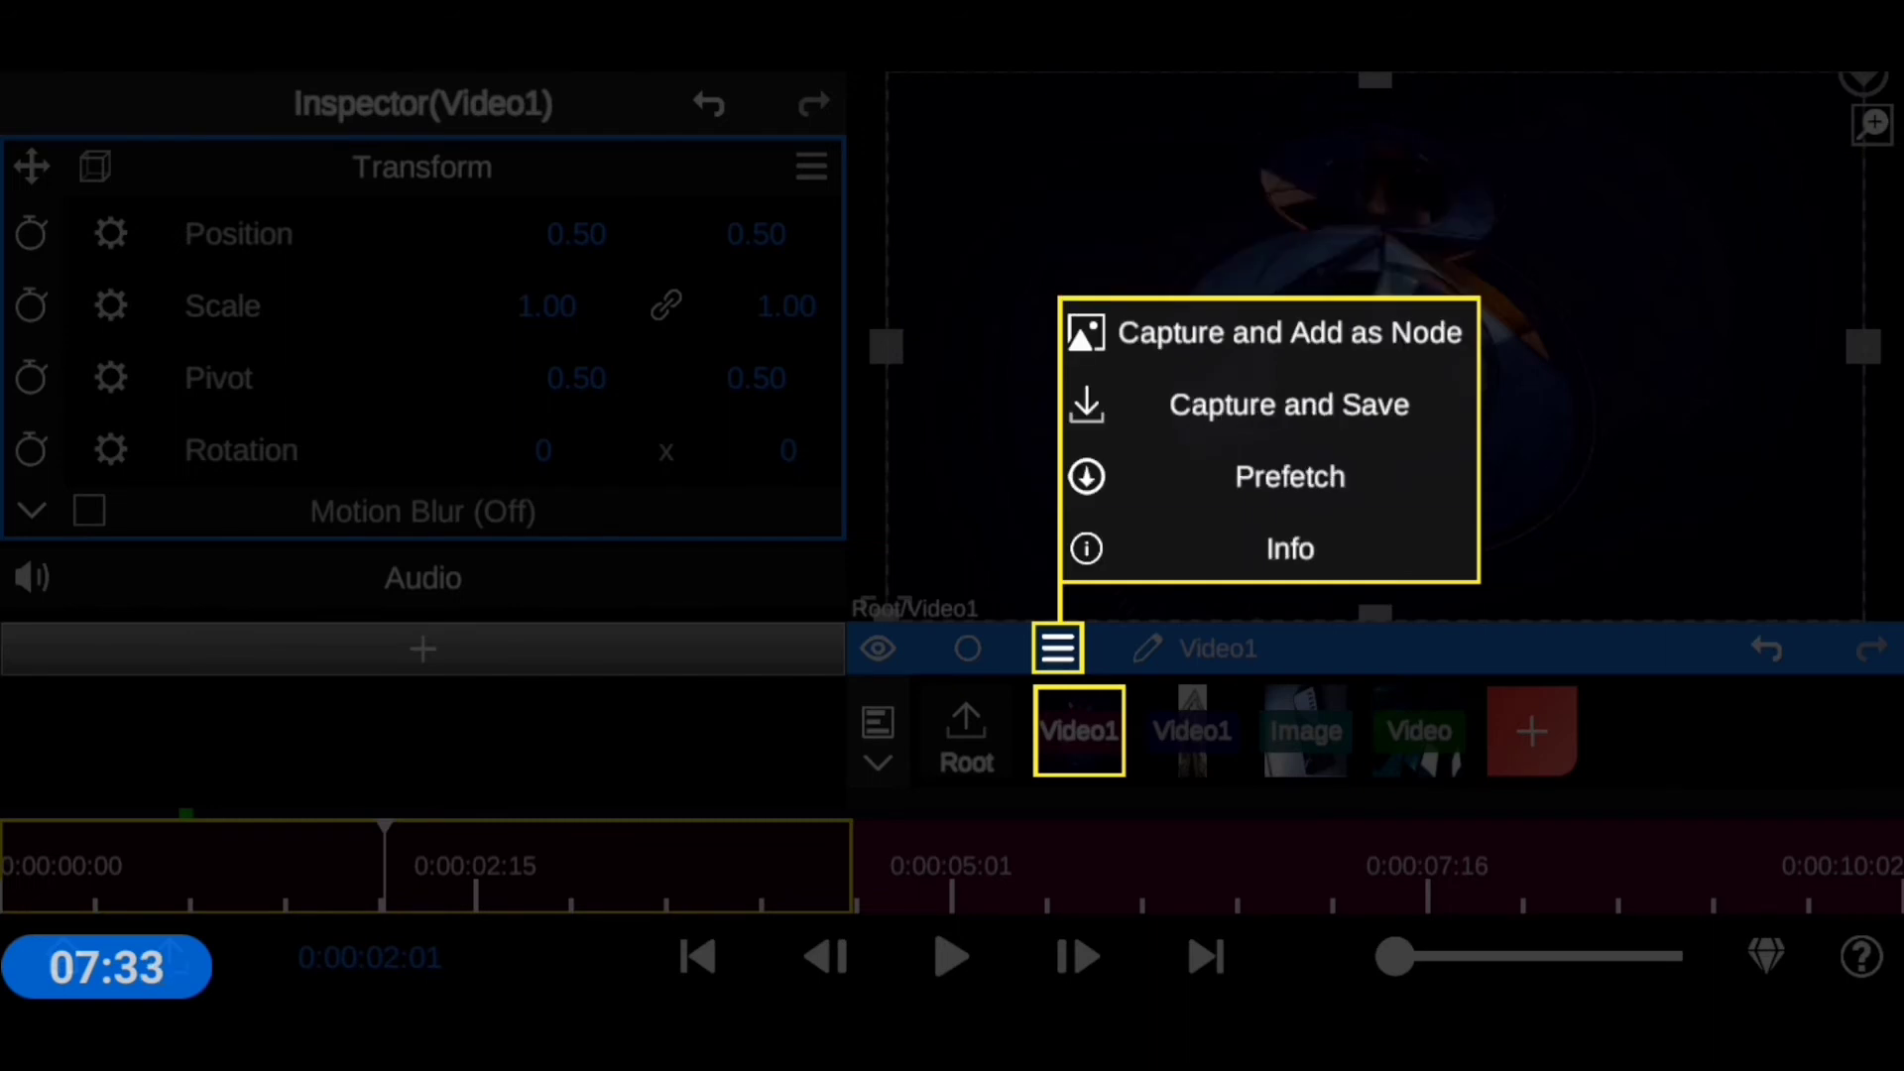
left_click(1288, 548)
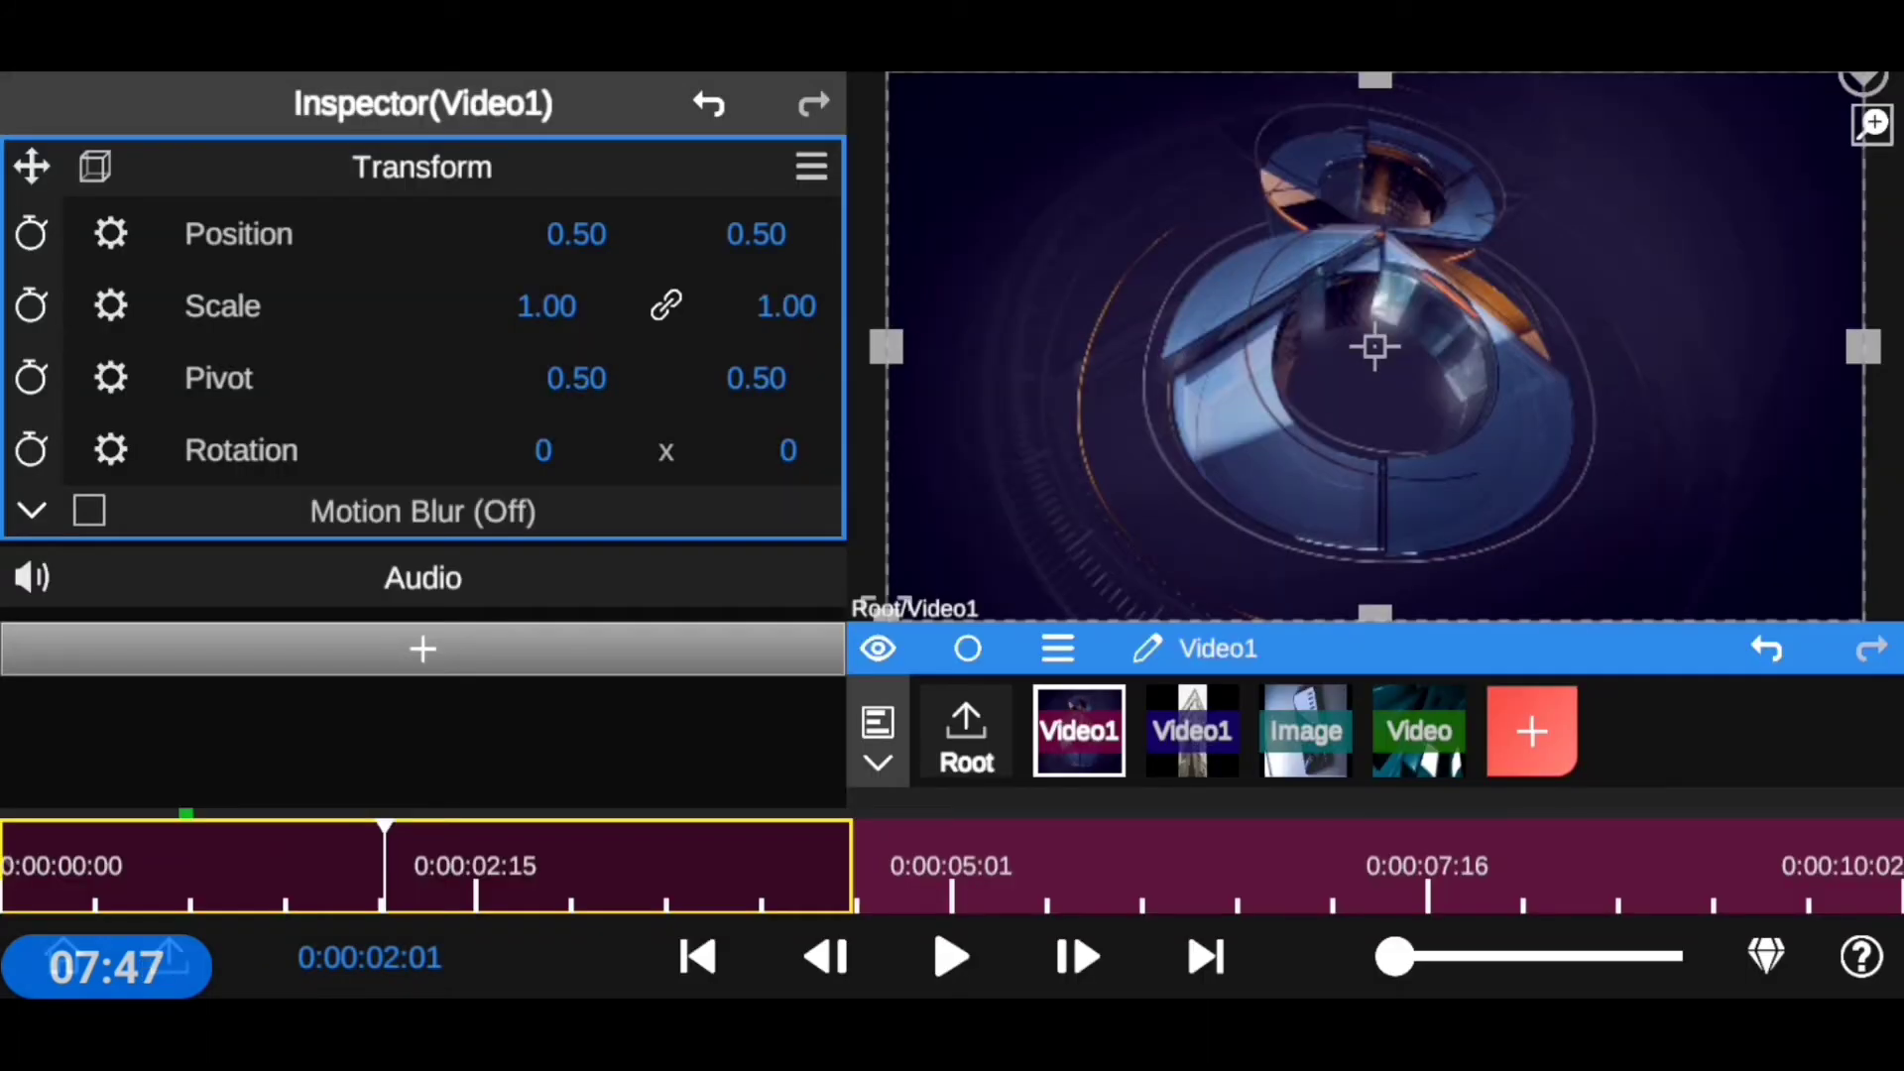
left_click(422, 167)
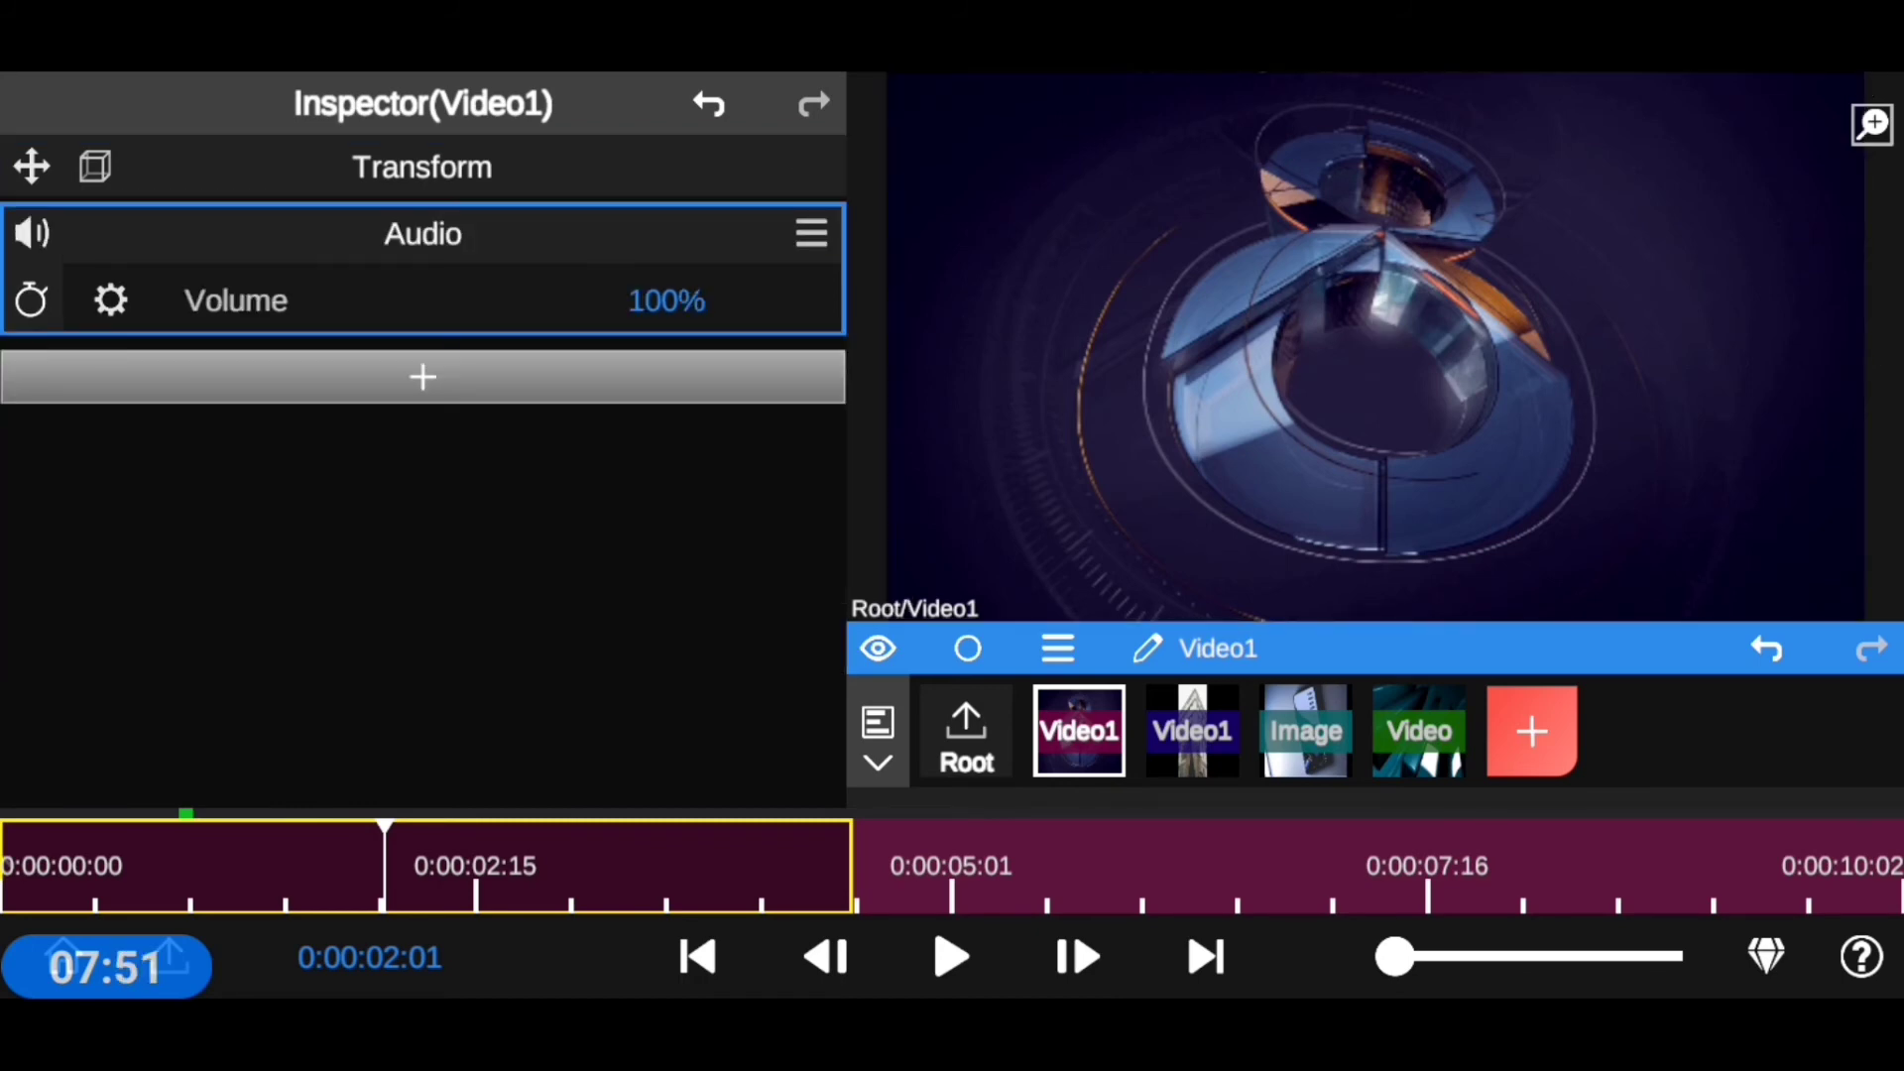
- Back at Root, view the audio channel choices and keep Mono
left_click(965, 731)
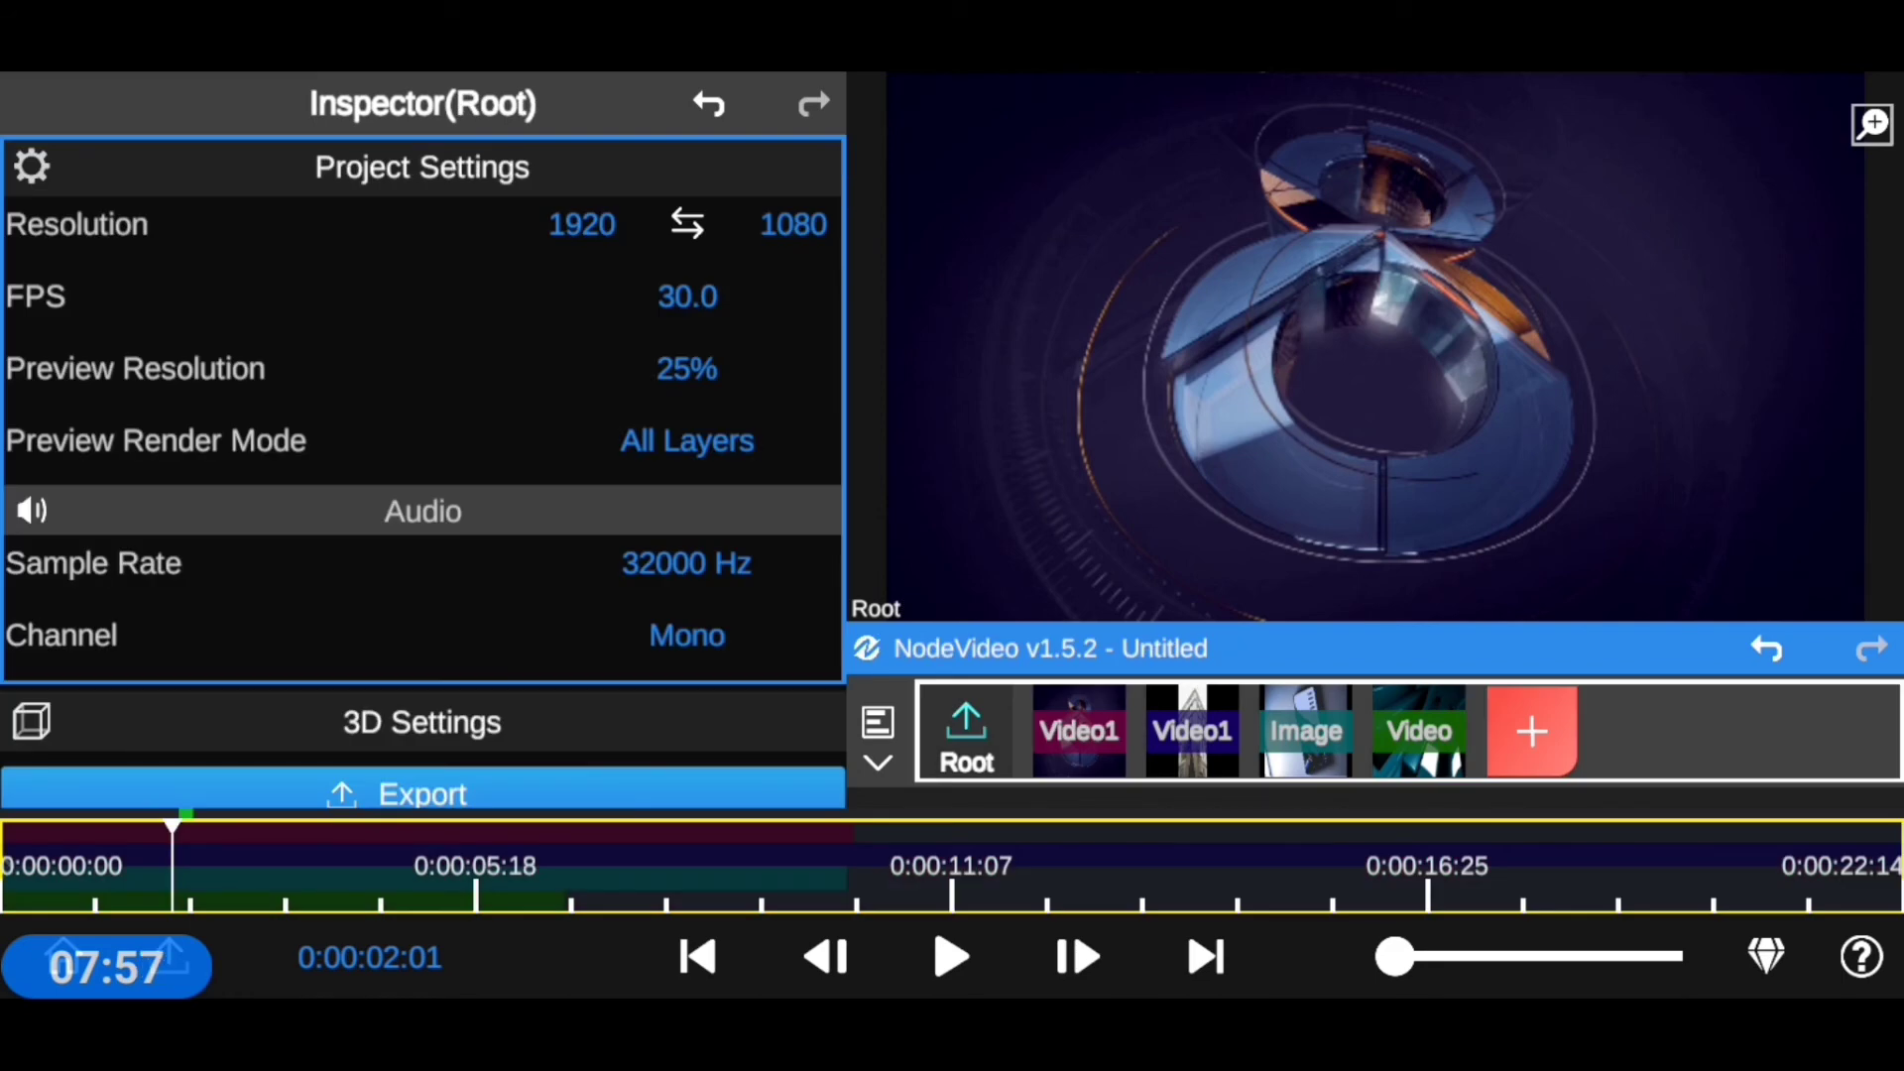
left_click(686, 634)
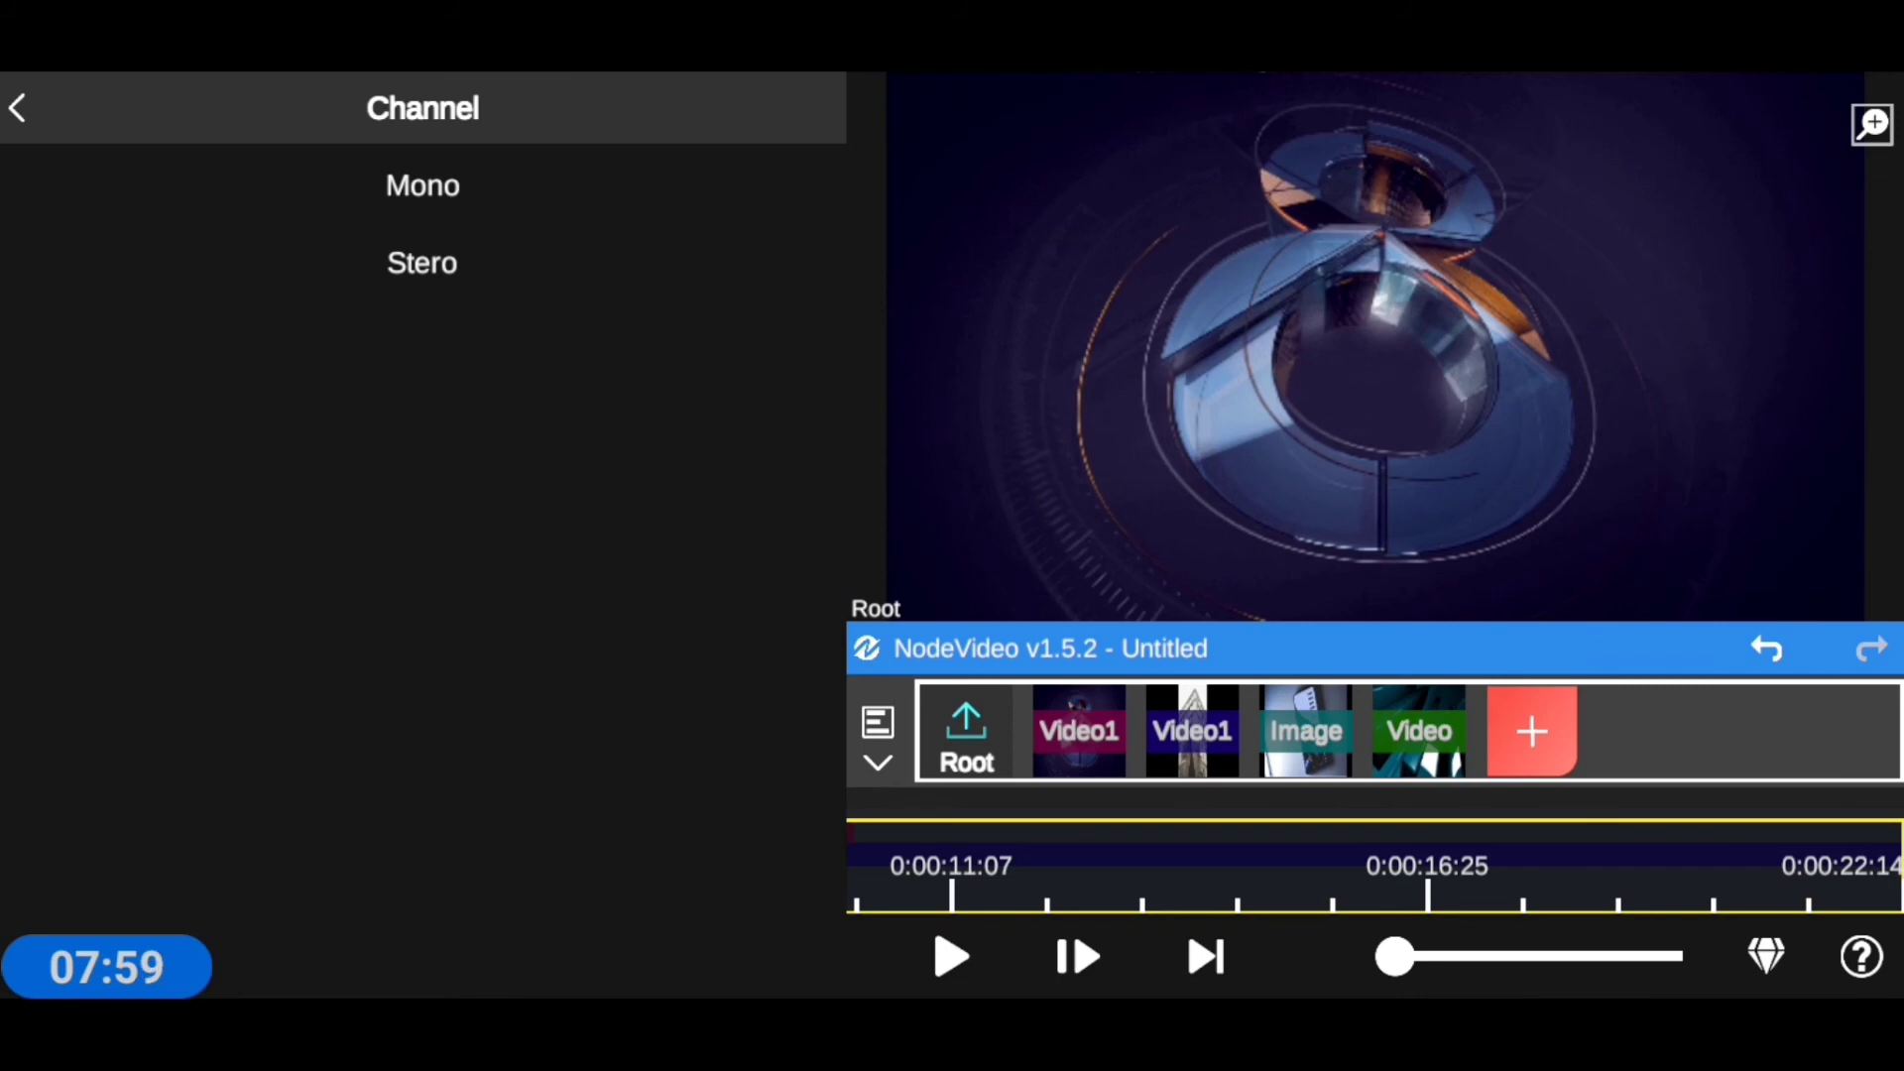
left_click(422, 184)
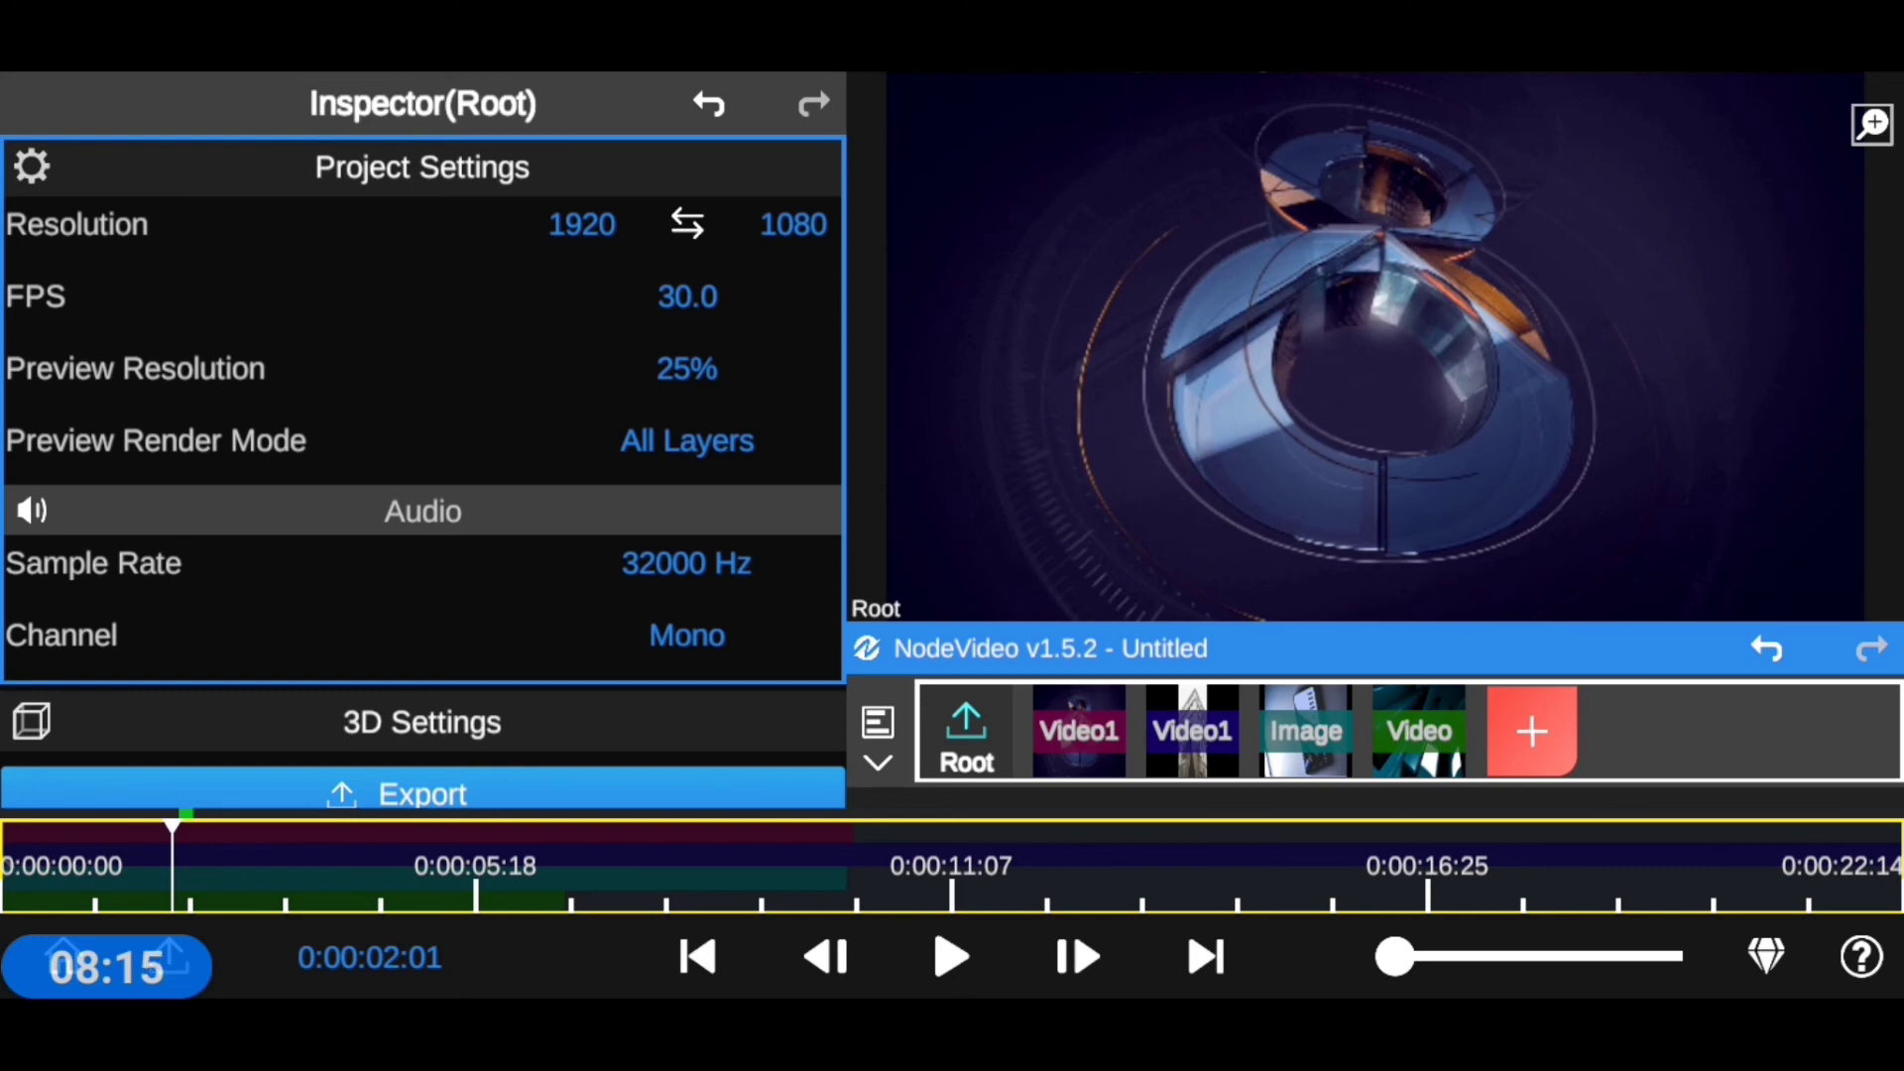
left_click(422, 793)
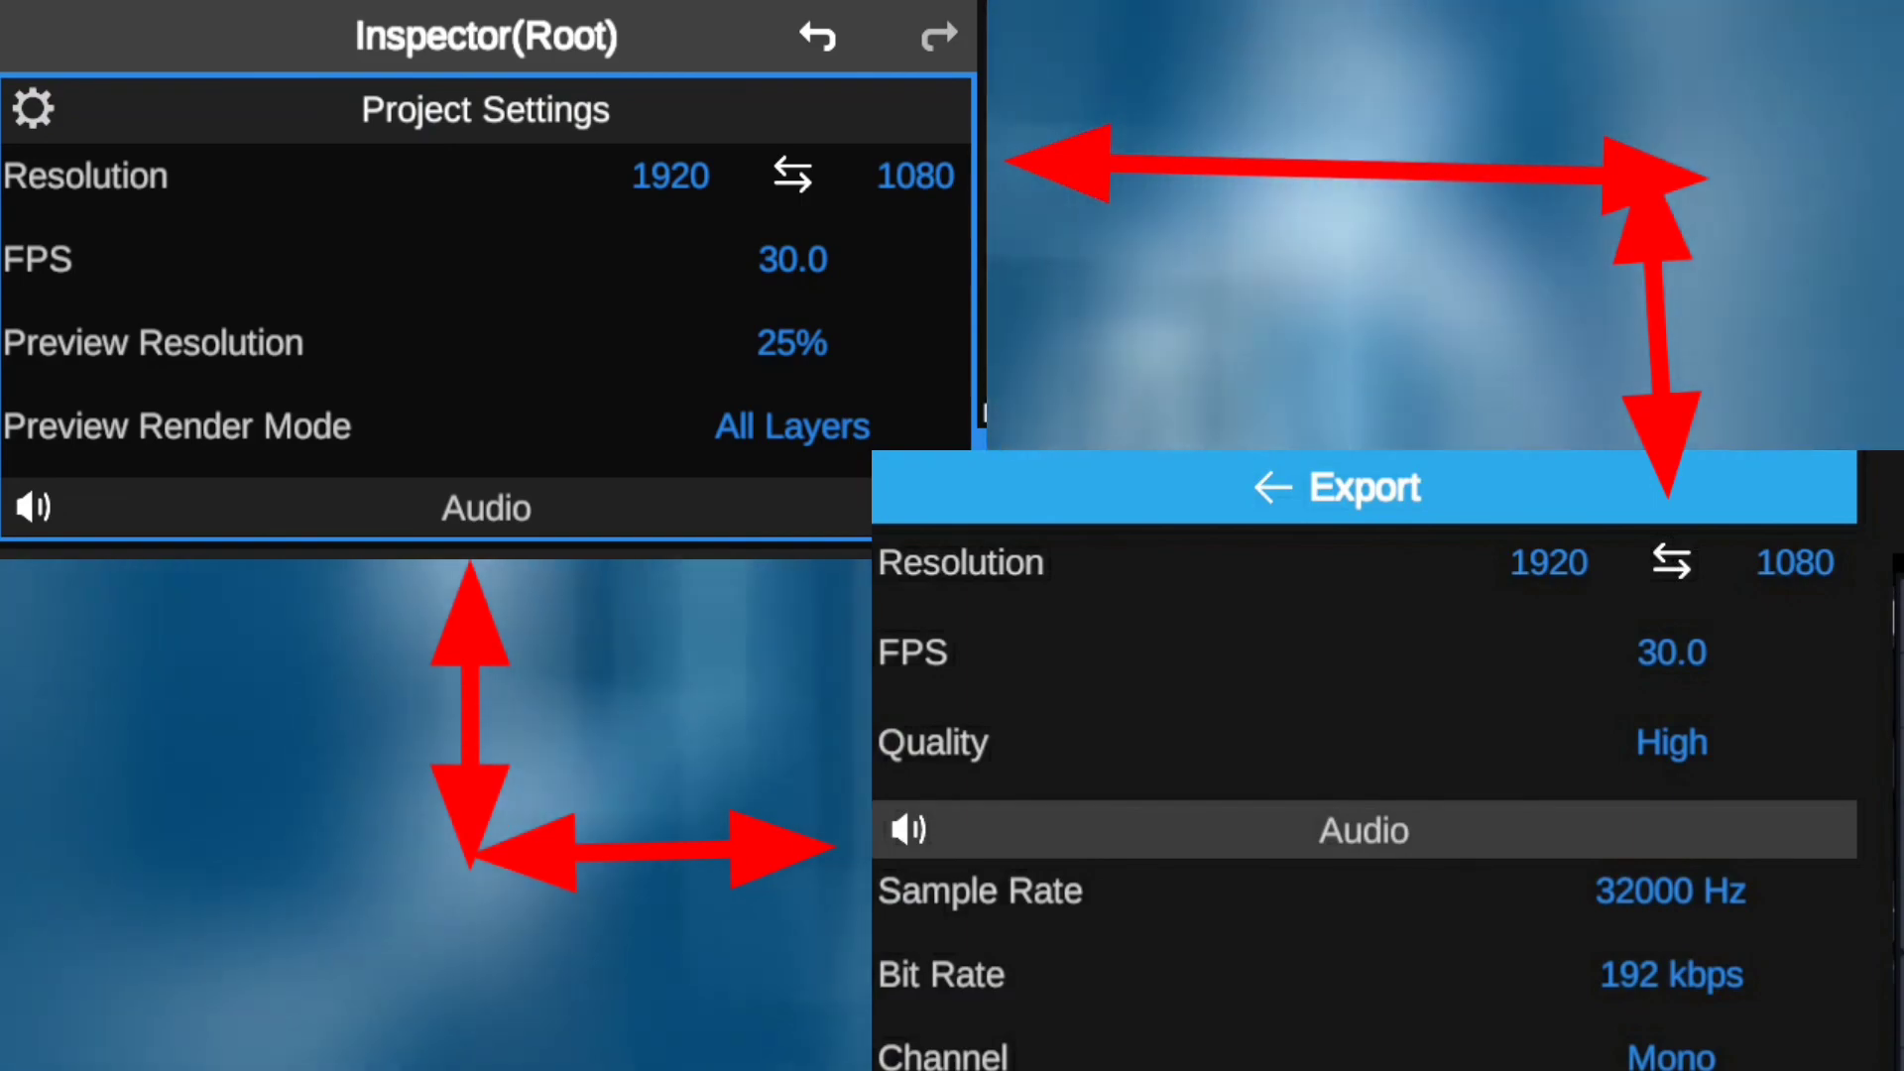
left_click(1275, 487)
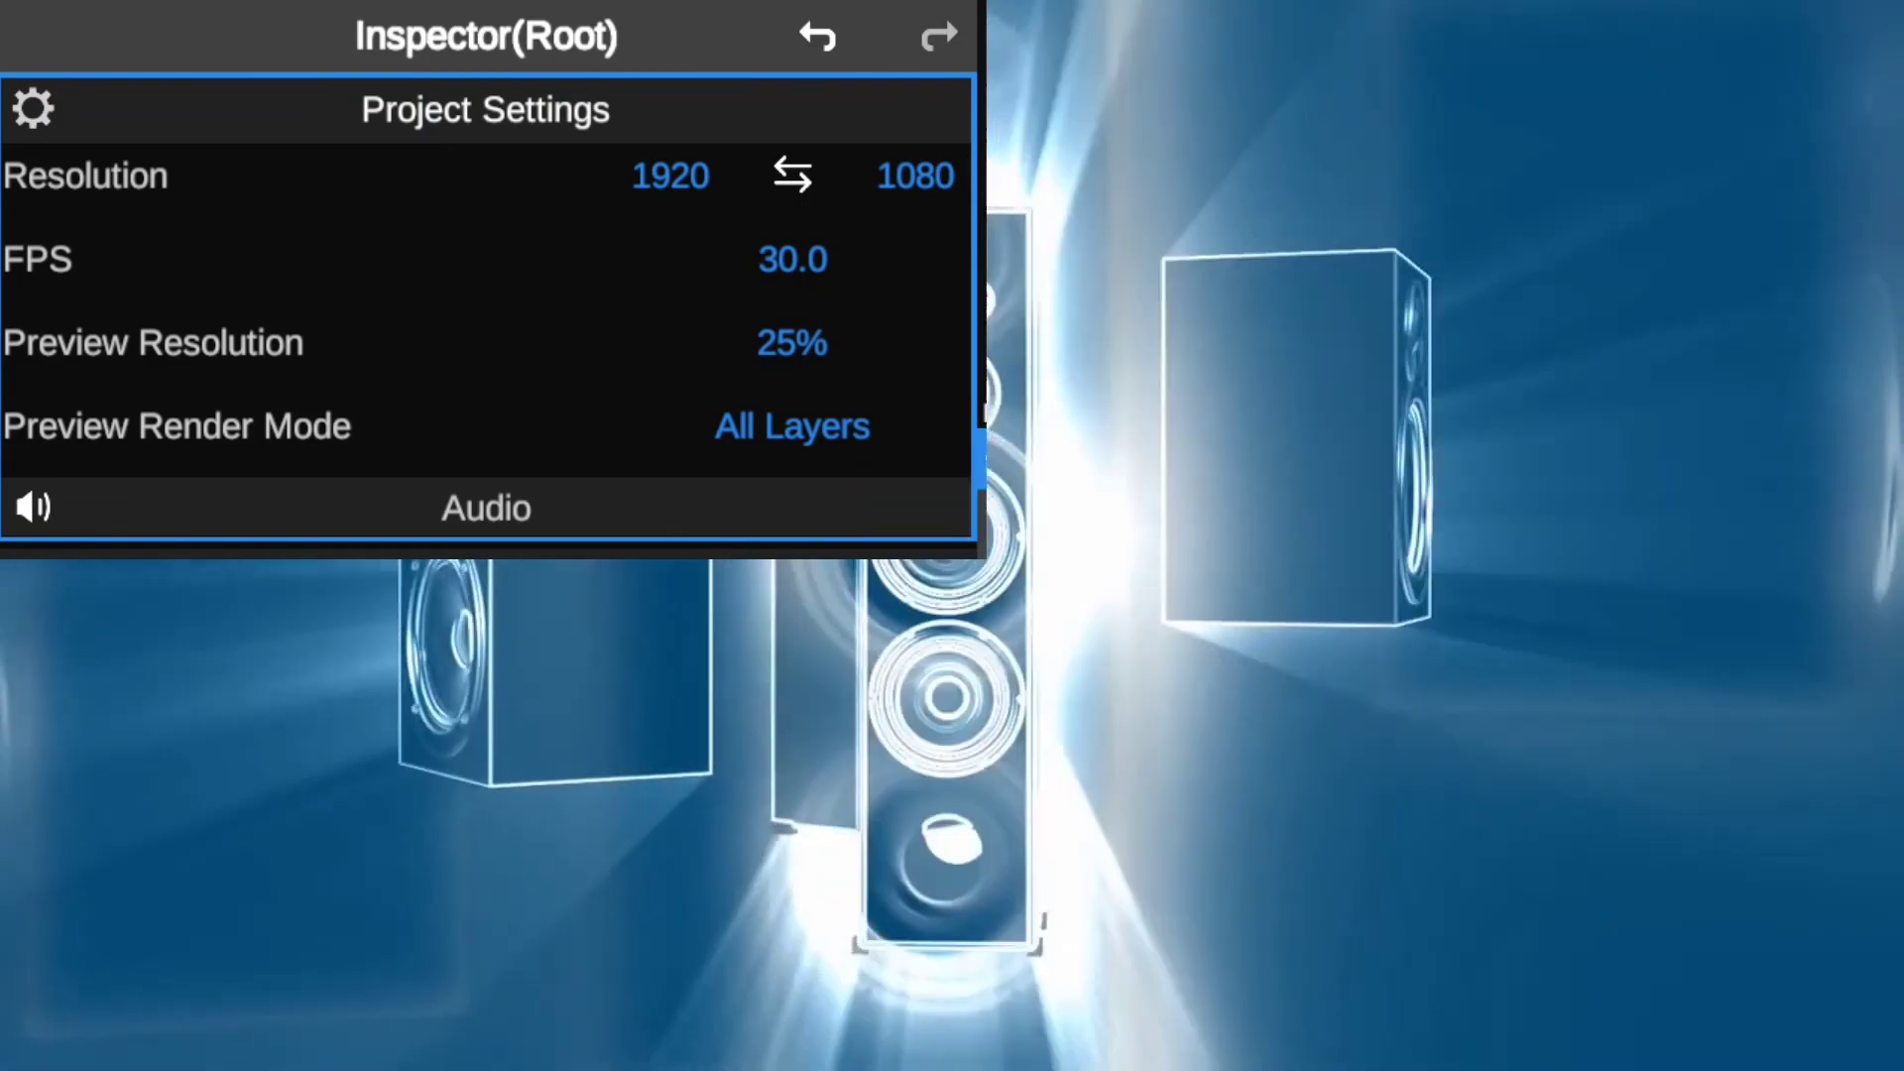